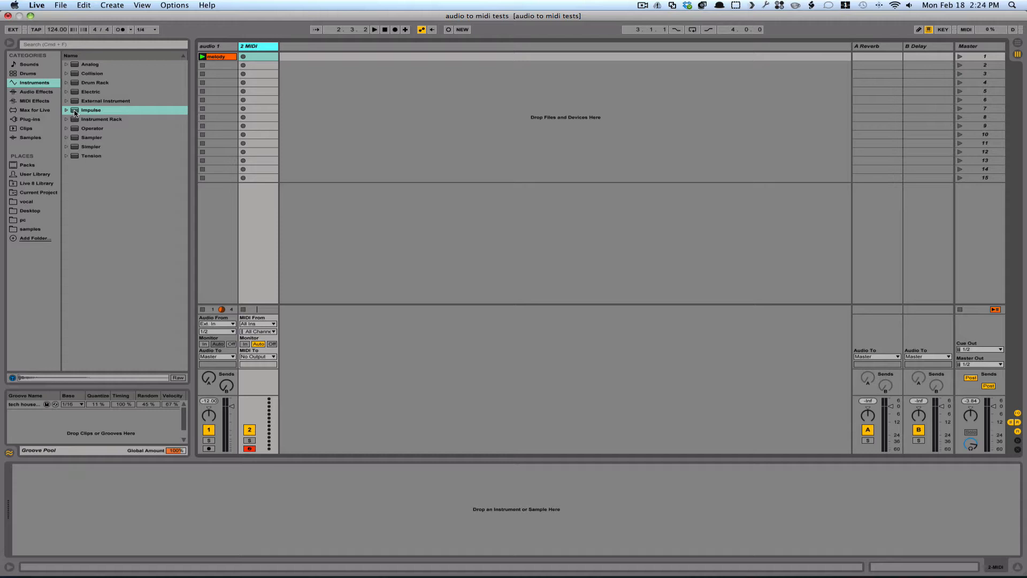
# Step: Load an empty Impulse drum instrument from the Instruments browser onto MIDI track 2
pyautogui.click(91, 109)
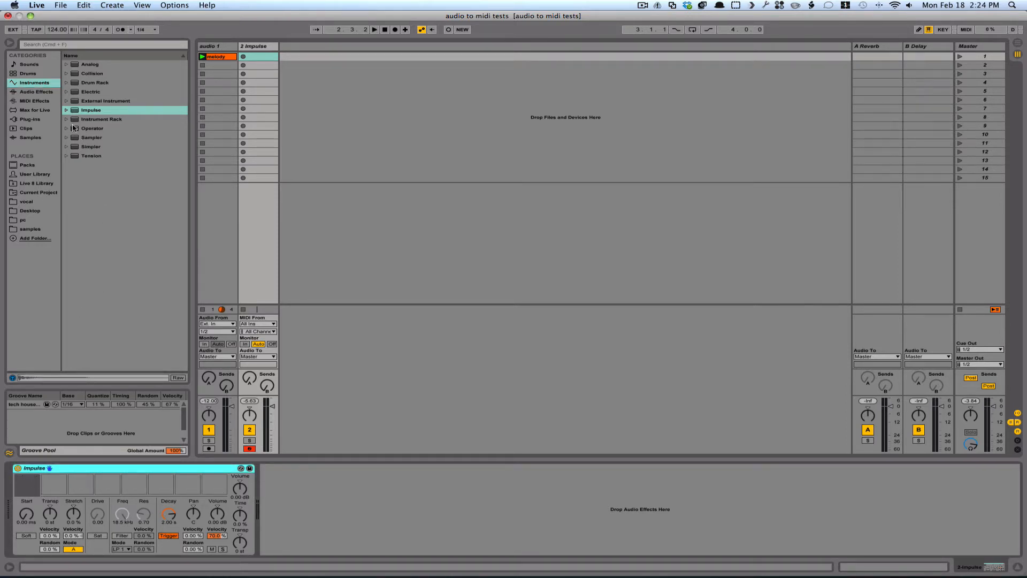
# Step: Audition the Conga Bongo Timbales and Soft Saturated Impulse kits, then load Backbeat Room.adg
pyautogui.click(67, 110)
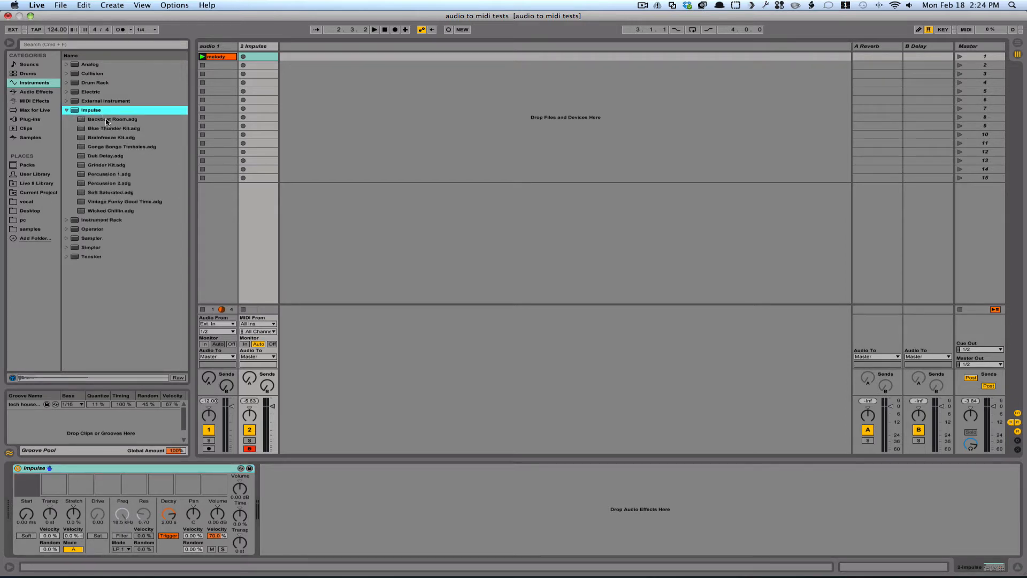
pyautogui.click(112, 120)
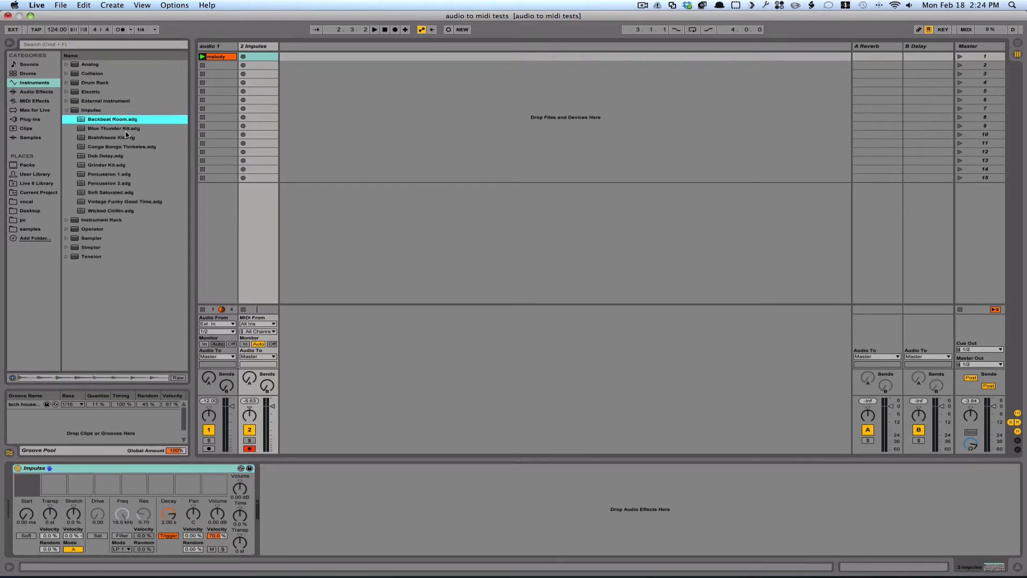
pyautogui.click(111, 138)
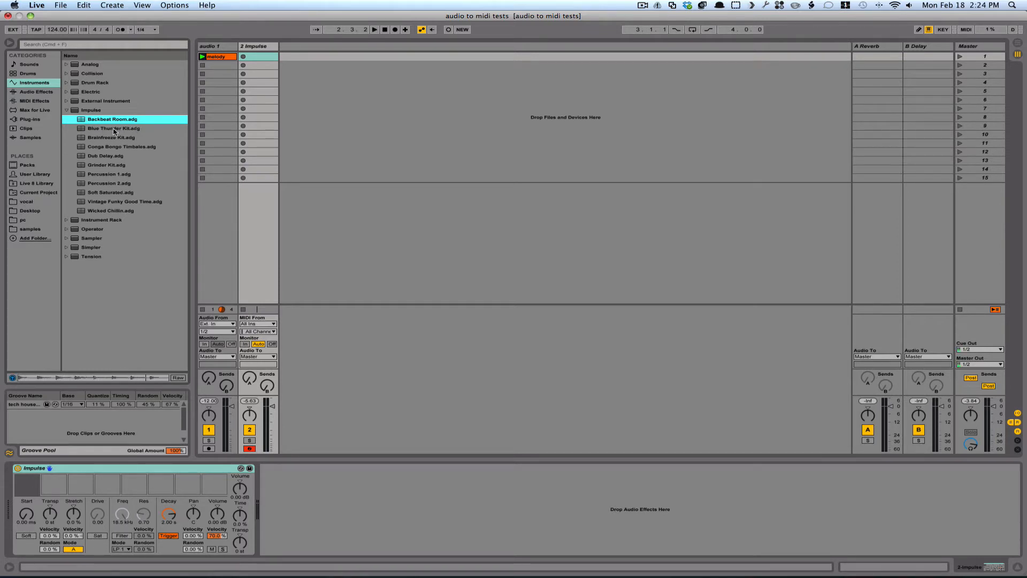
pyautogui.click(111, 138)
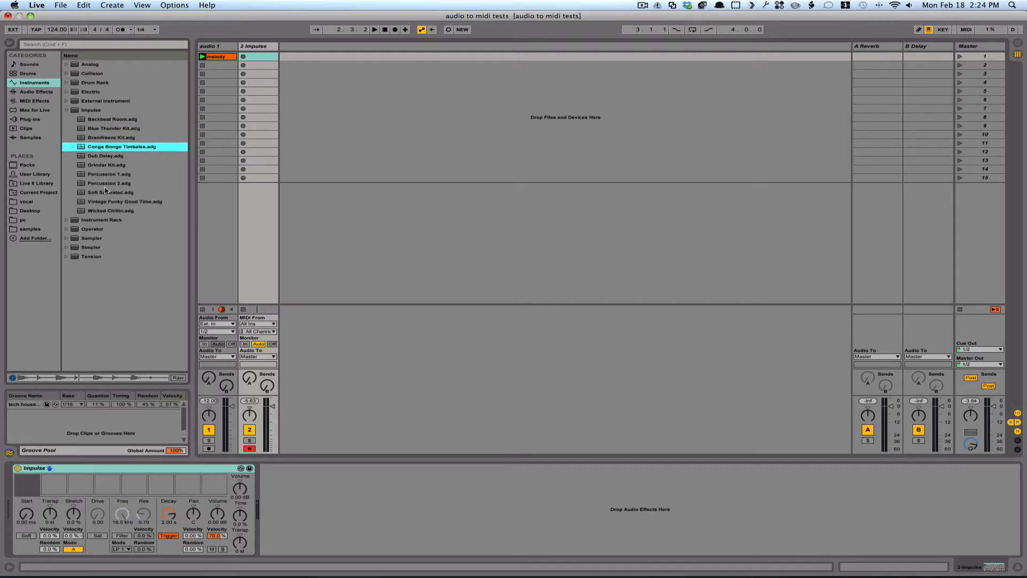
pyautogui.click(110, 192)
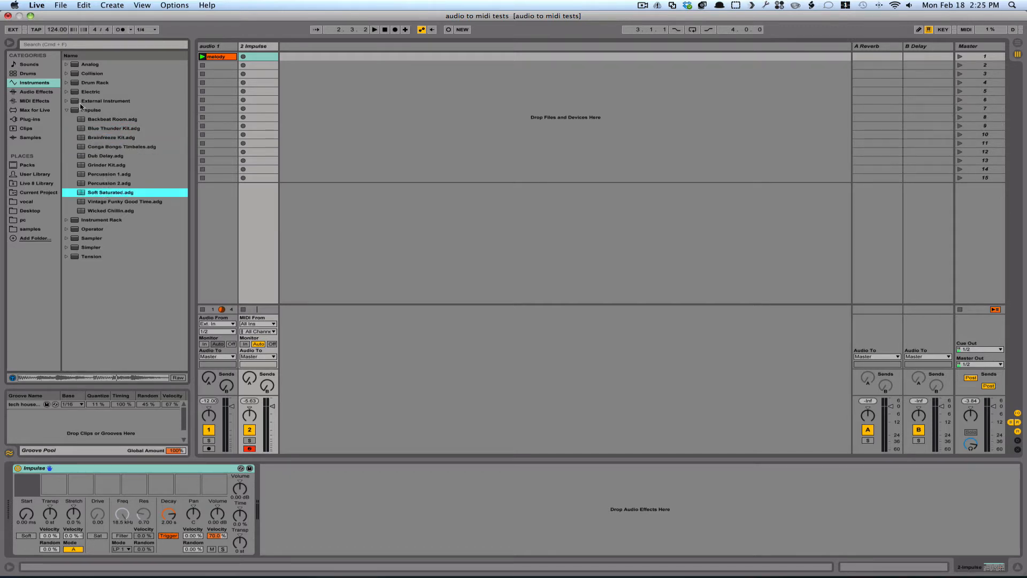
pyautogui.click(112, 119)
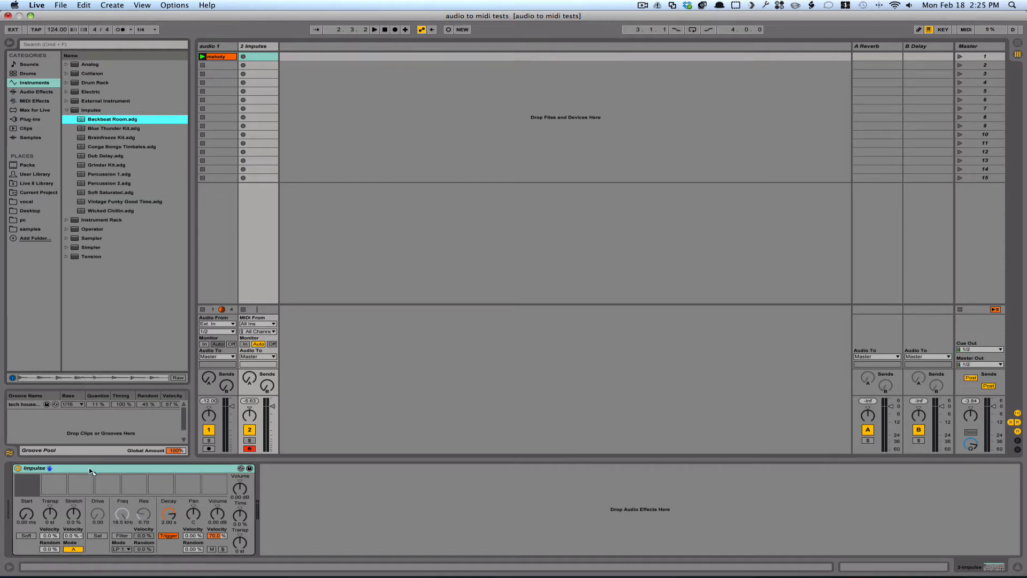
pyautogui.moveTo(68, 472)
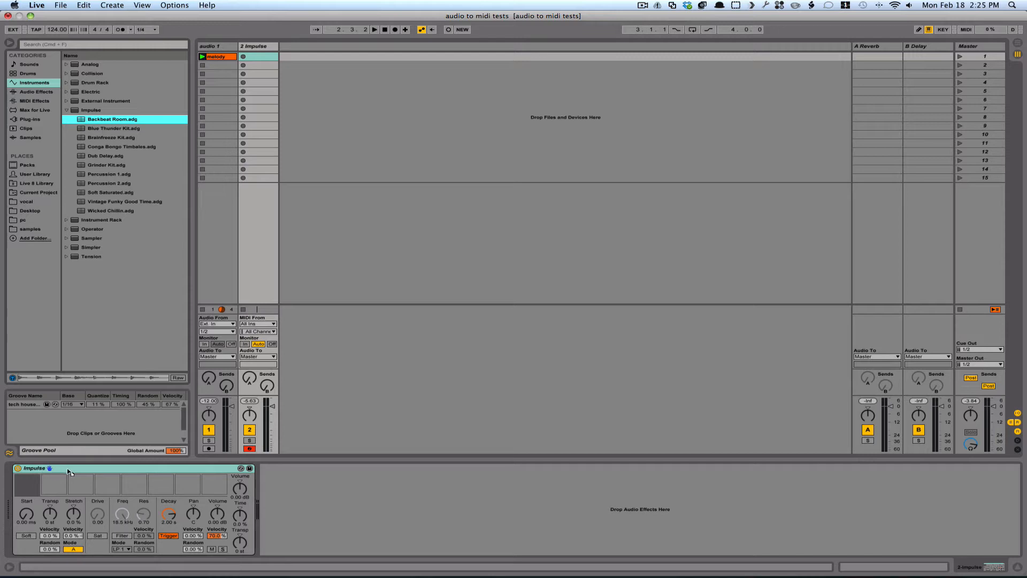
pyautogui.doubleClick(112, 119)
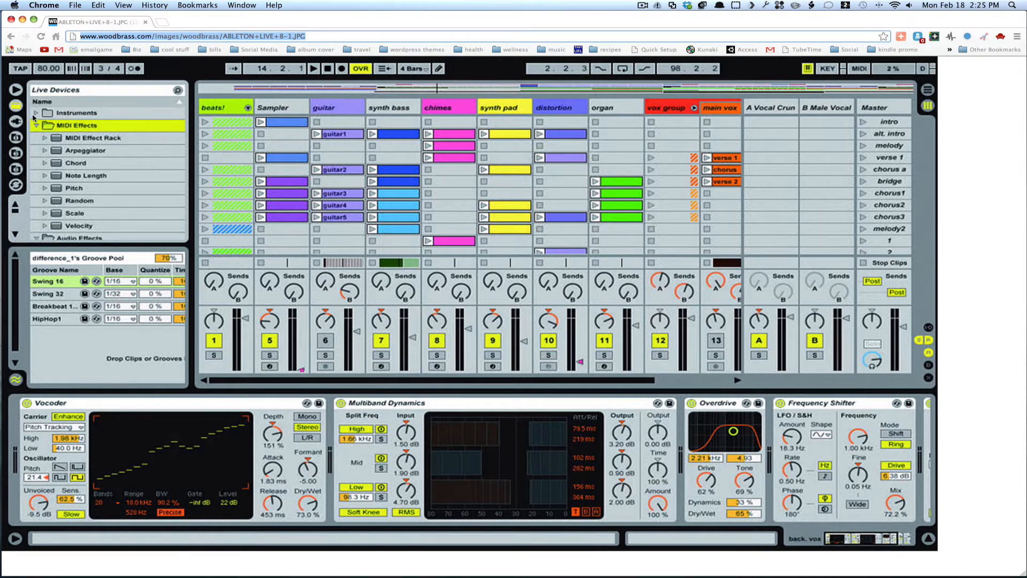
pyautogui.moveTo(84, 163)
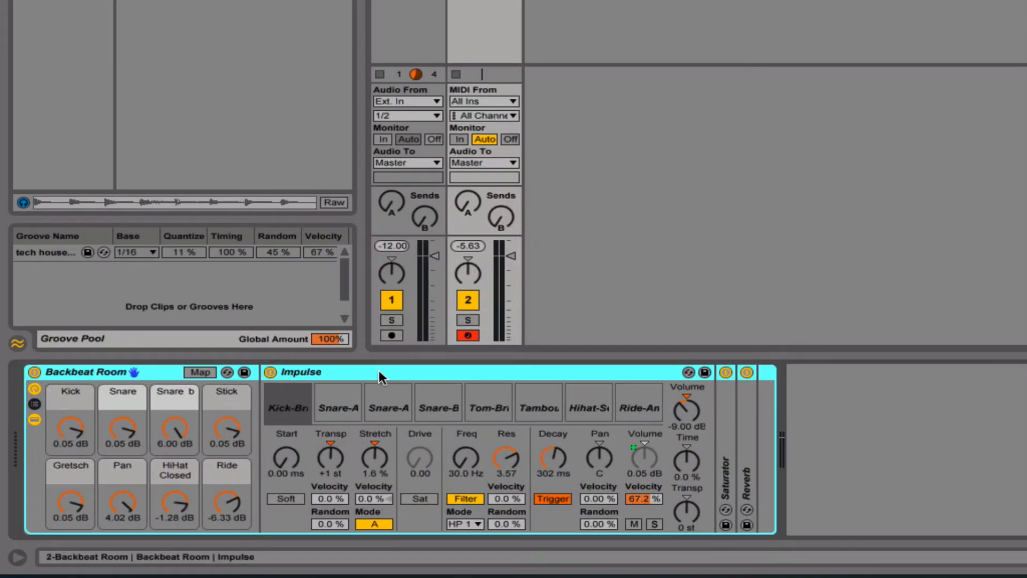
pyautogui.moveTo(620, 409)
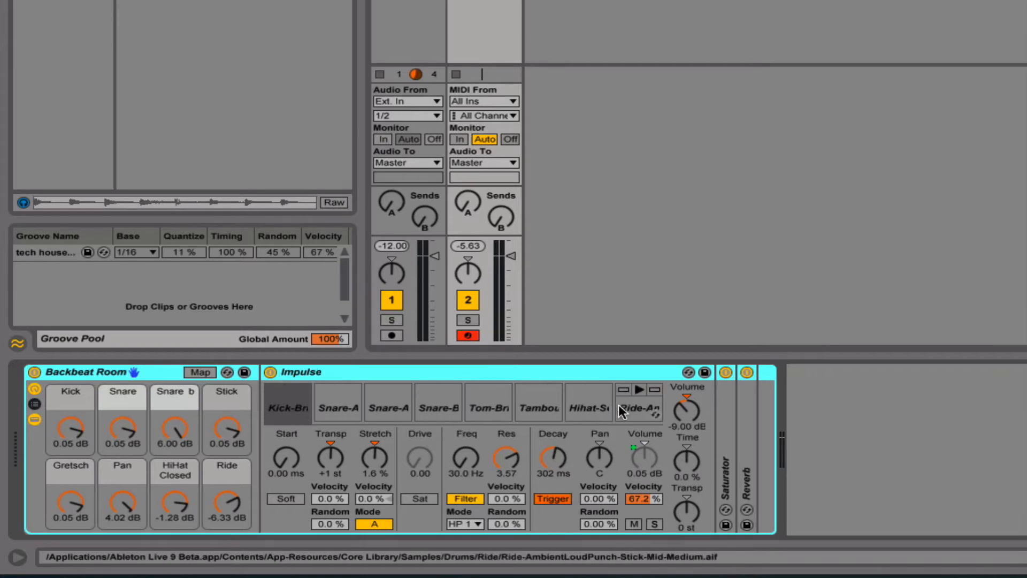
pyautogui.moveTo(640, 411)
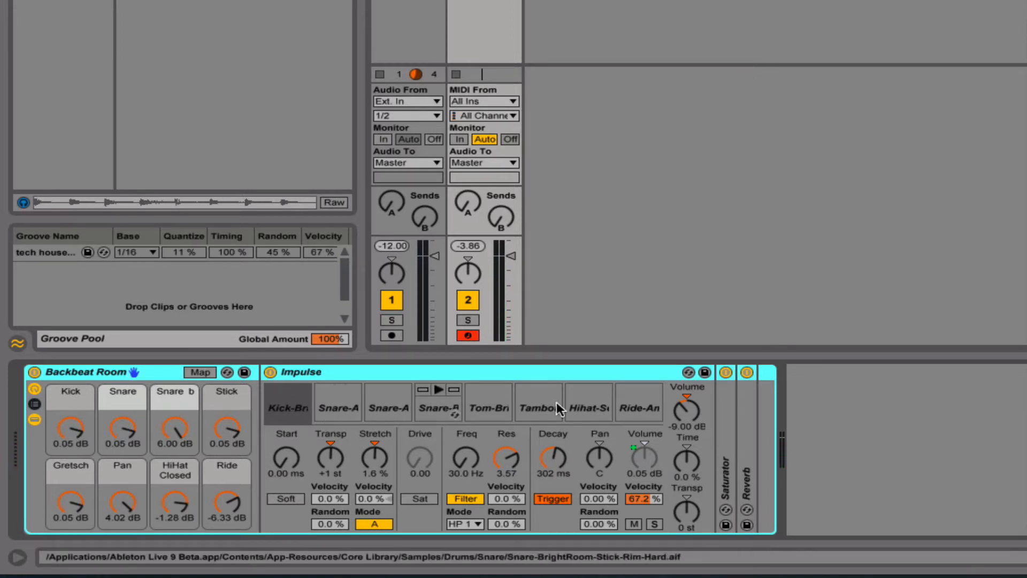
pyautogui.scroll(-3)
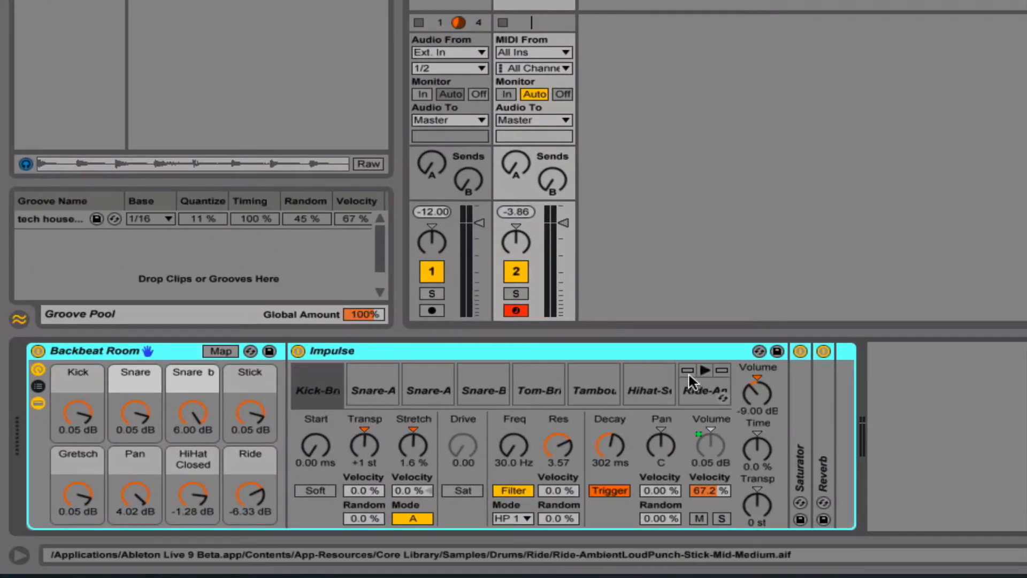
pyautogui.click(316, 383)
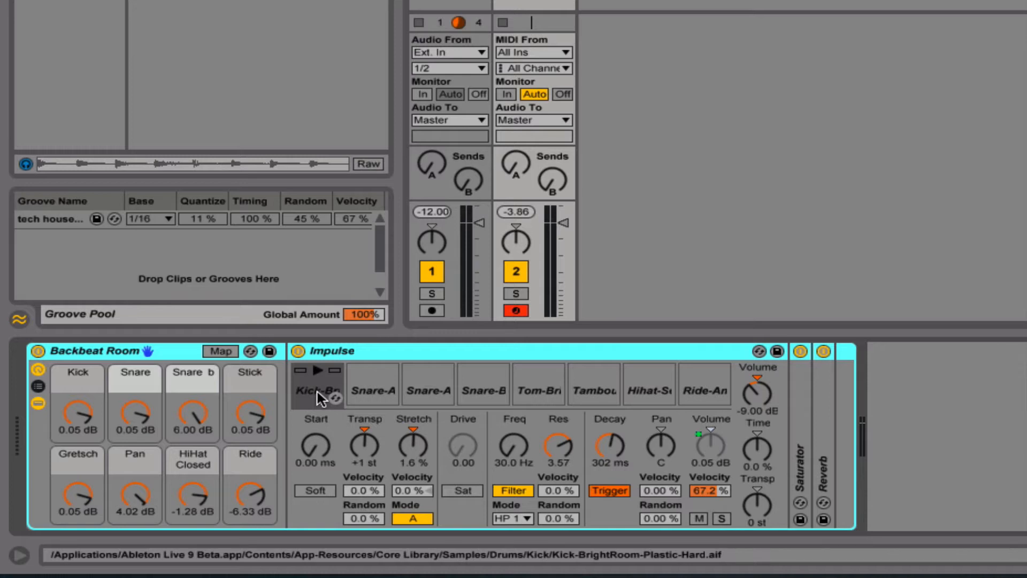
pyautogui.moveTo(316, 393)
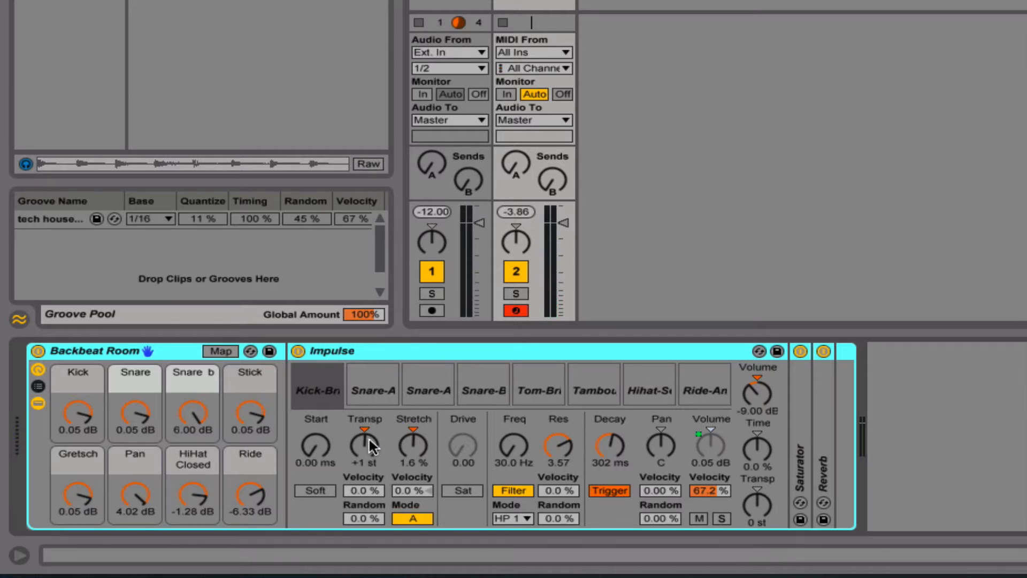
pyautogui.moveTo(372, 391)
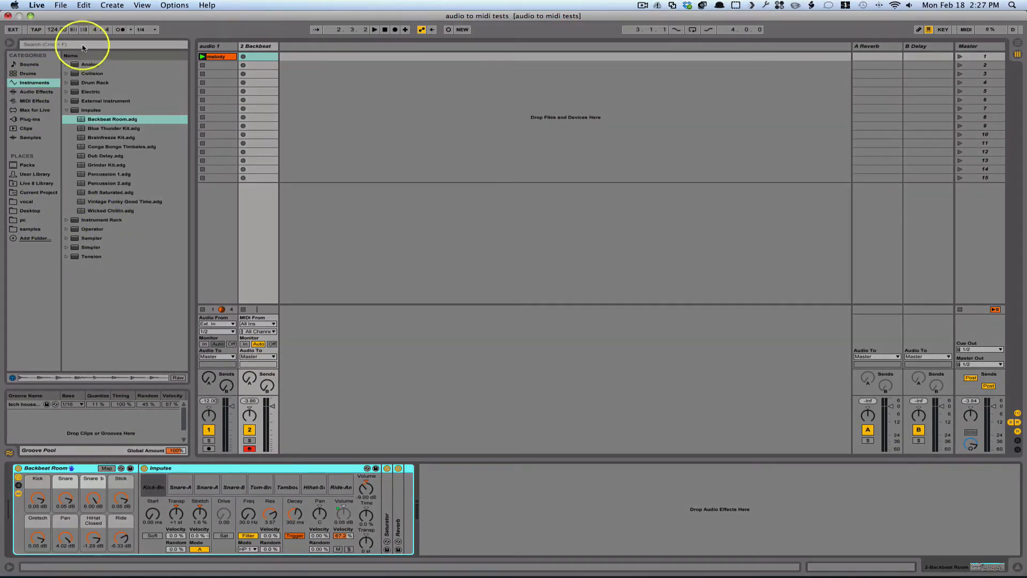
# Step: Search the library for 'kick' and show the matching samples
pyautogui.click(98, 44)
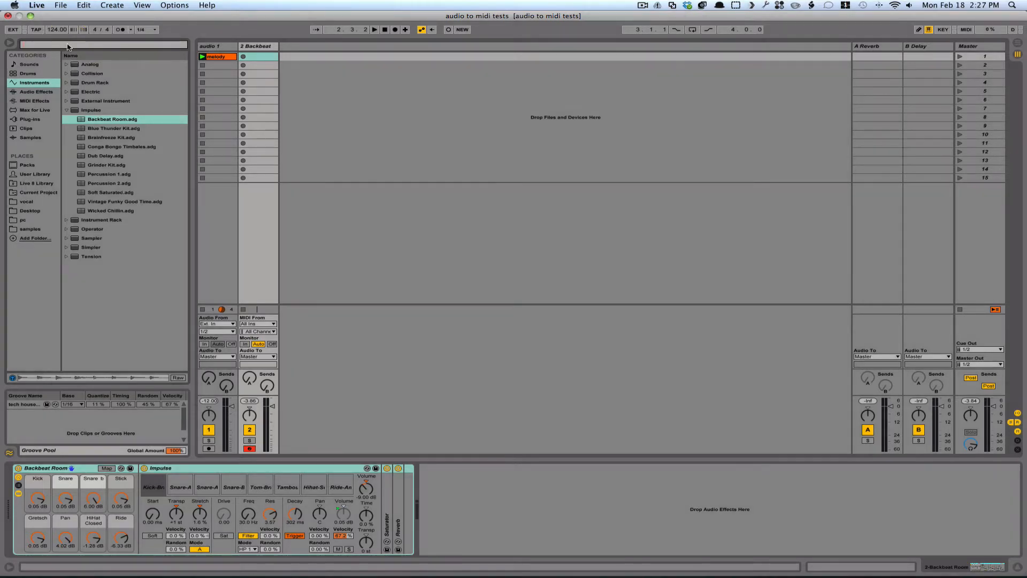
pyautogui.write('kick')
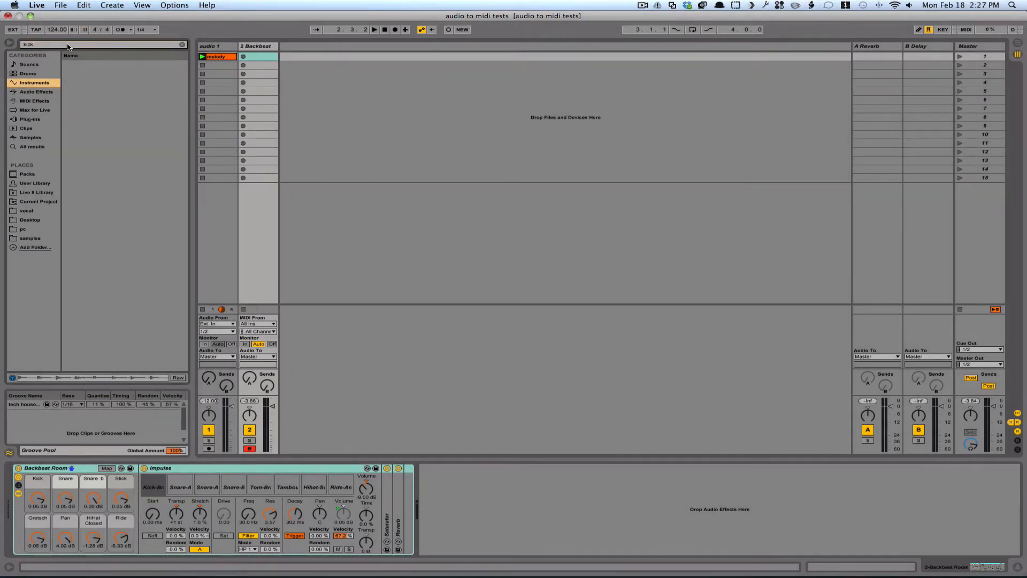
pyautogui.click(30, 137)
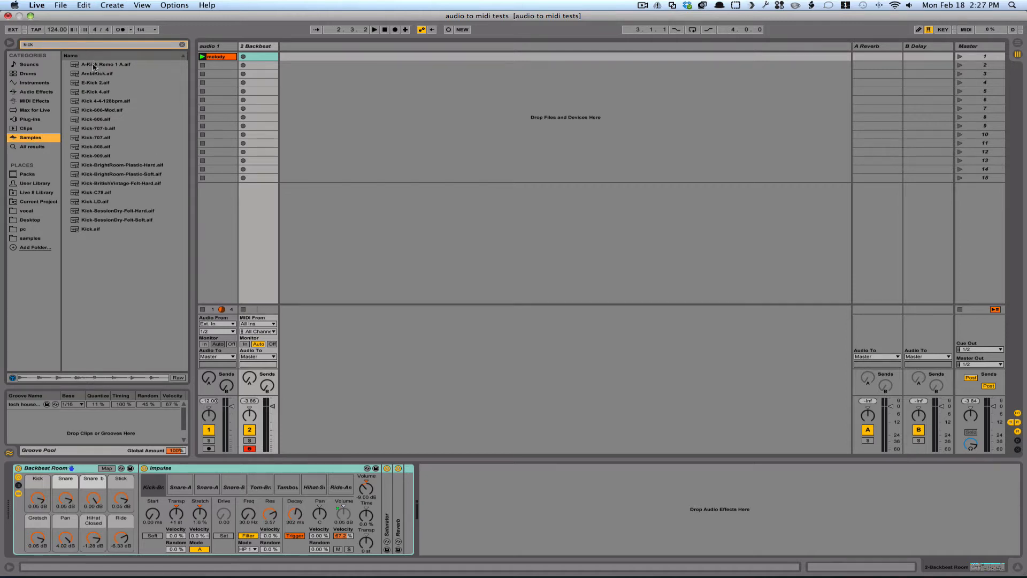
pyautogui.moveTo(97, 87)
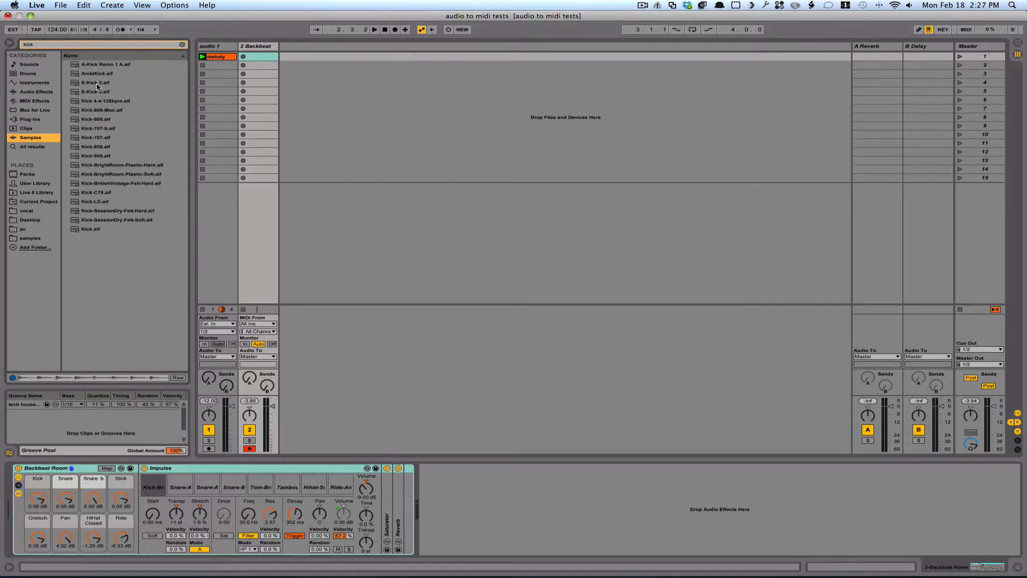
# Step: Audition AmbiKick, E-Kick 4 and Kick 4-4-128bpm, then load Kick-606-Mod into the kick slot
pyautogui.click(96, 73)
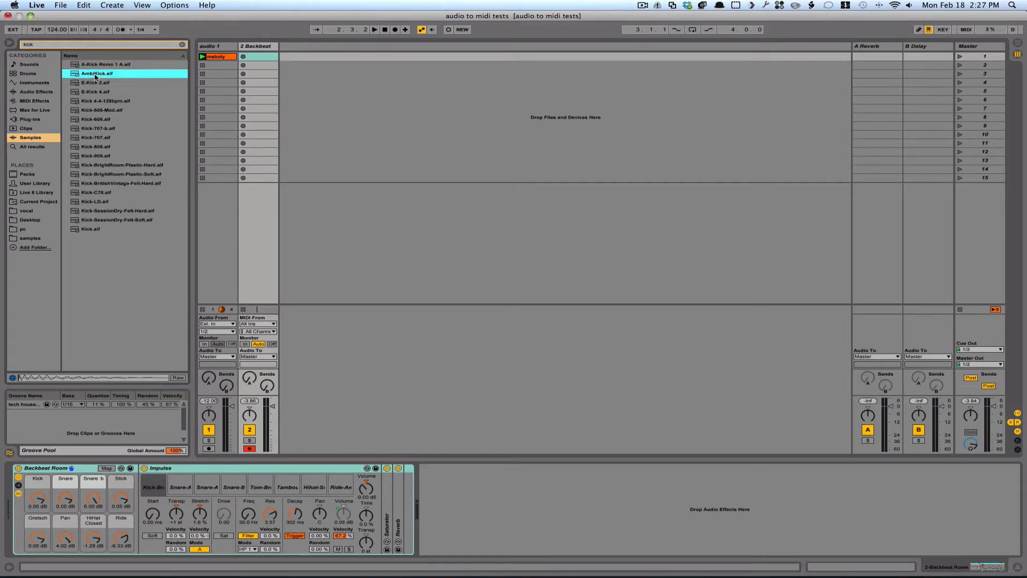
pyautogui.click(95, 92)
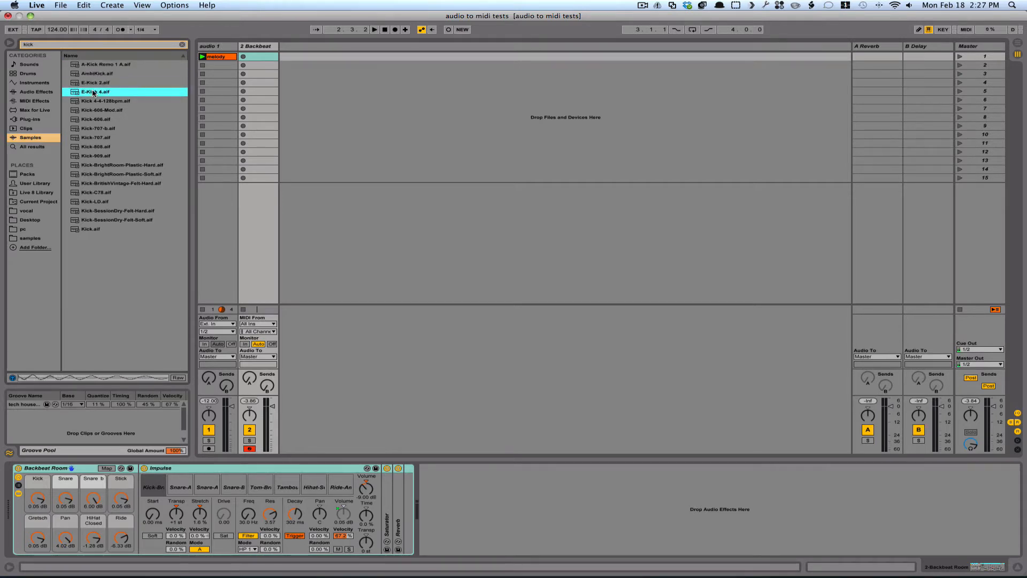
pyautogui.click(106, 102)
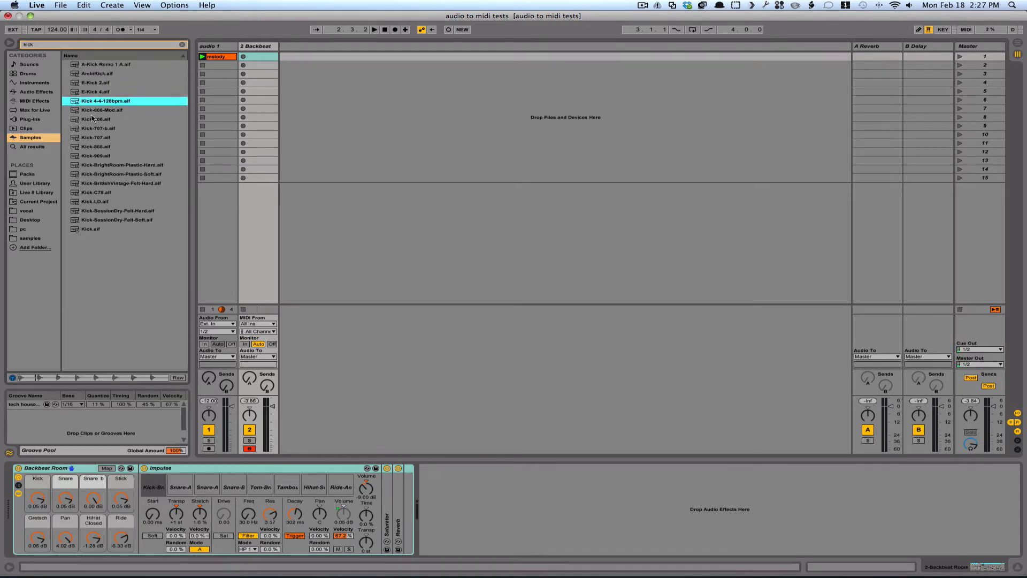
pyautogui.click(101, 109)
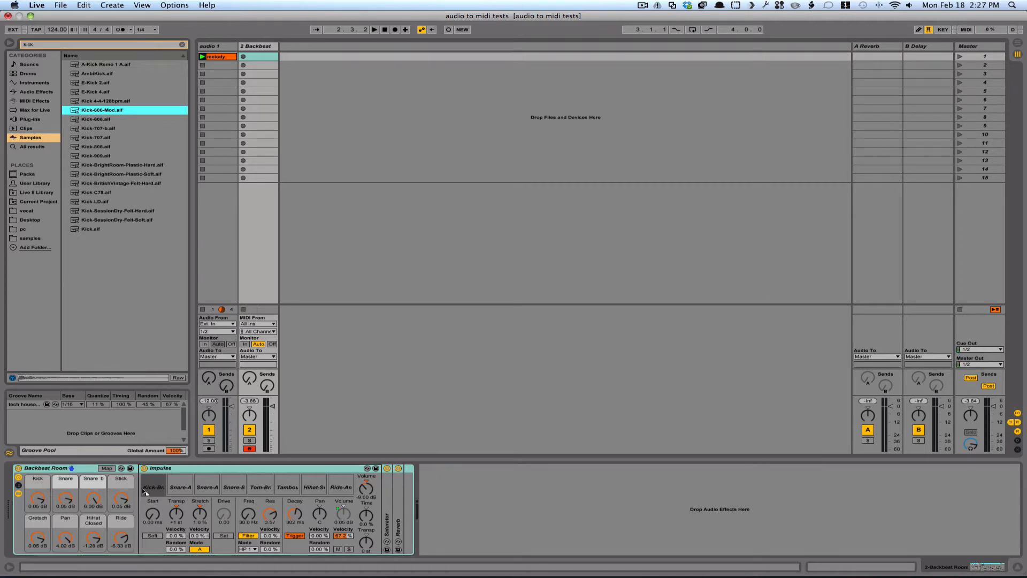
pyautogui.click(153, 487)
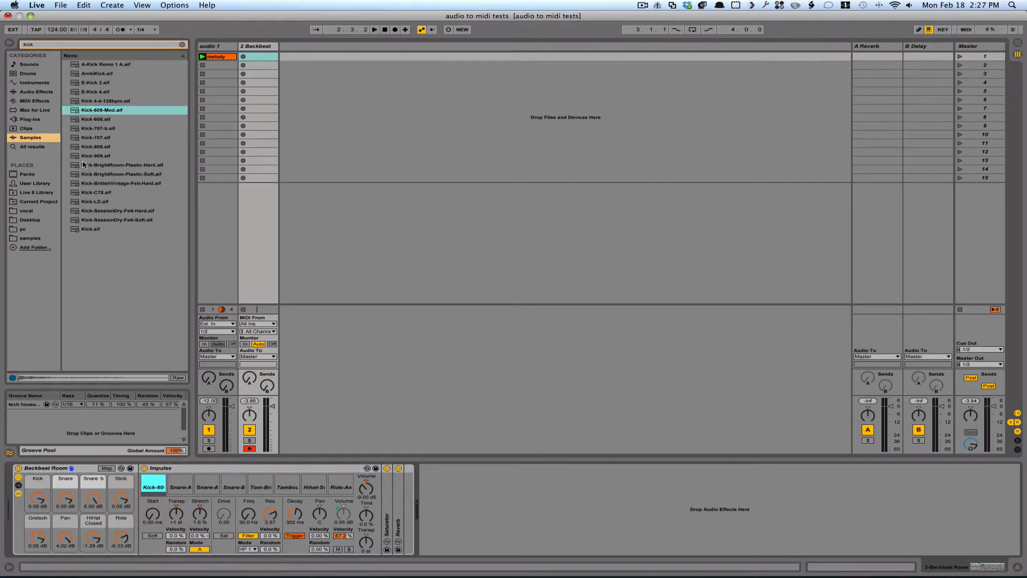
pyautogui.moveTo(25, 210)
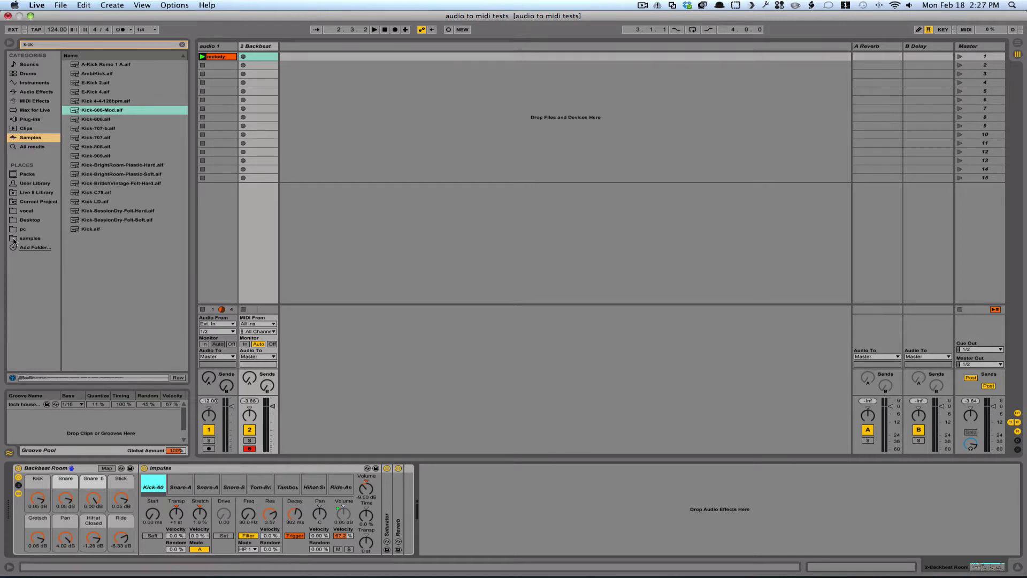
# Step: Browse the personal samples folder for kicks and start adding a library folder
pyautogui.click(30, 237)
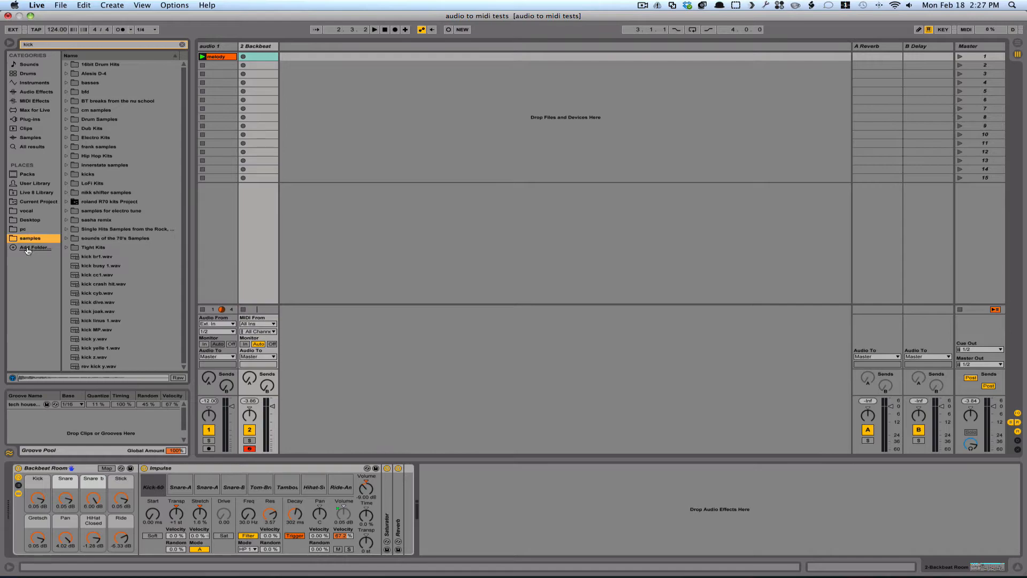
pyautogui.click(34, 247)
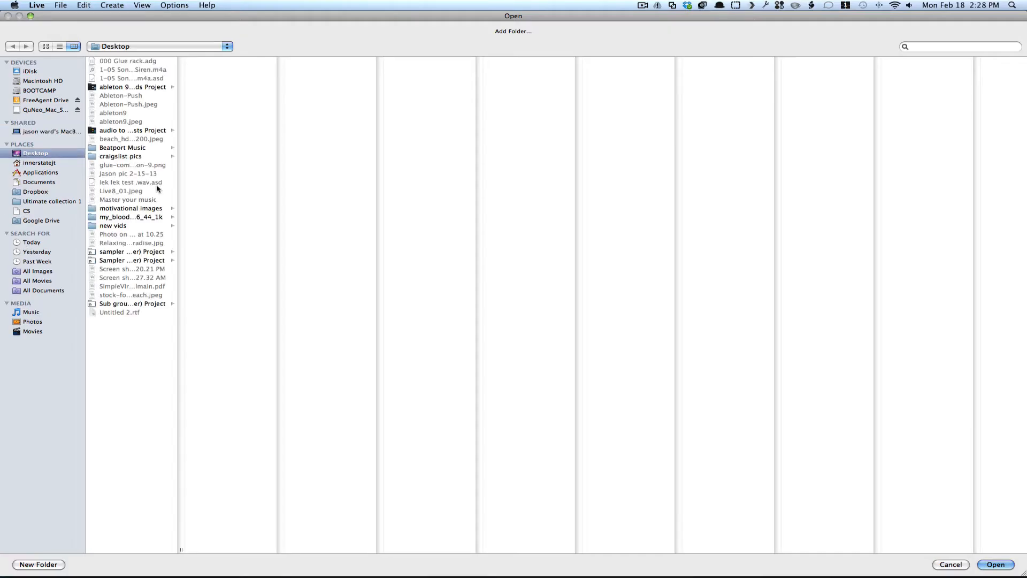
pyautogui.moveTo(94, 285)
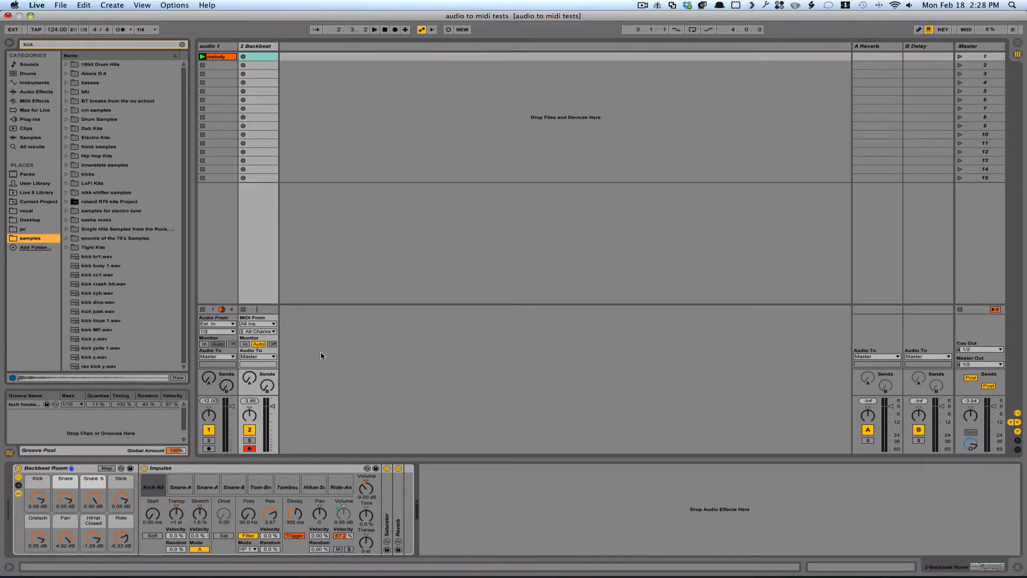
pyautogui.moveTo(354, 267)
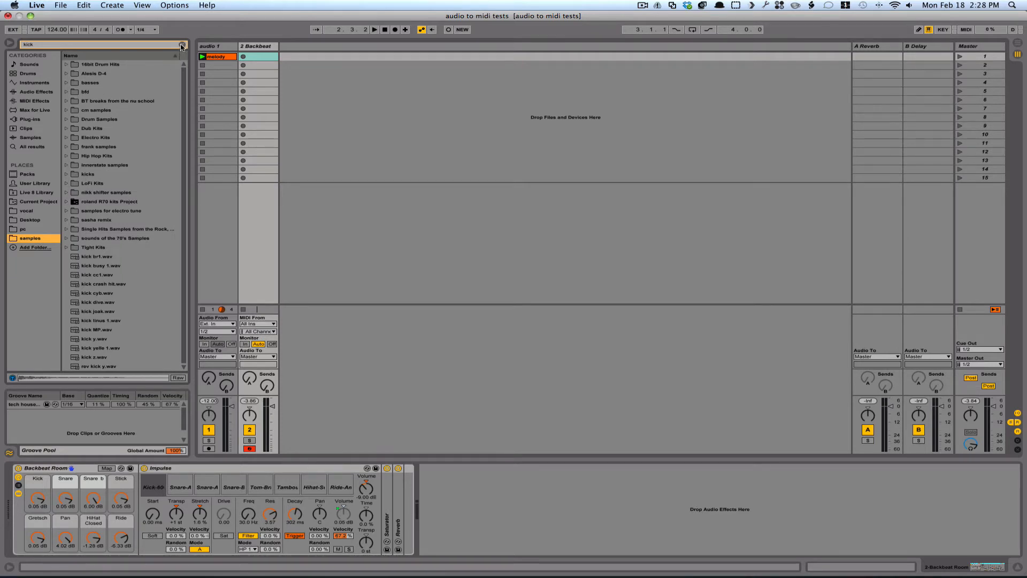
# Step: Expand 16bit Drum Hits > snares, audition 909snare3 and 808snare2, and load 909snare1 into Snare-A
pyautogui.click(182, 45)
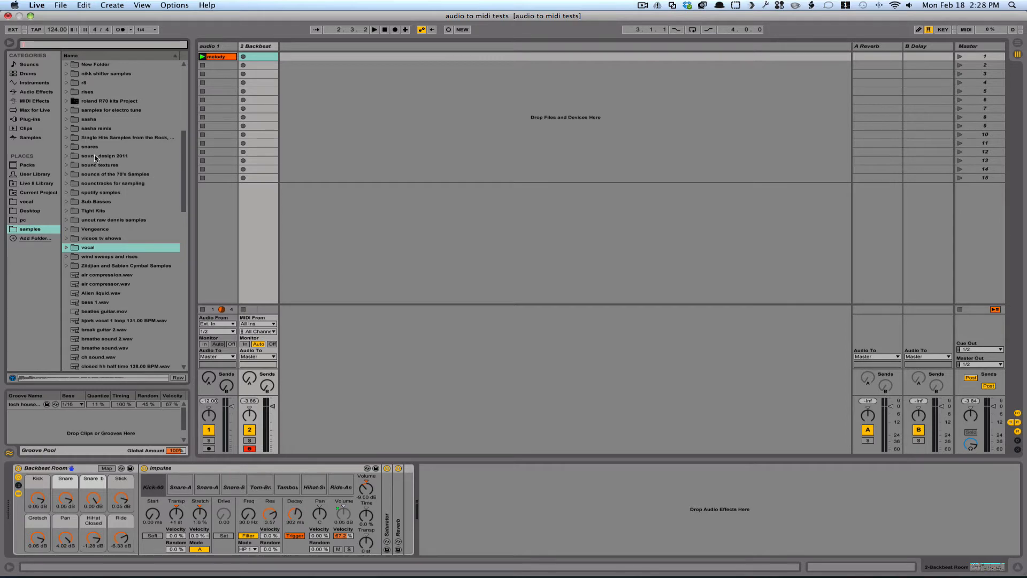
pyautogui.scroll(3)
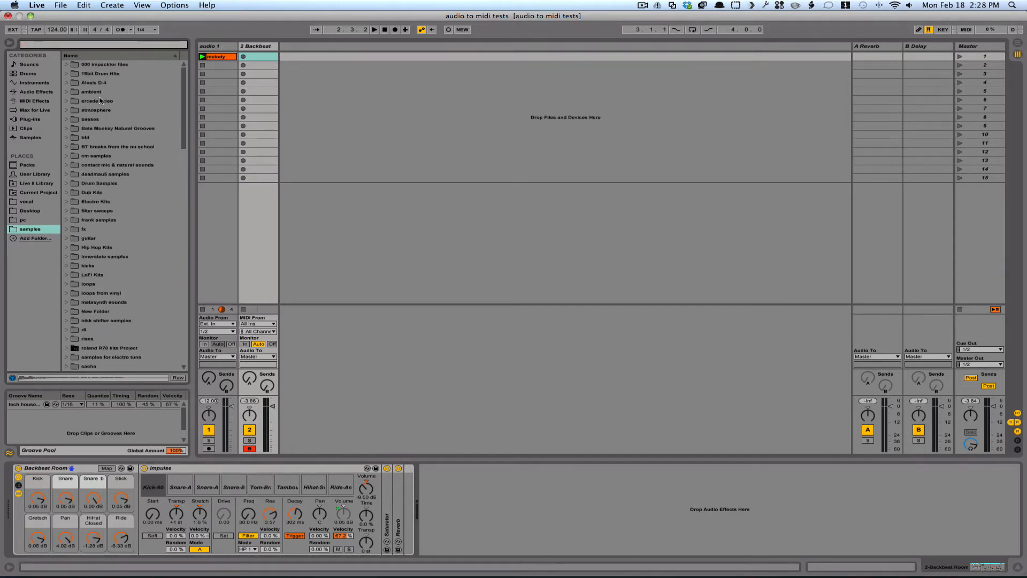
pyautogui.click(67, 73)
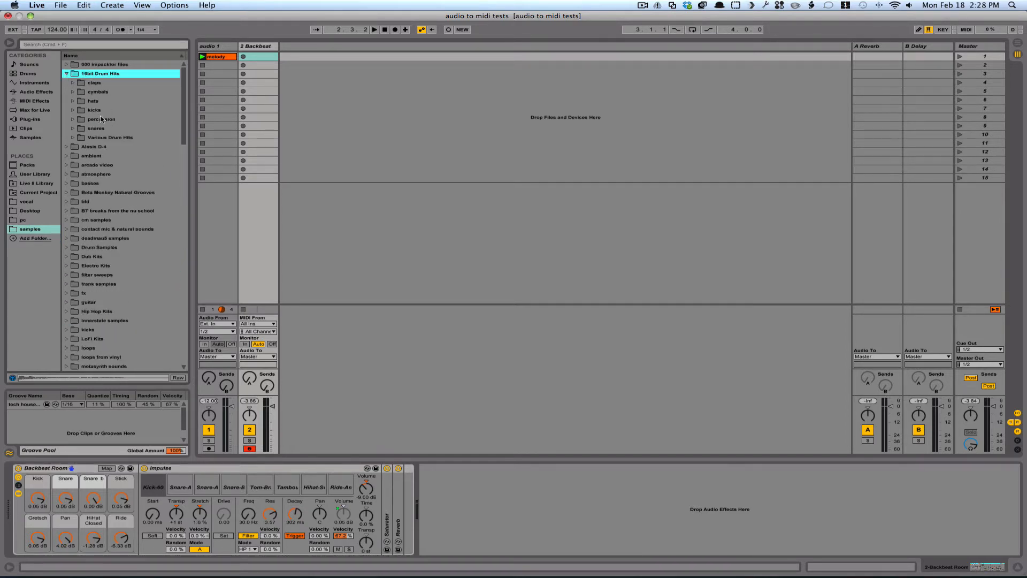
pyautogui.click(95, 128)
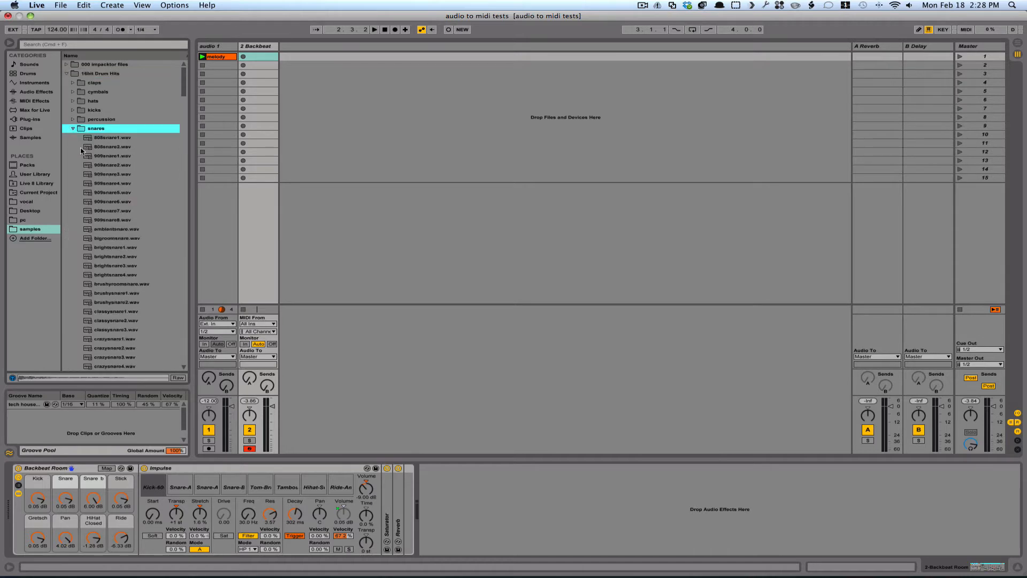
pyautogui.click(112, 175)
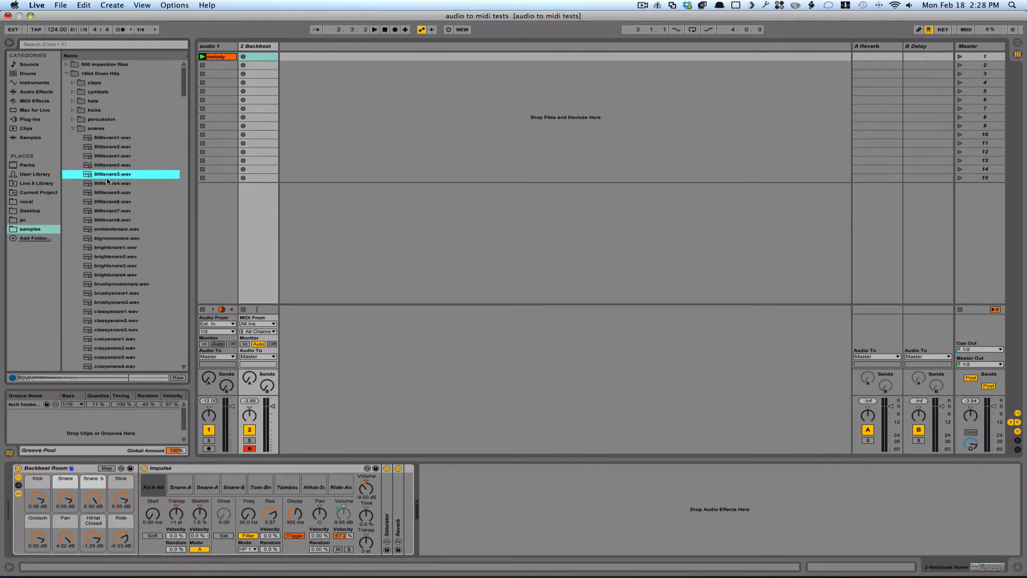
pyautogui.click(111, 147)
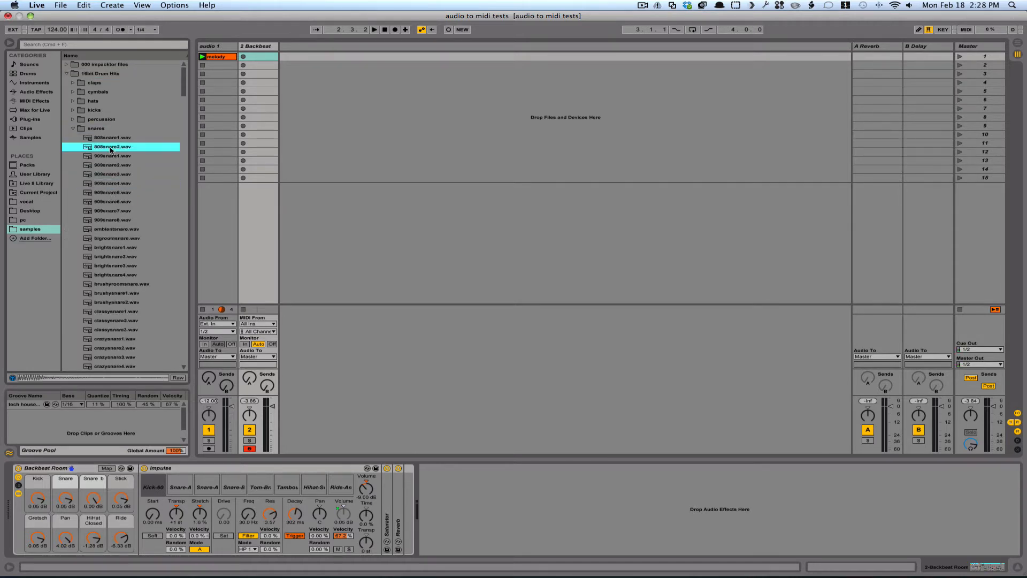
pyautogui.click(111, 156)
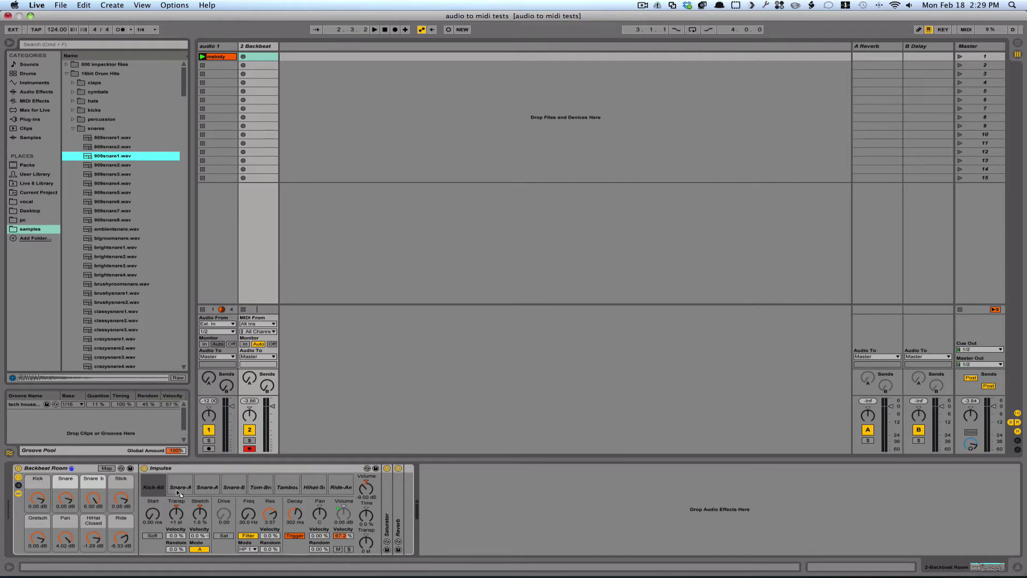
pyautogui.click(180, 487)
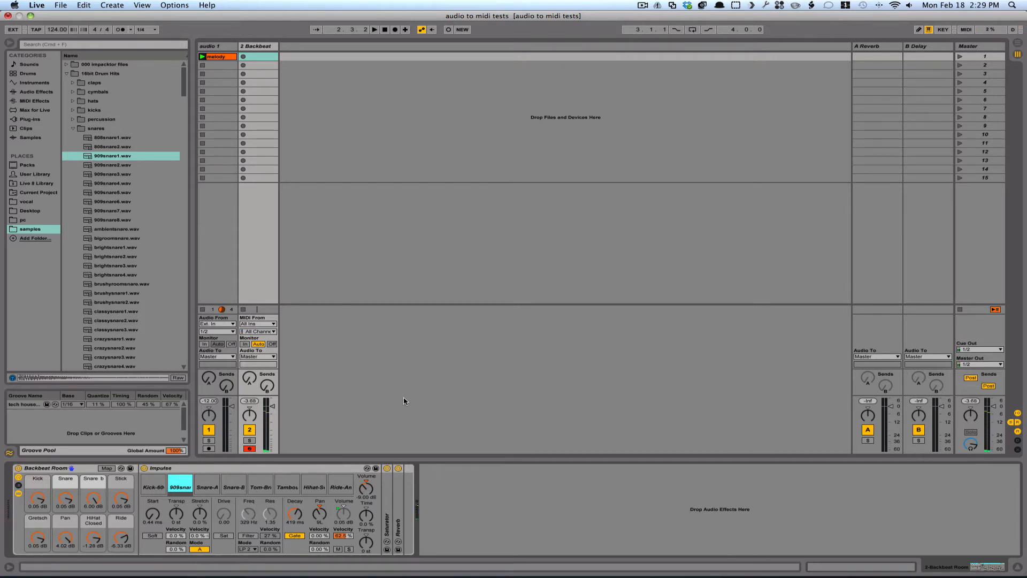
pyautogui.click(154, 487)
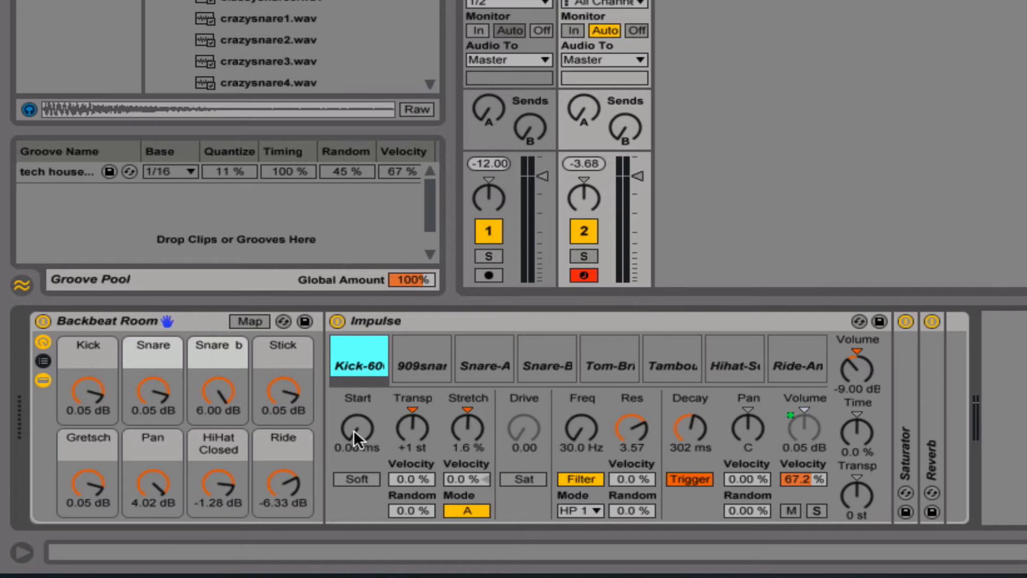
# Step: Audition the kick and 909 snare with later start points, then try stretching the snare
pyautogui.click(359, 359)
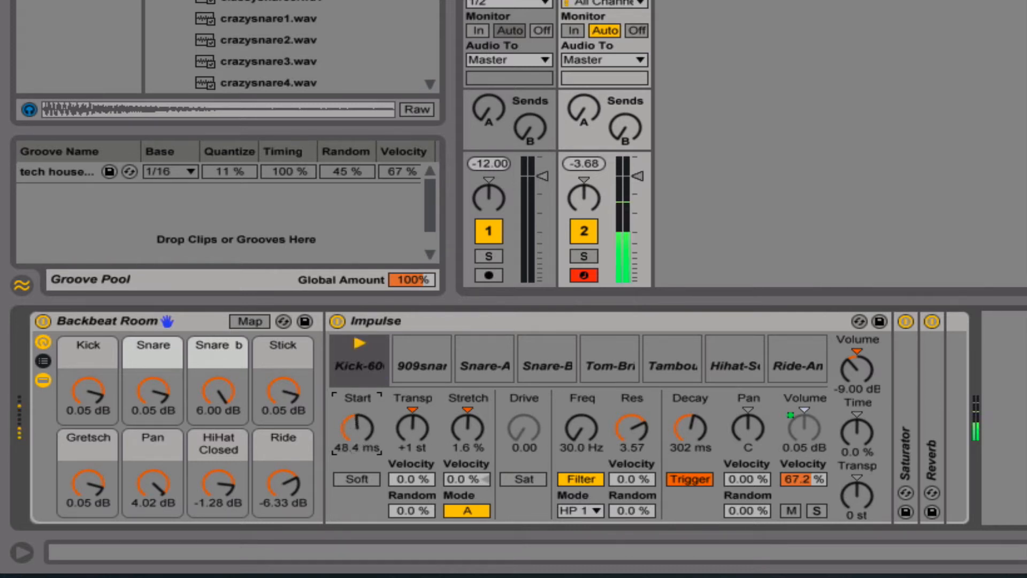
pyautogui.click(421, 358)
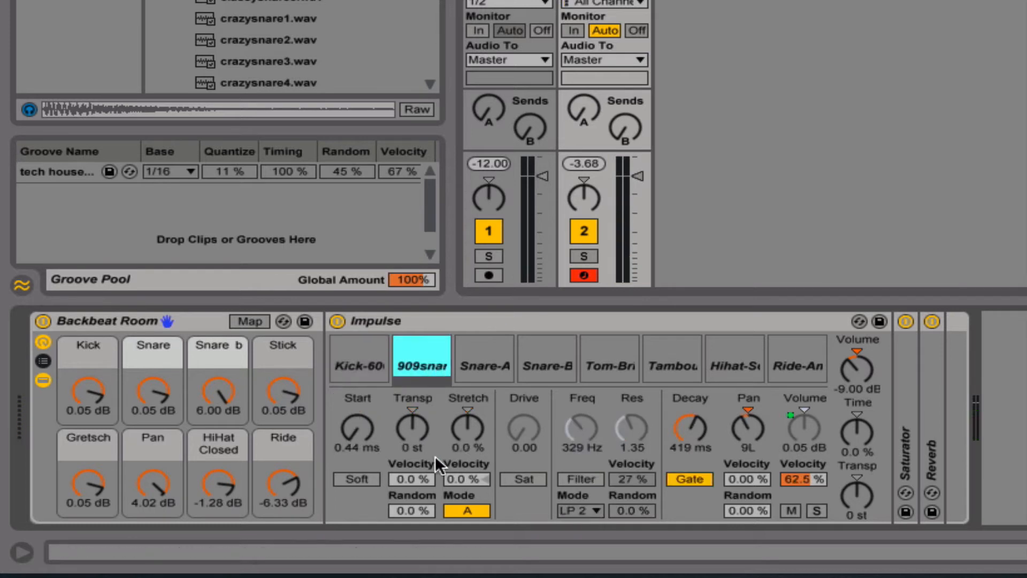
pyautogui.moveTo(377, 455)
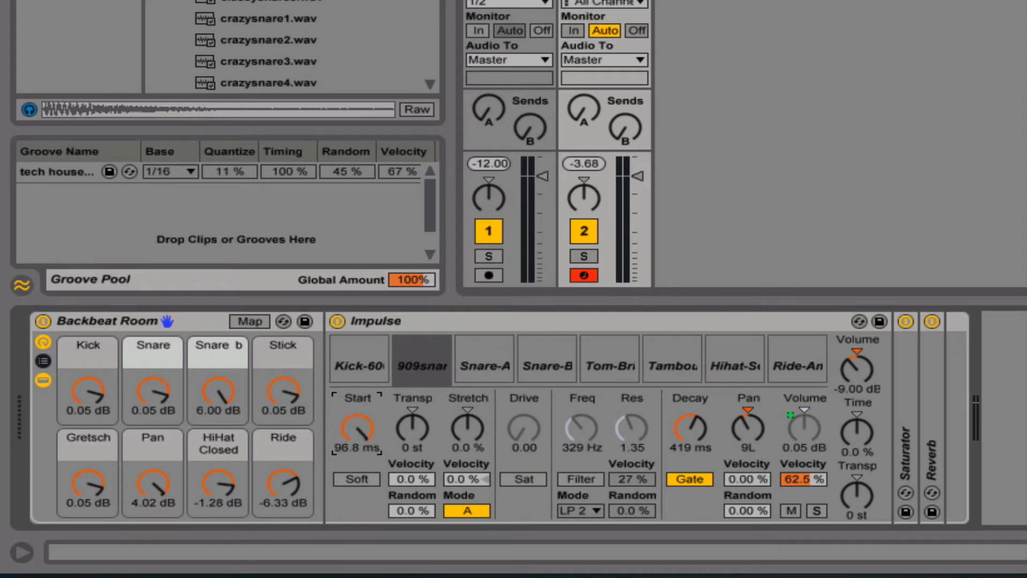
pyautogui.click(422, 359)
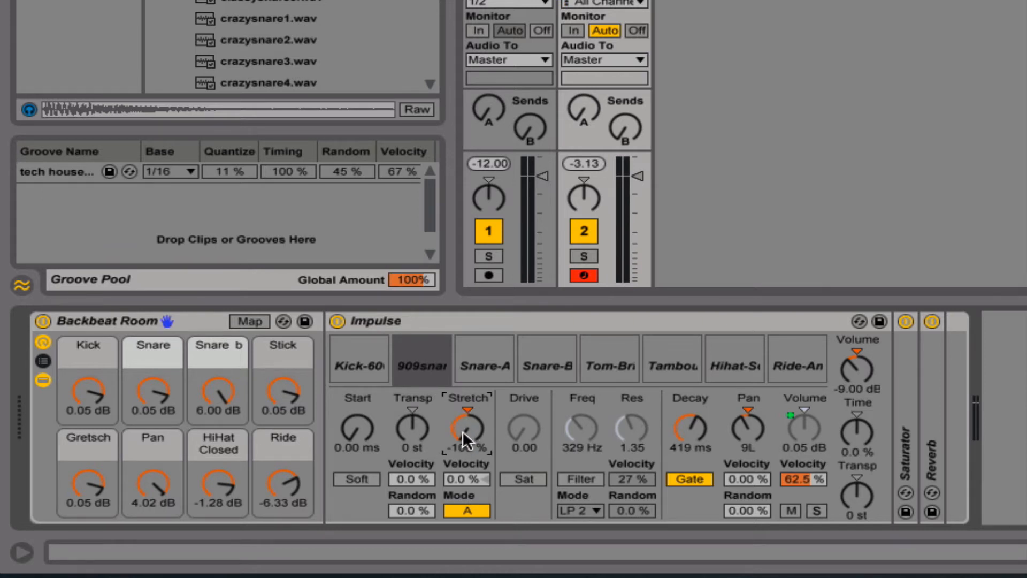
pyautogui.click(422, 359)
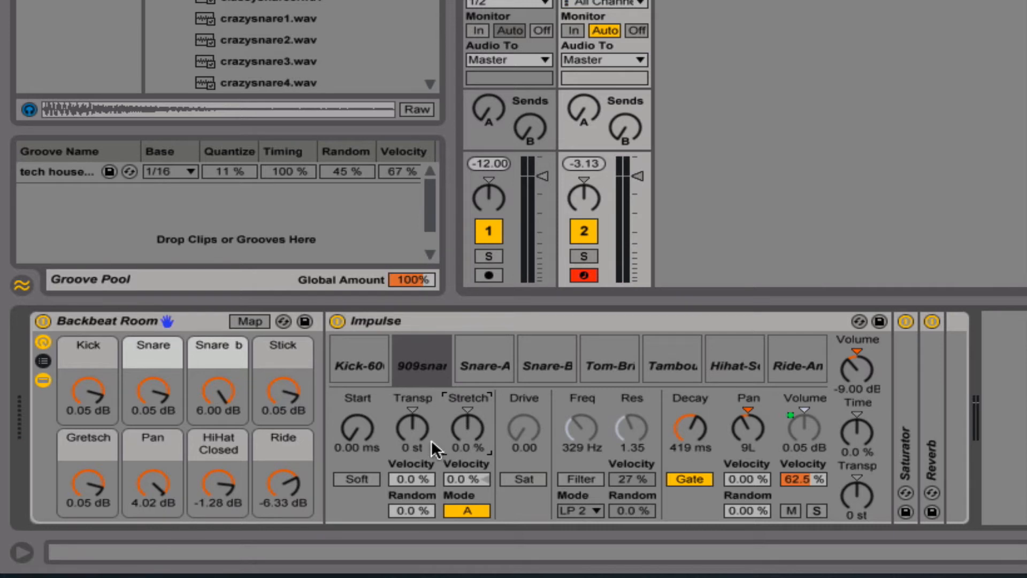
pyautogui.moveTo(403, 468)
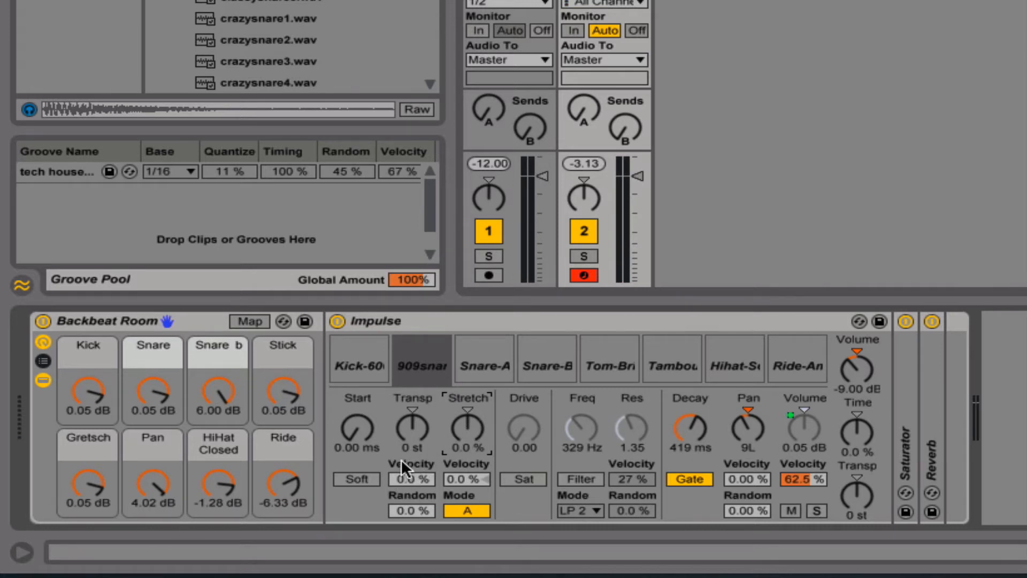
pyautogui.moveTo(412, 487)
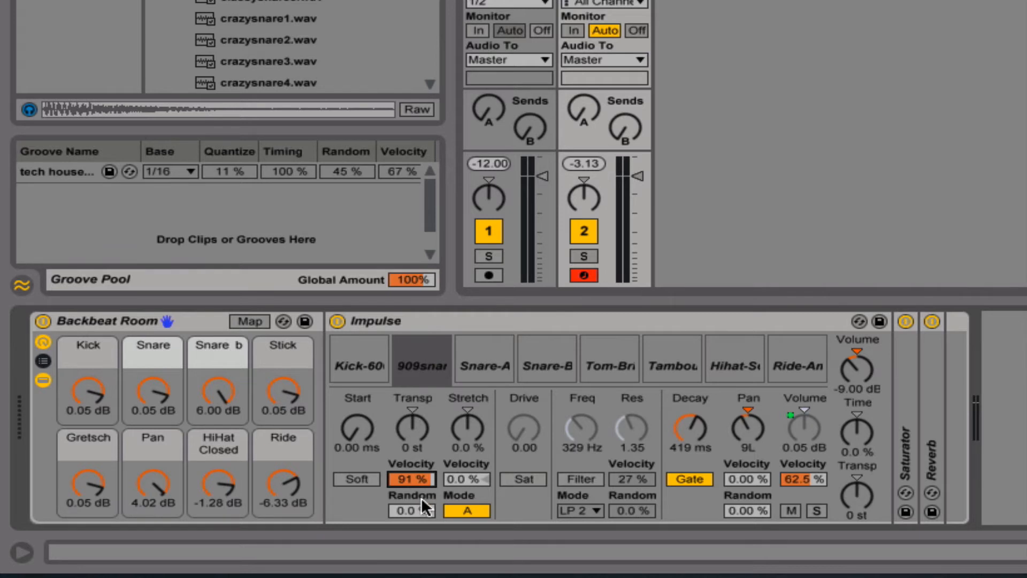
pyautogui.moveTo(424, 483)
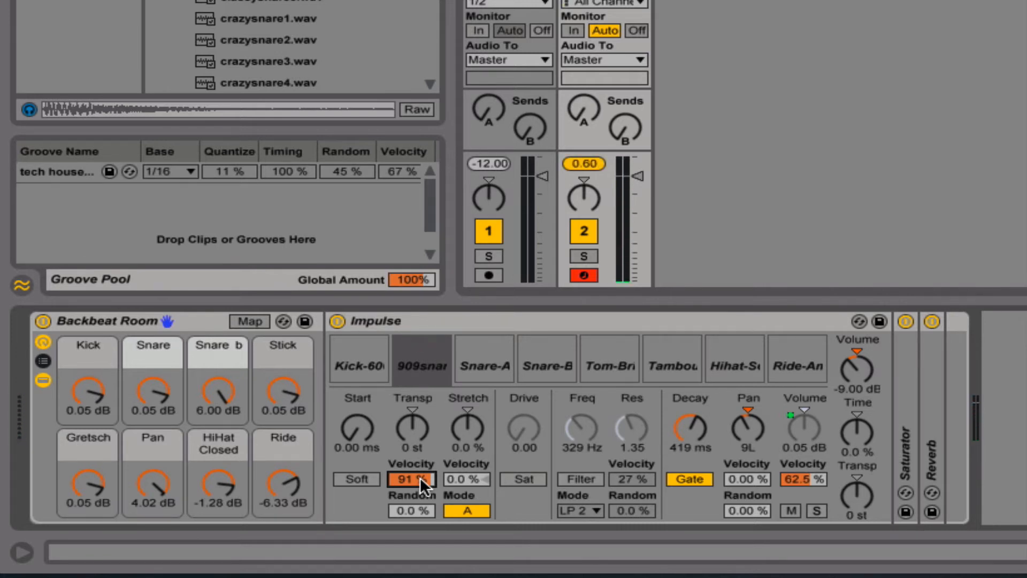
# Step: Reset the 909 snare's transpose and stretch velocity amounts to 0%
pyautogui.click(421, 359)
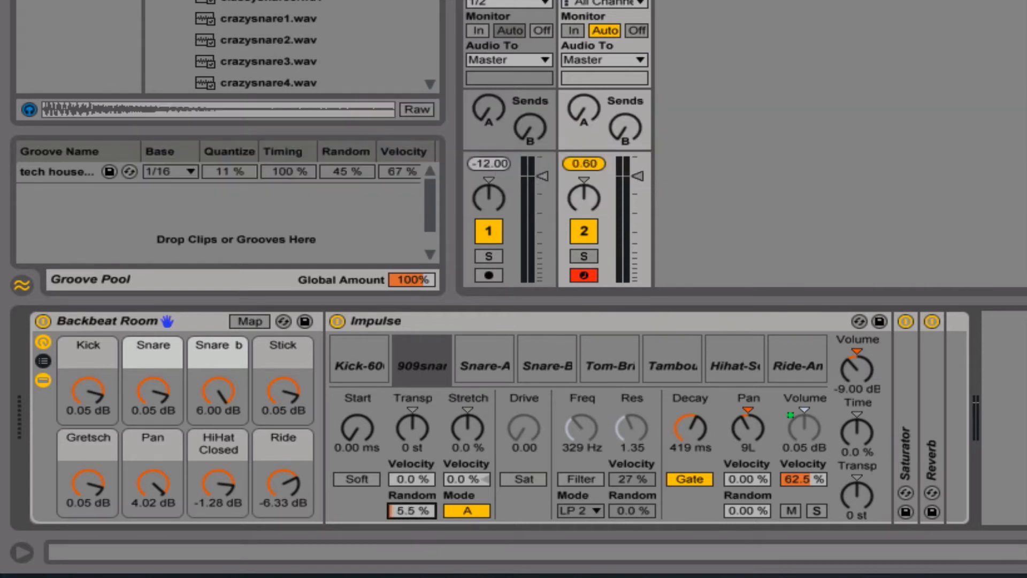
pyautogui.moveTo(412, 528)
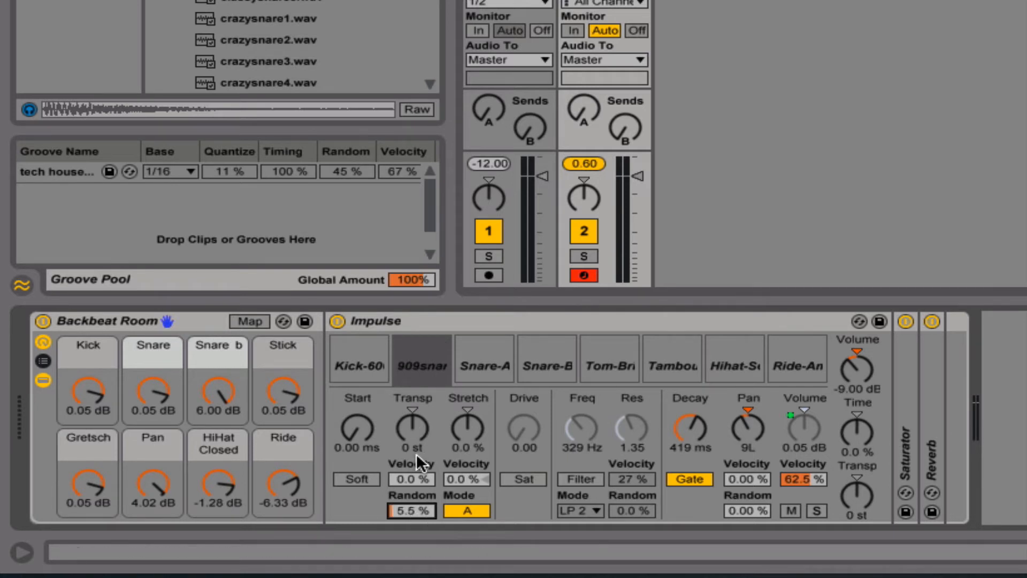
pyautogui.moveTo(412, 409)
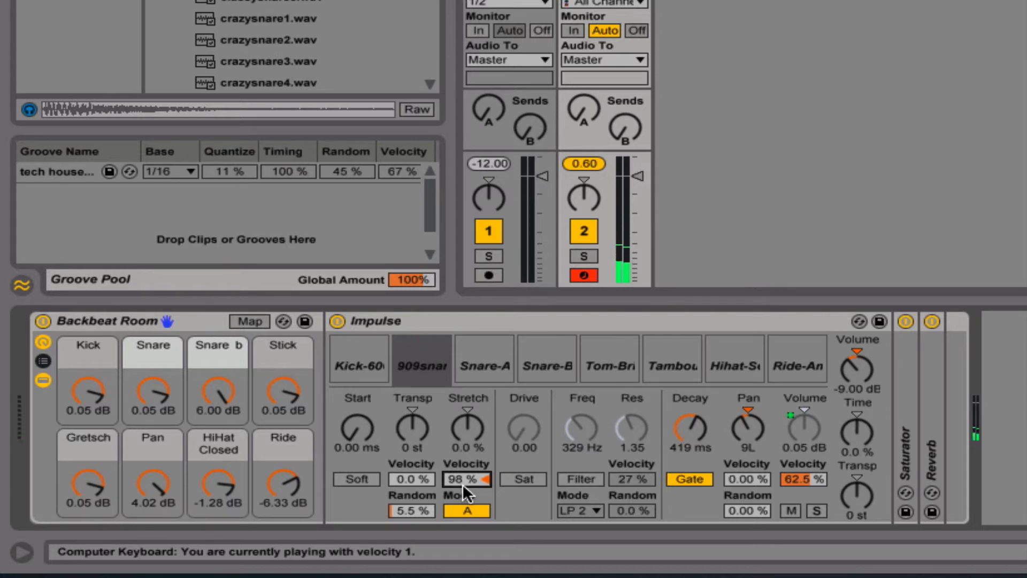
pyautogui.click(422, 359)
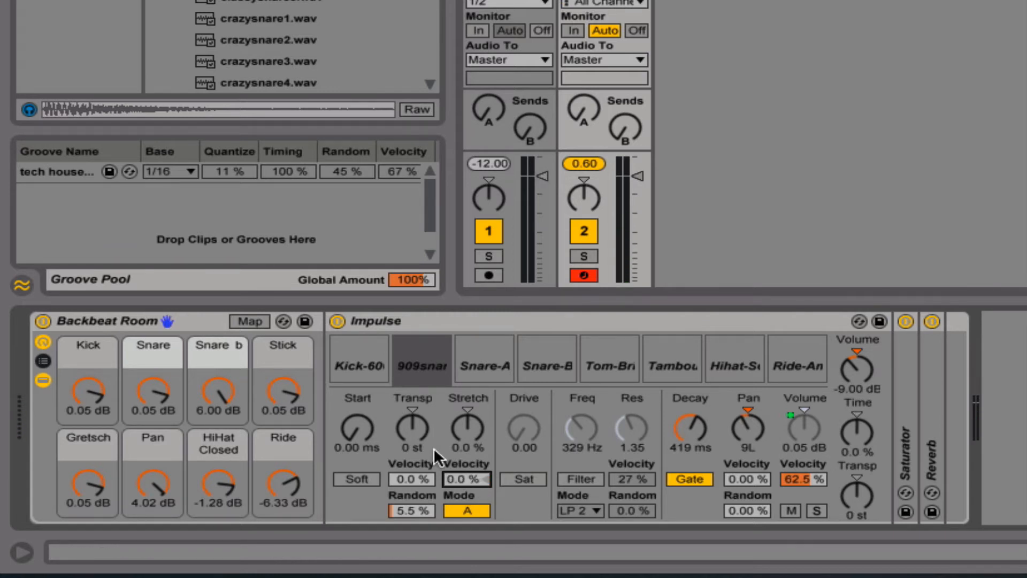
pyautogui.moveTo(525, 488)
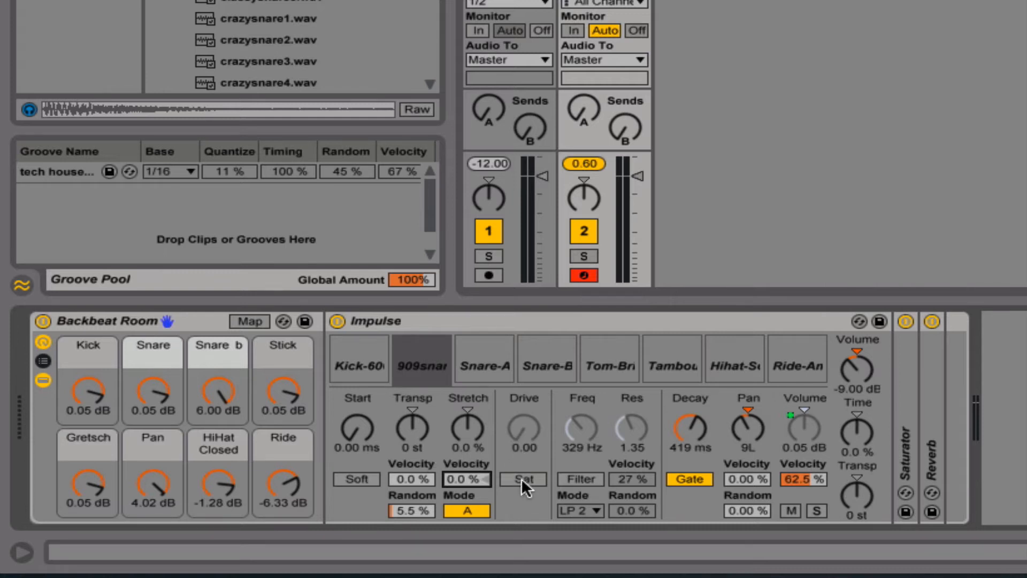
# Step: Turn on saturation for both the 909 snare and the kick
pyautogui.click(522, 479)
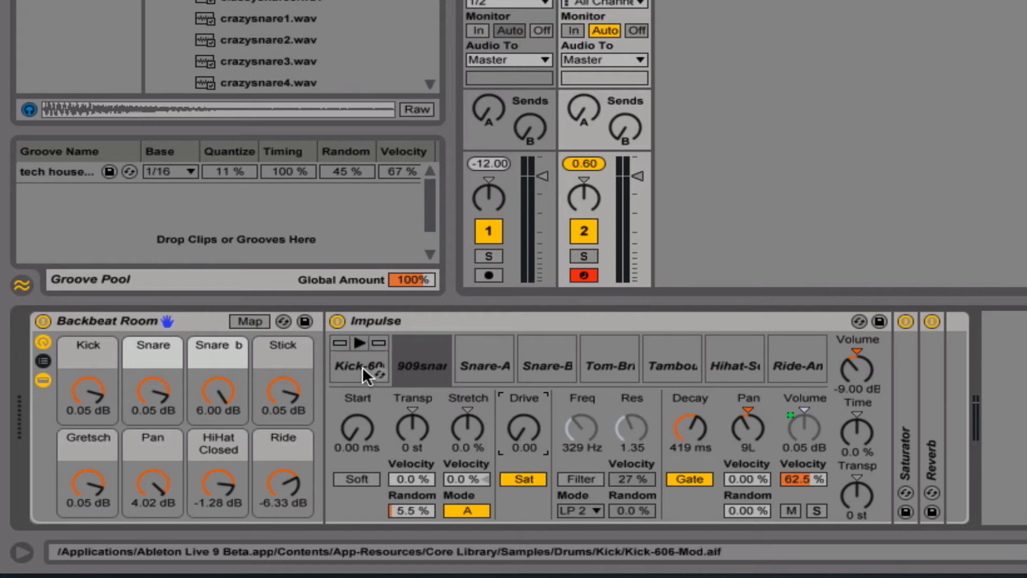
pyautogui.click(359, 359)
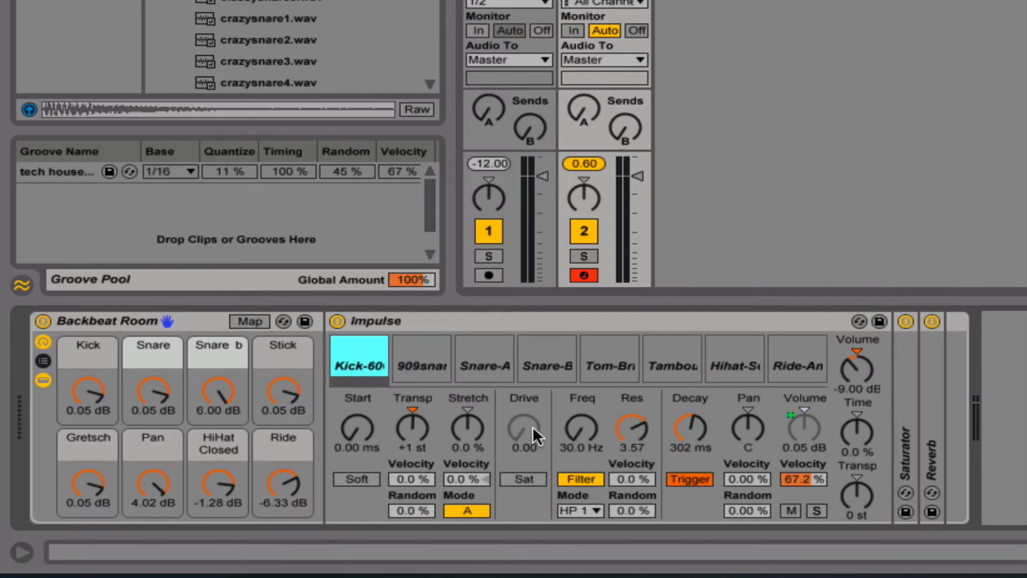
pyautogui.click(522, 478)
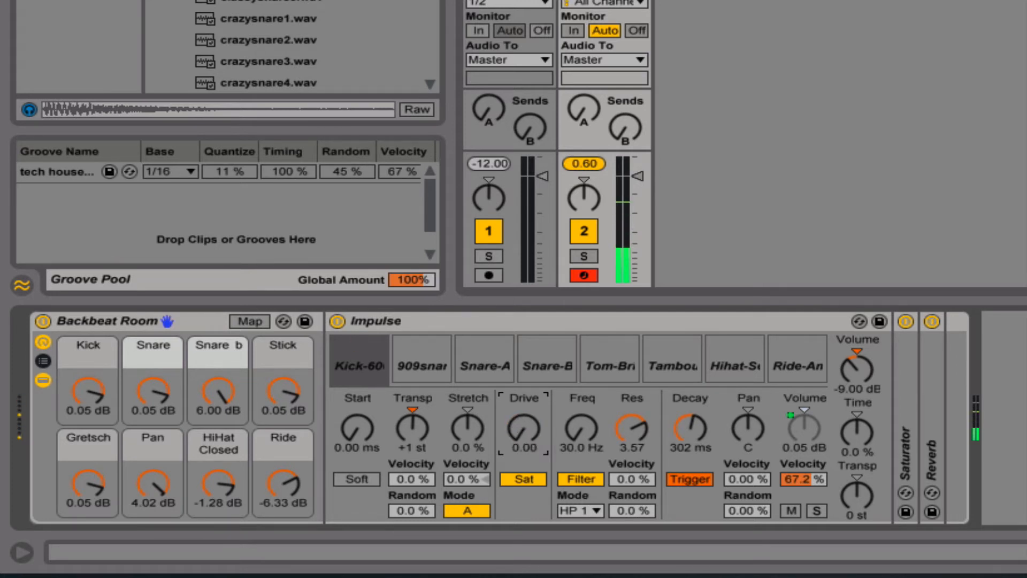
pyautogui.click(421, 358)
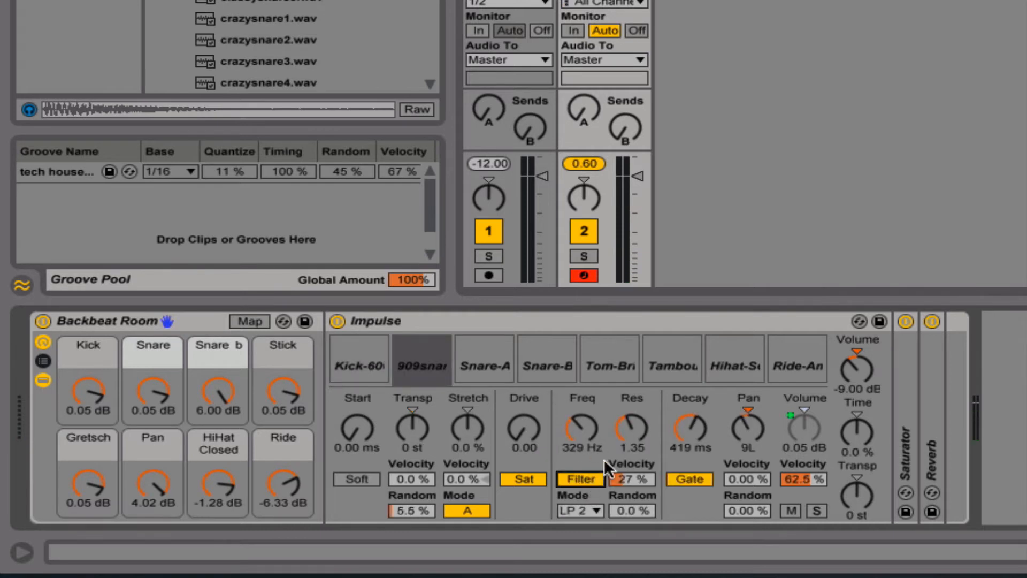
pyautogui.moveTo(578, 518)
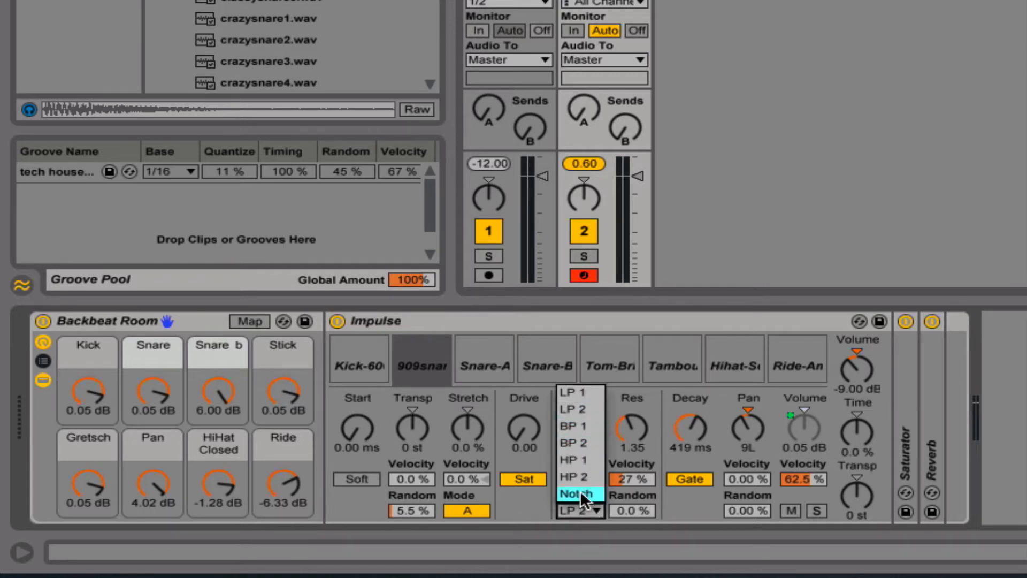
pyautogui.moveTo(583, 409)
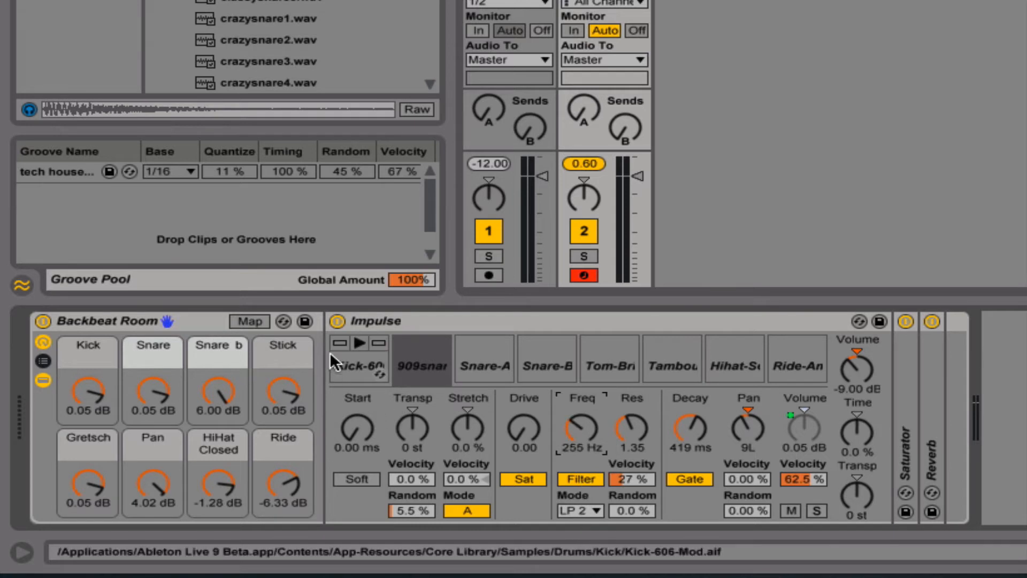
# Step: Give the kick an HP 1 high-pass filter at 38.7 Hz, then reselect the 909 snare
pyautogui.click(359, 359)
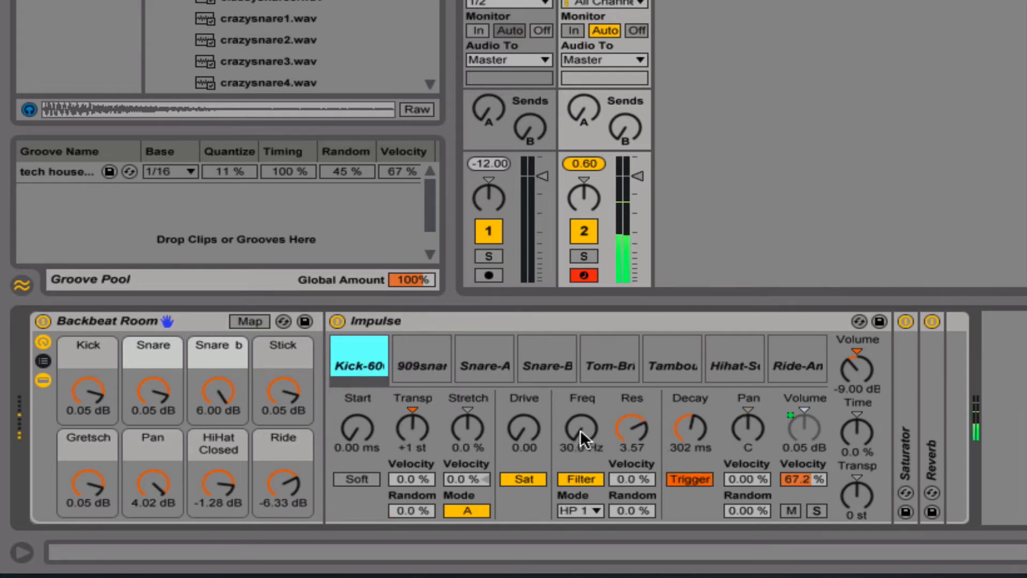
pyautogui.click(579, 510)
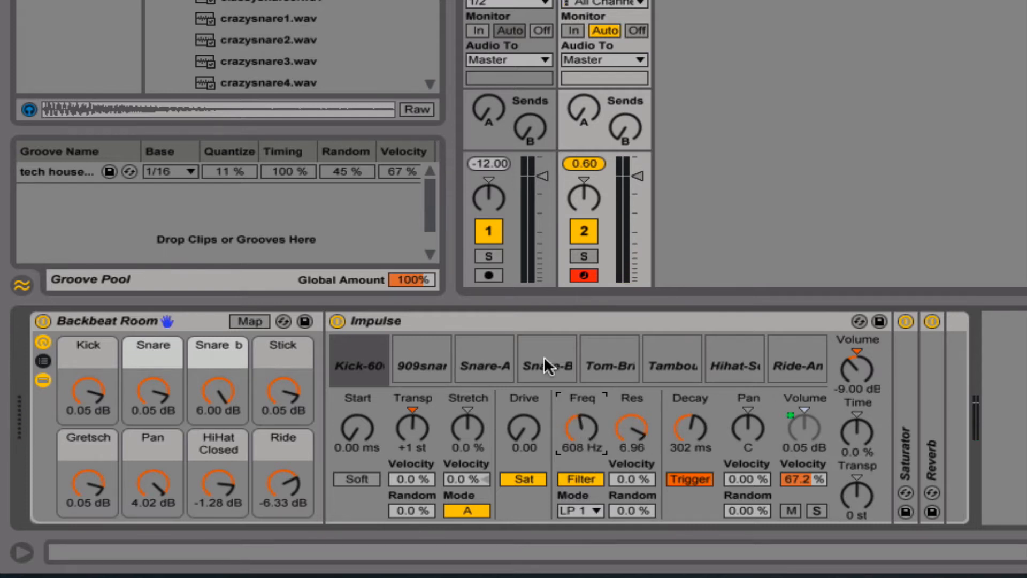
pyautogui.moveTo(584, 444)
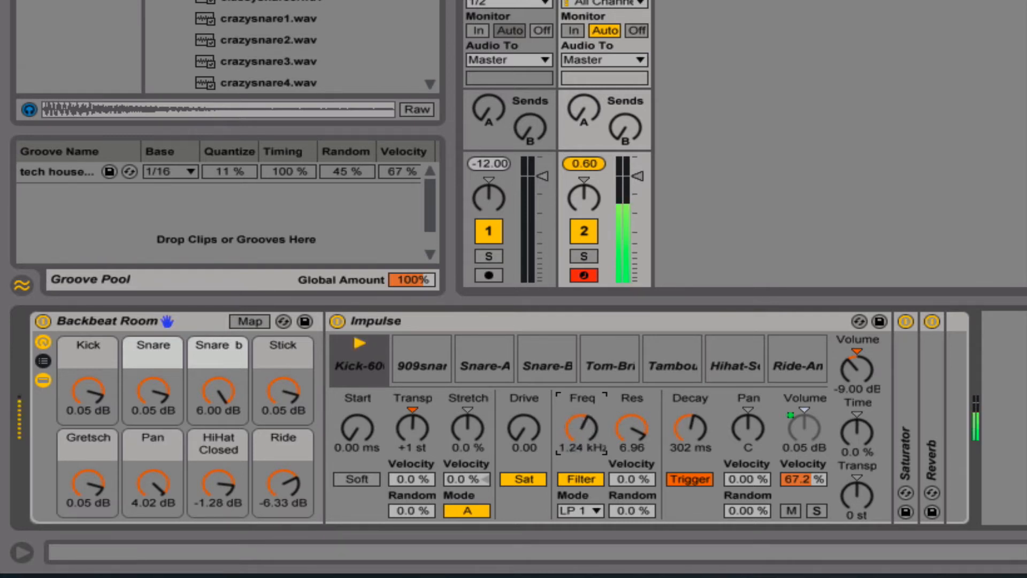
pyautogui.click(579, 511)
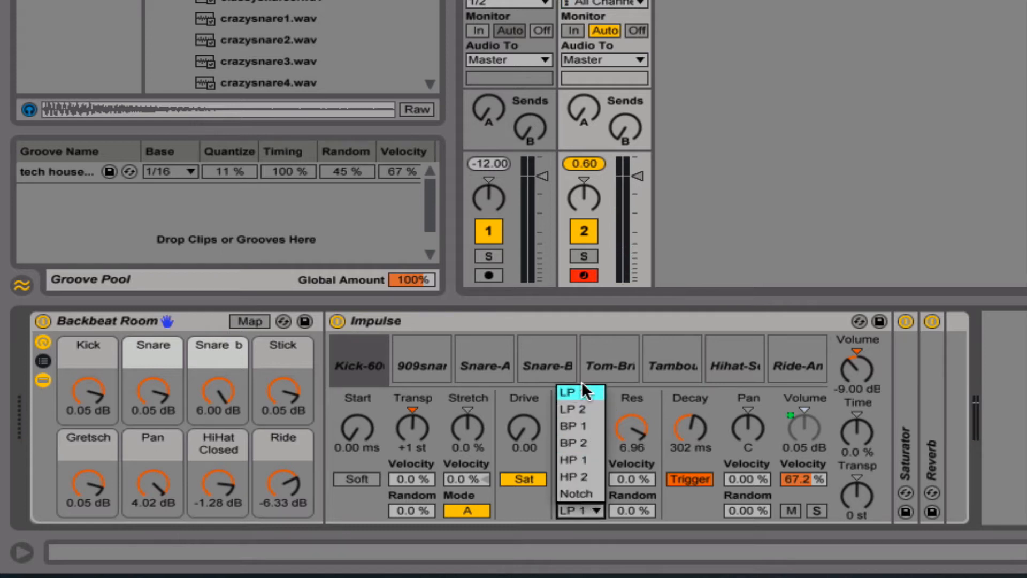
pyautogui.click(572, 459)
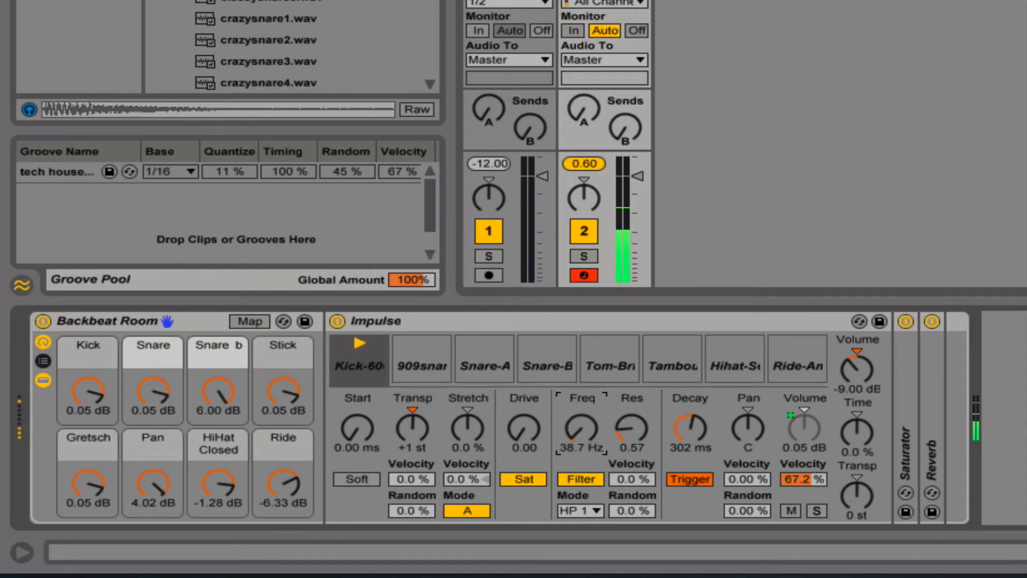
pyautogui.click(422, 364)
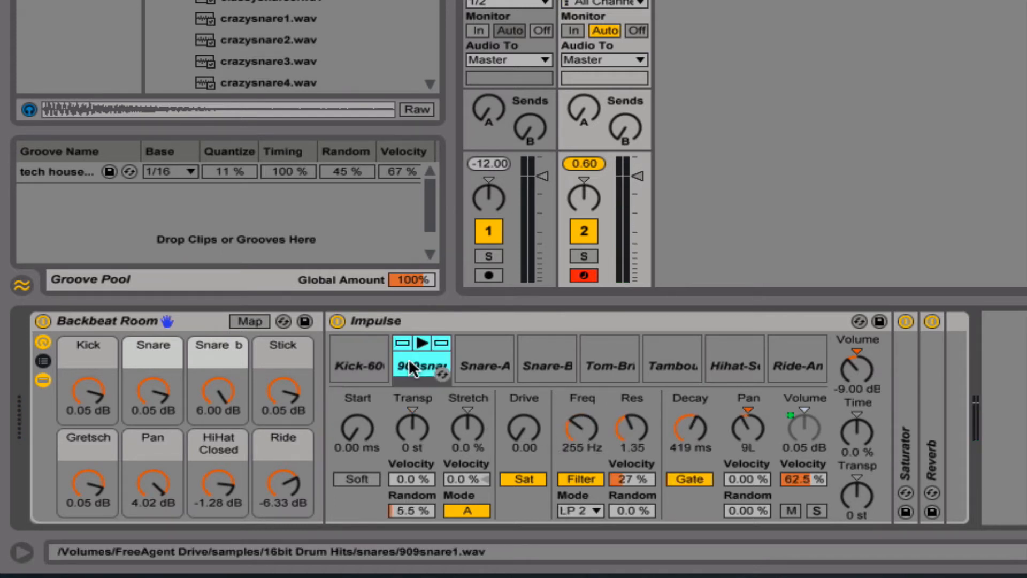
# Step: Try the BP 2 band-pass on the 909 snare before switching it to HP 1
pyautogui.click(579, 511)
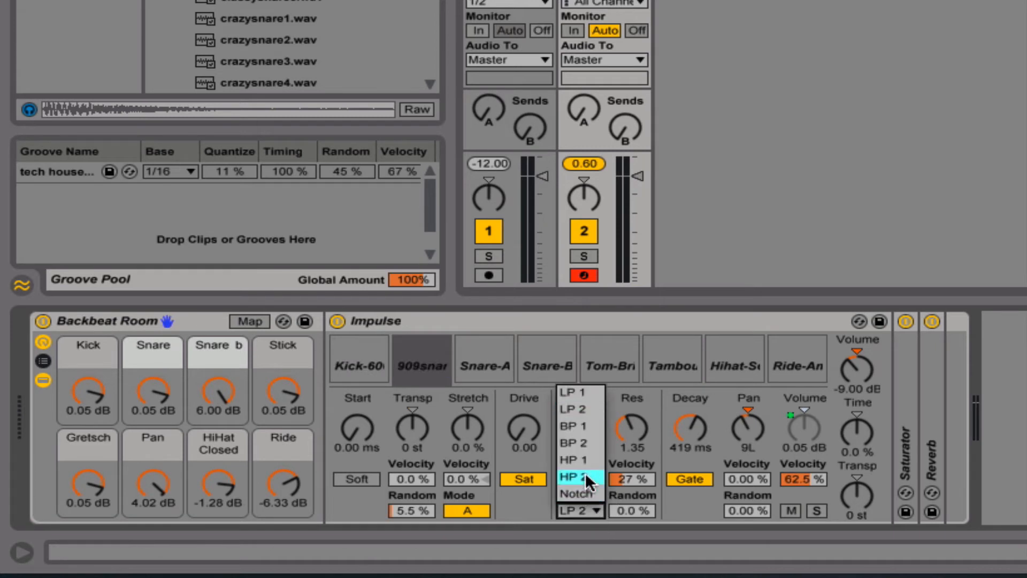
pyautogui.click(577, 476)
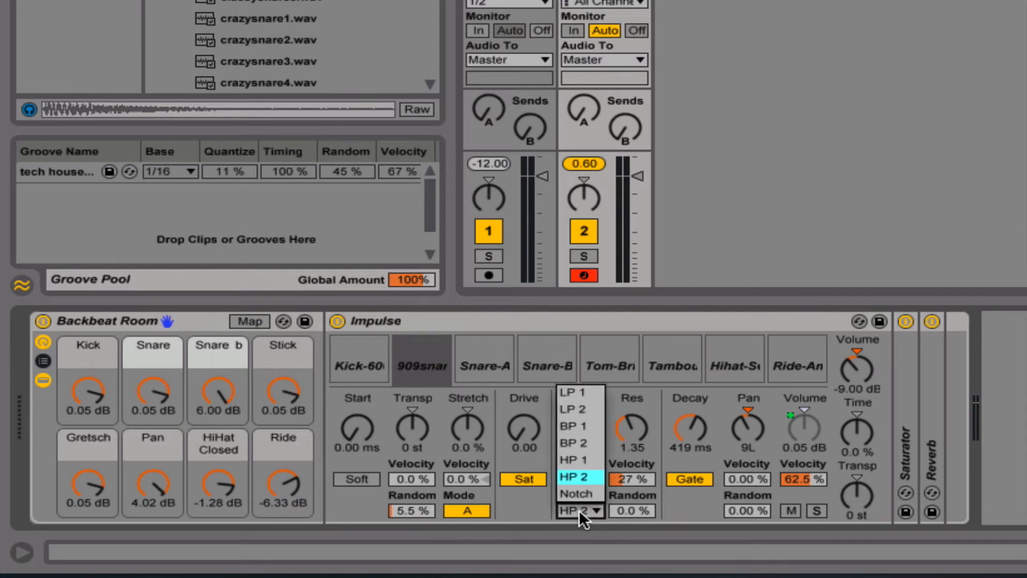
pyautogui.click(573, 443)
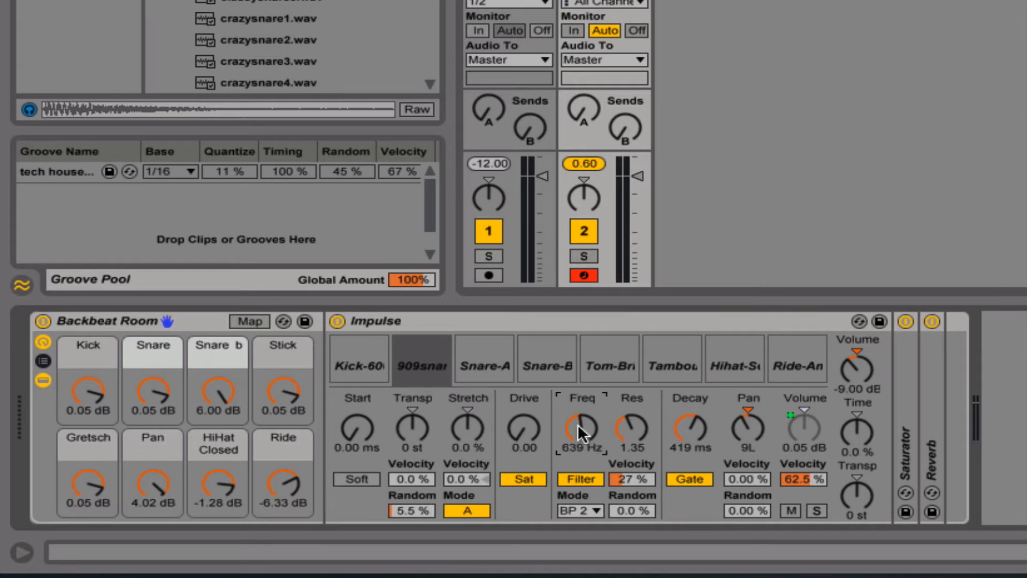
pyautogui.moveTo(581, 436)
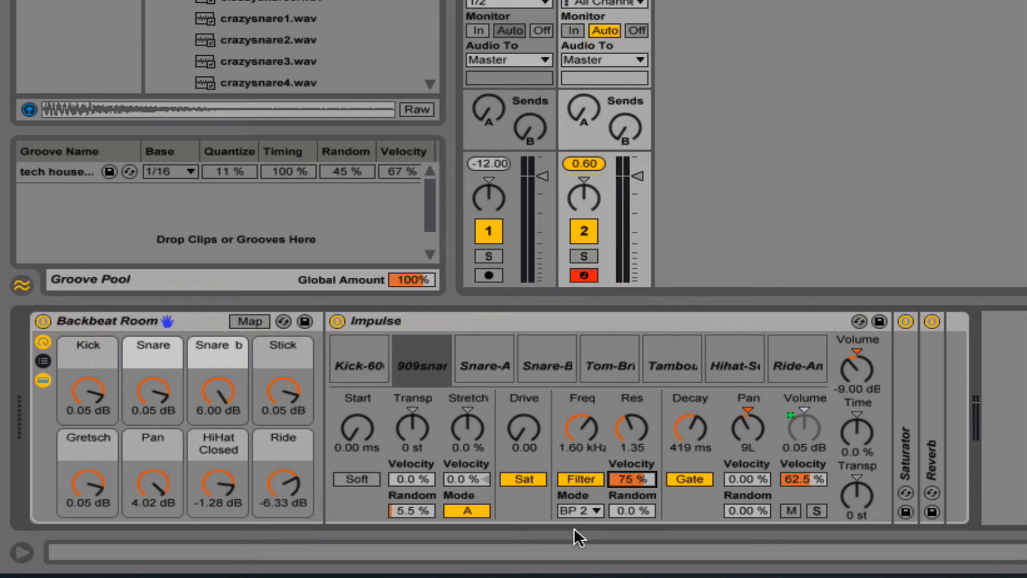
pyautogui.click(578, 510)
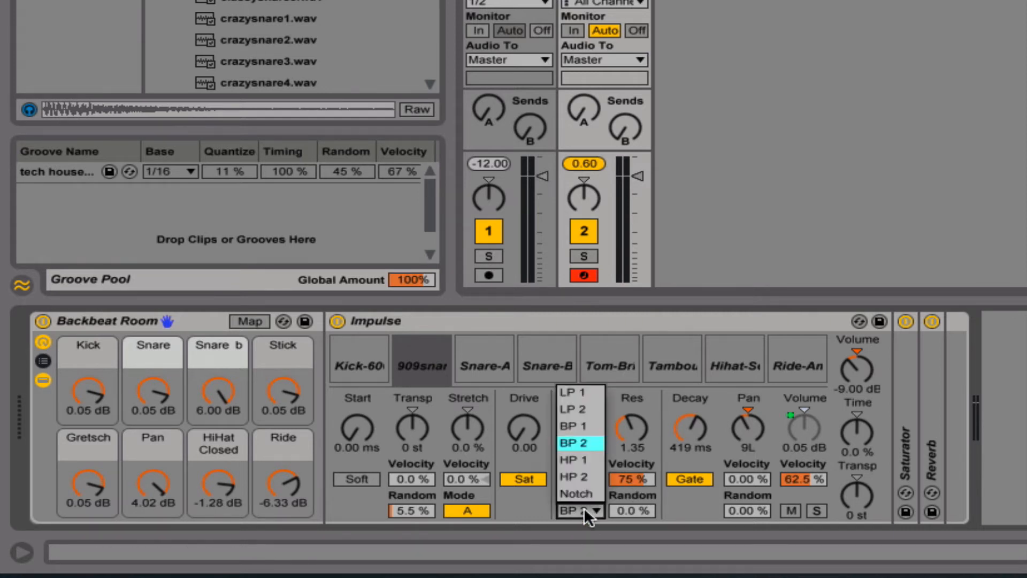
pyautogui.moveTo(578, 476)
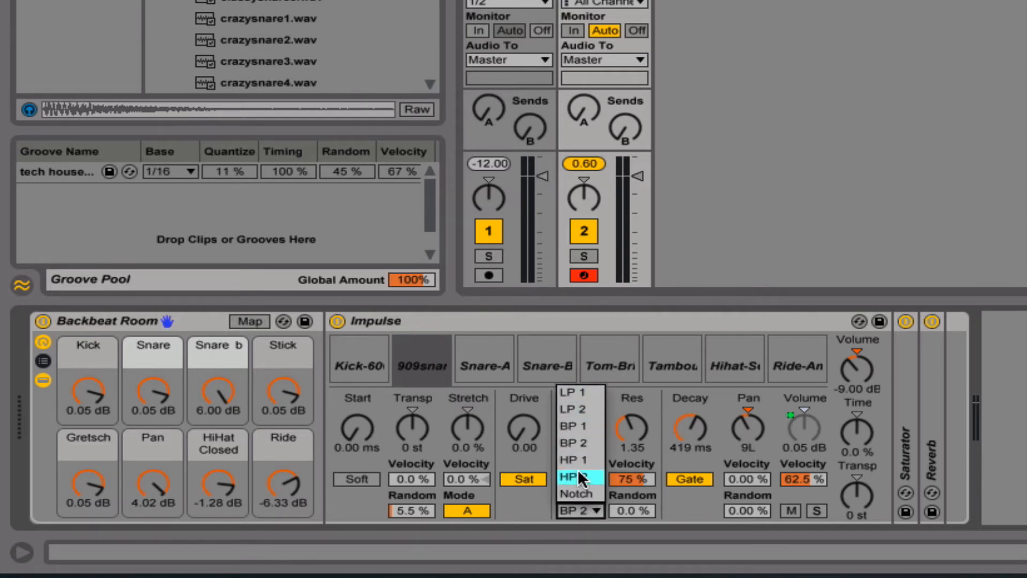
pyautogui.click(575, 476)
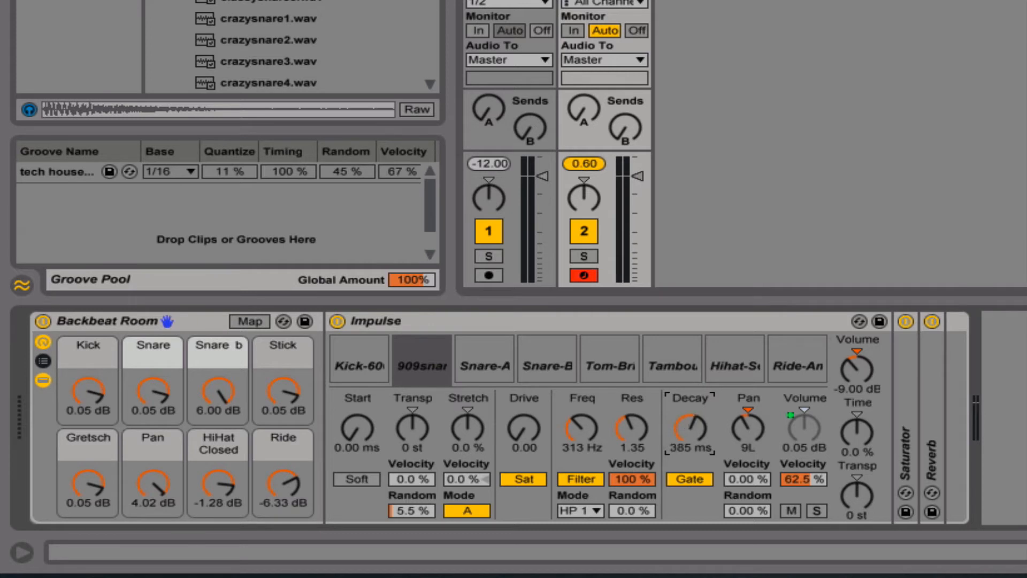
pyautogui.click(689, 479)
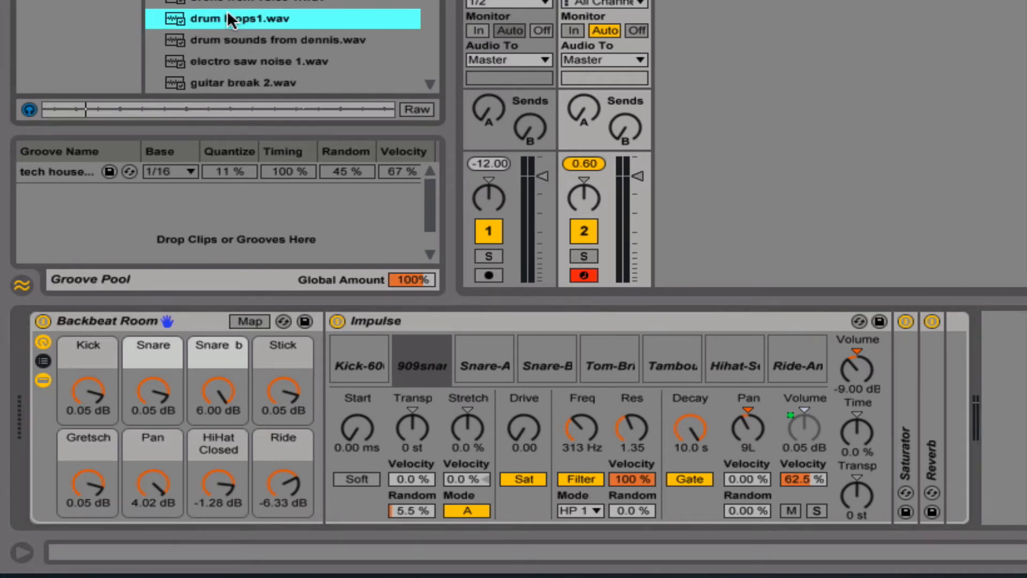
pyautogui.moveTo(173, 32)
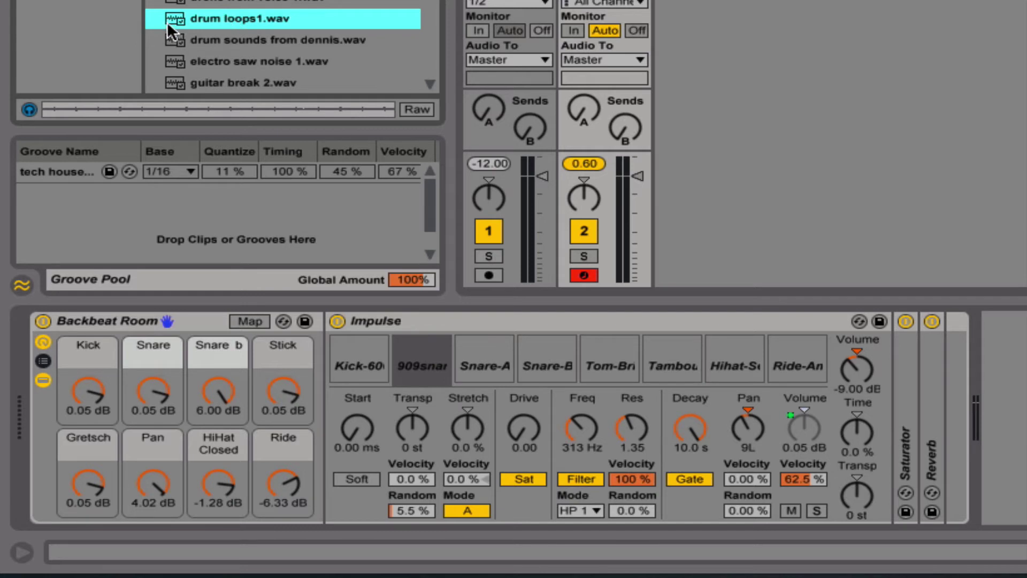
pyautogui.moveTo(177, 23)
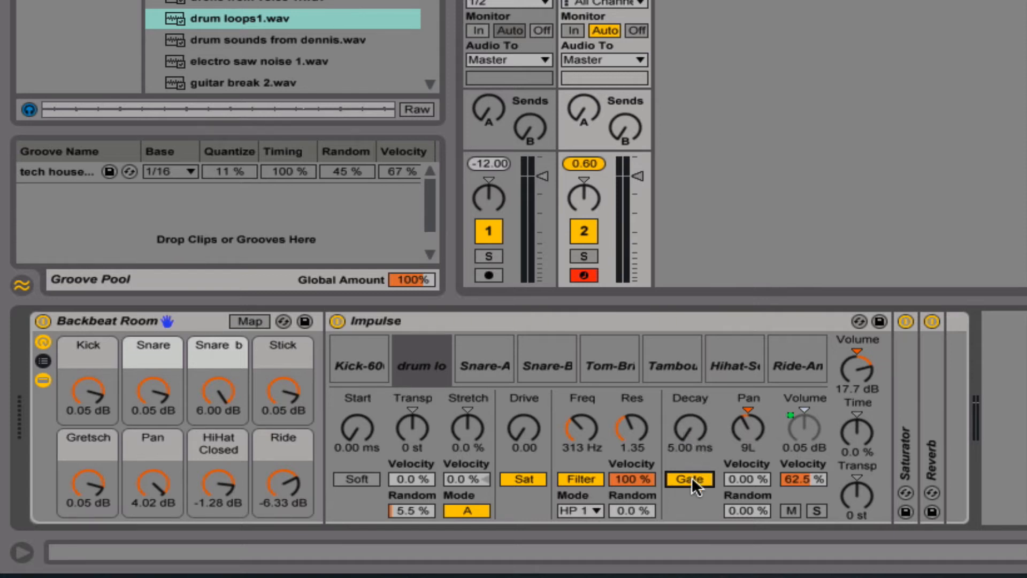
pyautogui.moveTo(707, 445)
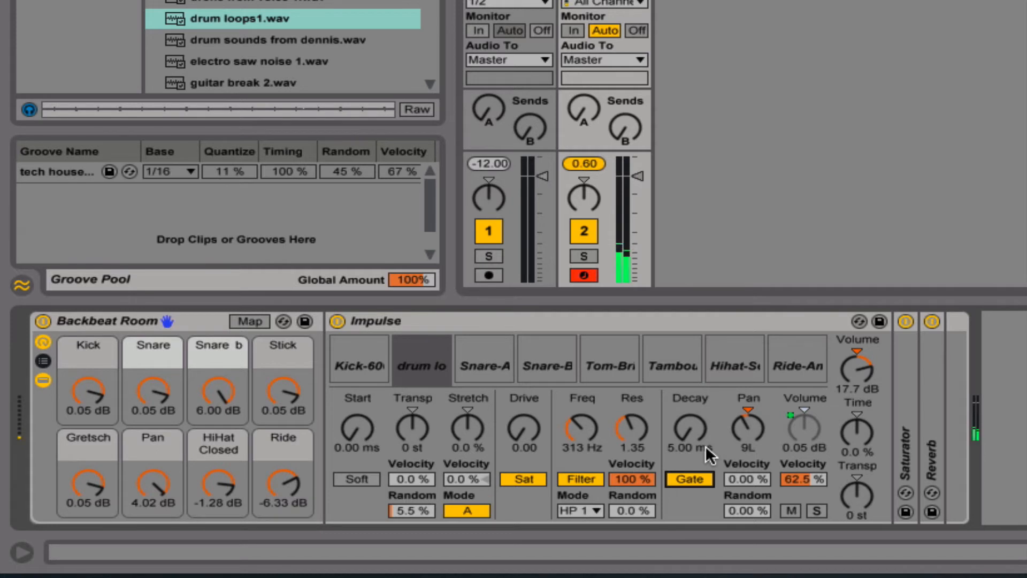
pyautogui.moveTo(706, 452)
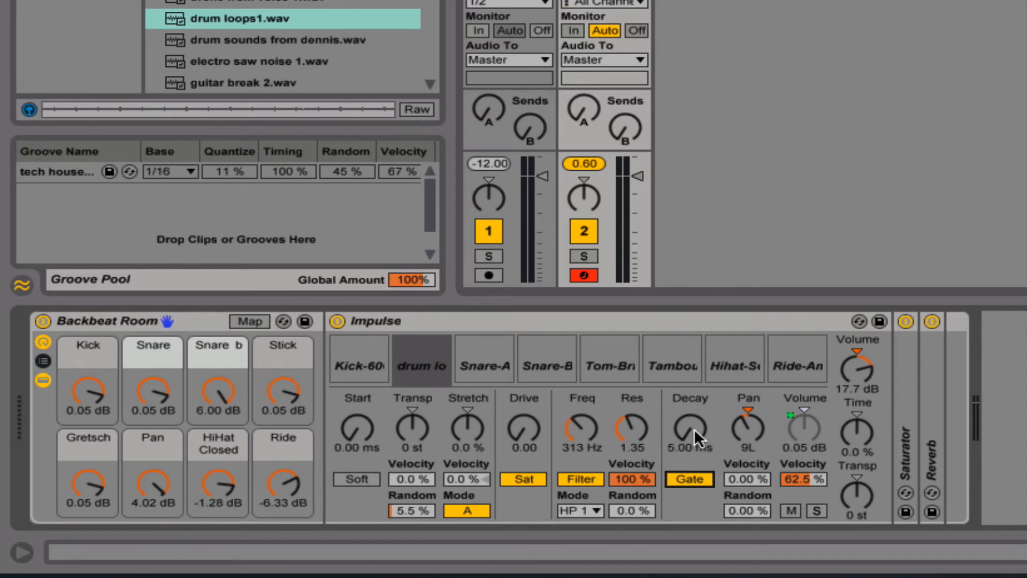
pyautogui.moveTo(689, 443)
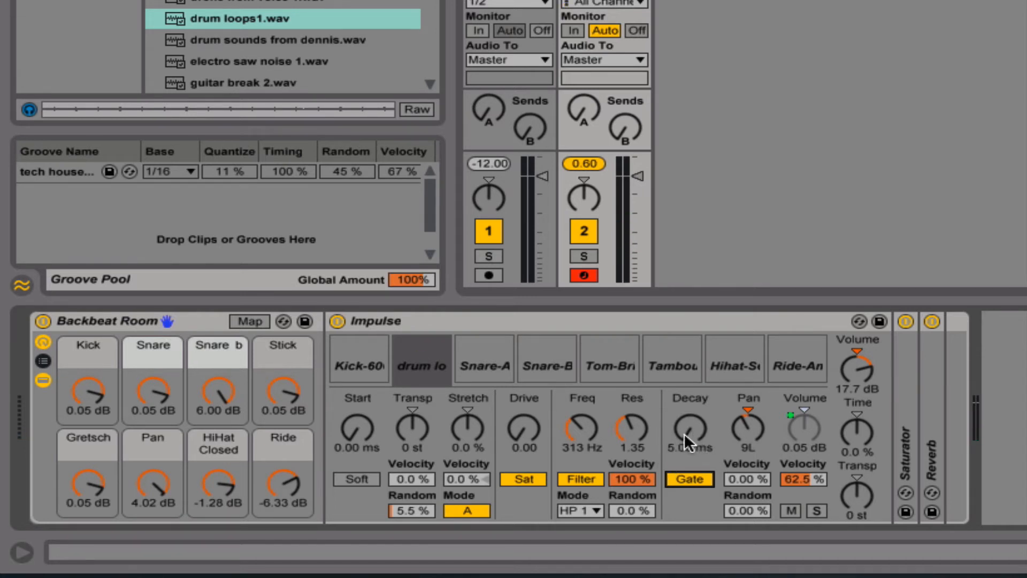
pyautogui.moveTo(662, 465)
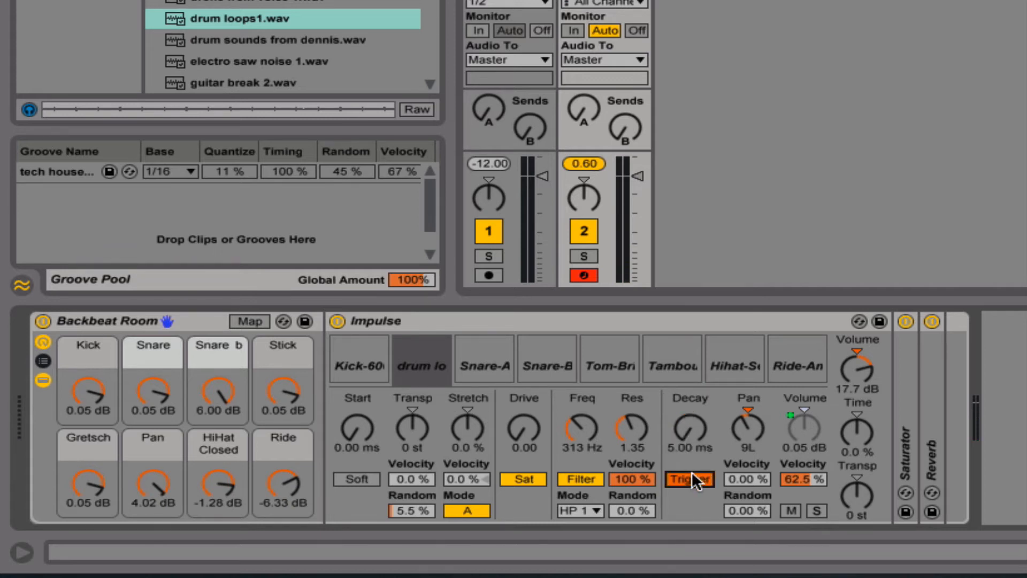
pyautogui.moveTo(701, 458)
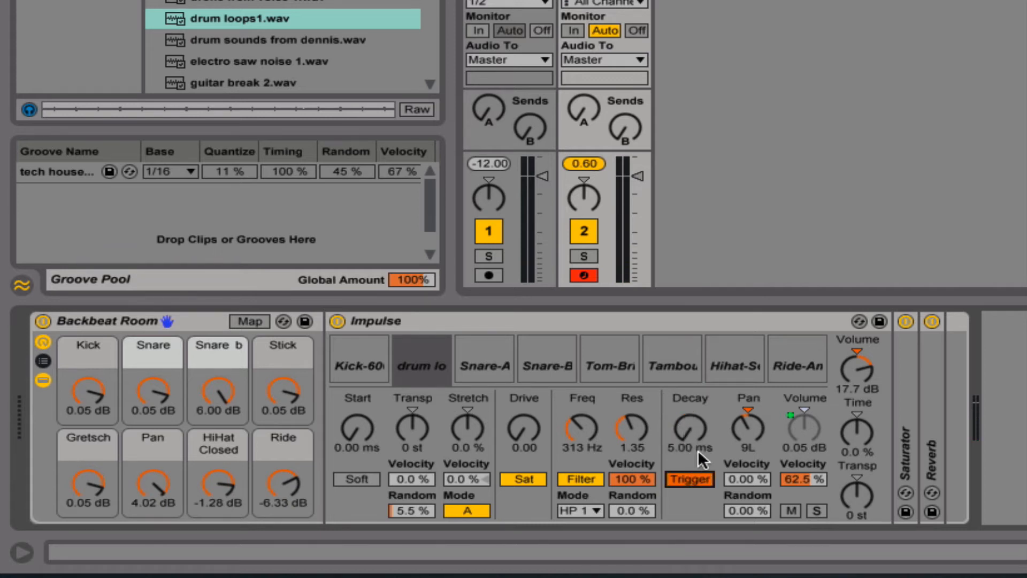
pyautogui.moveTo(691, 438)
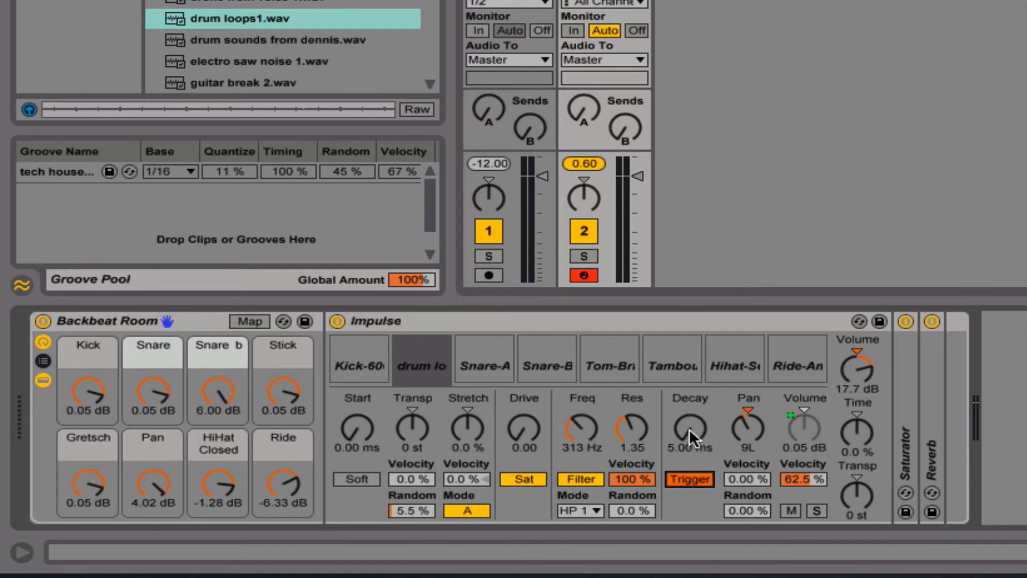
pyautogui.moveTo(691, 462)
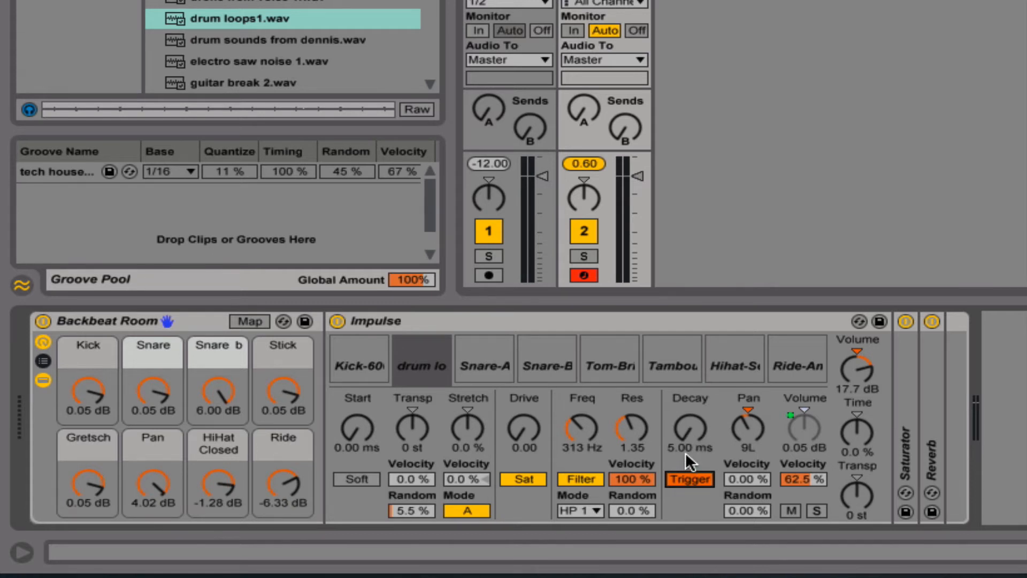
# Step: Raise the drum loops1.wav slot's Decay from 5.00 ms to 8.61 ms
pyautogui.click(420, 359)
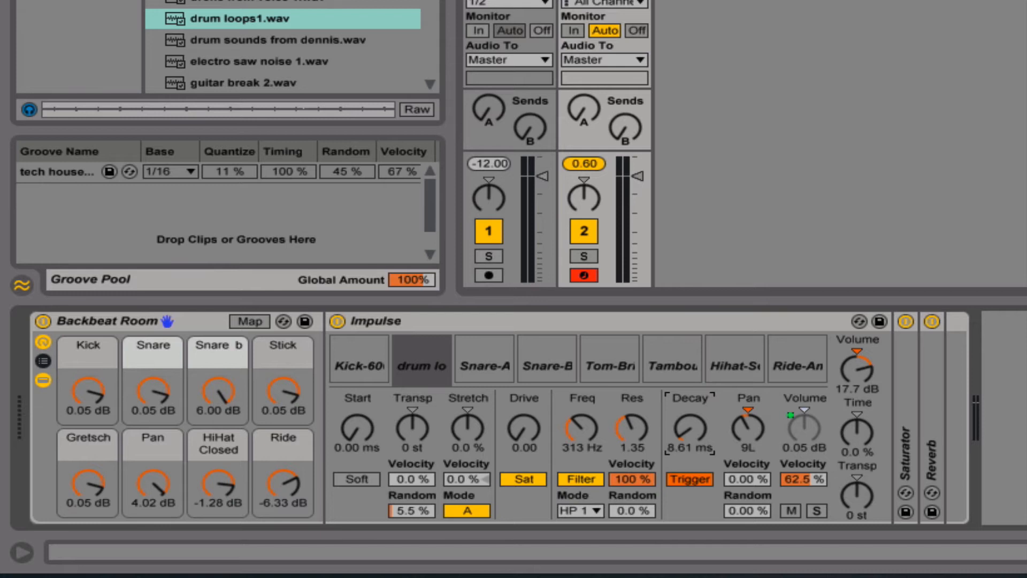
# Step: Scroll the browser to the snare samples and load the 808 snare into Impulse's second slot
pyautogui.scroll(3)
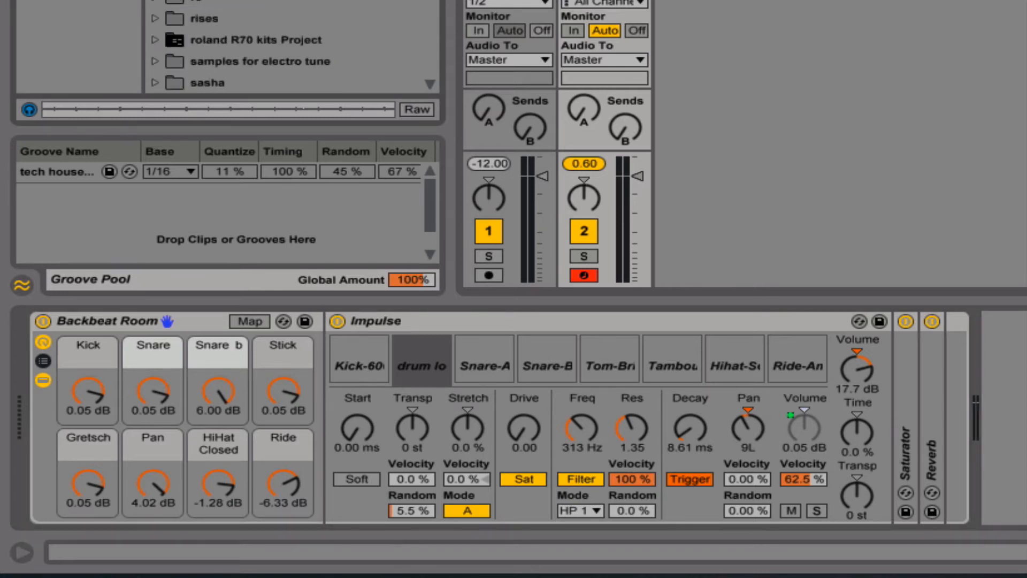
pyautogui.scroll(-3)
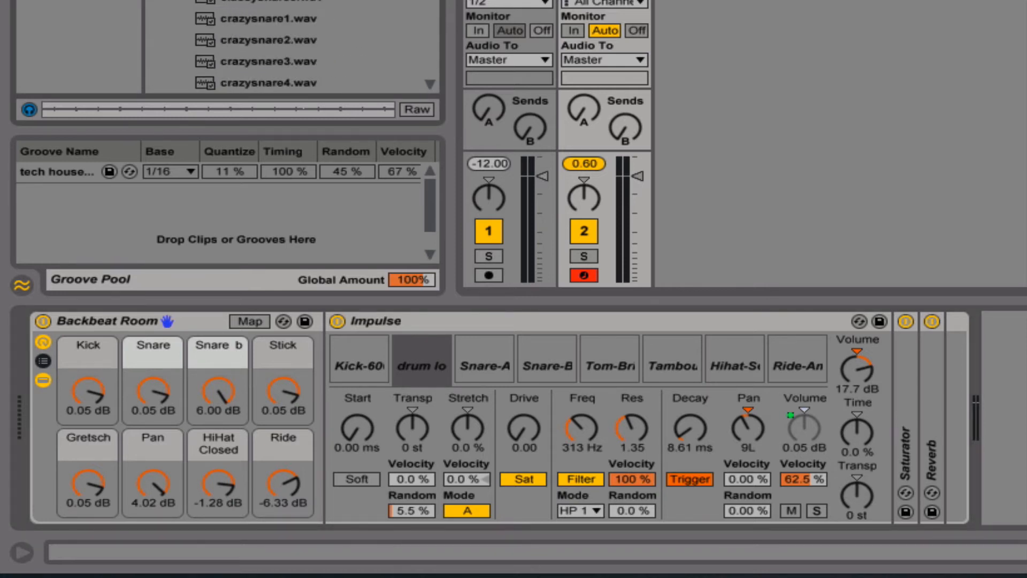
pyautogui.moveTo(420, 365)
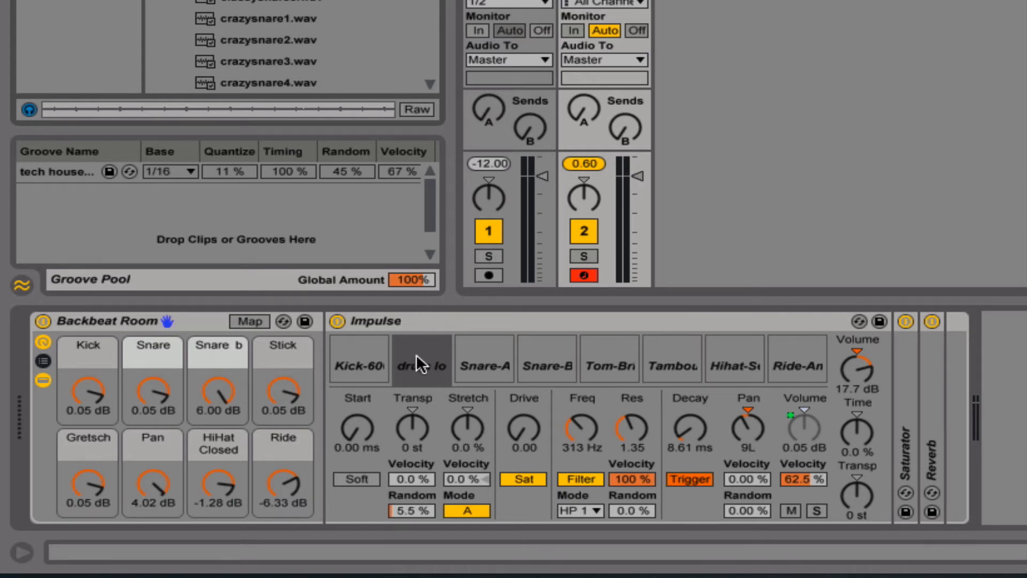
pyautogui.click(421, 359)
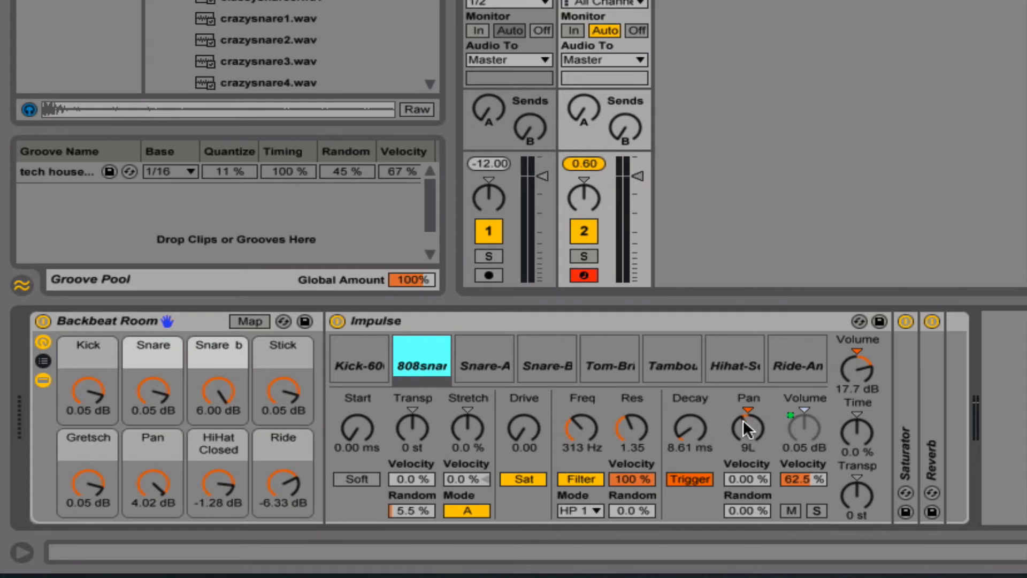
pyautogui.moveTo(744, 429)
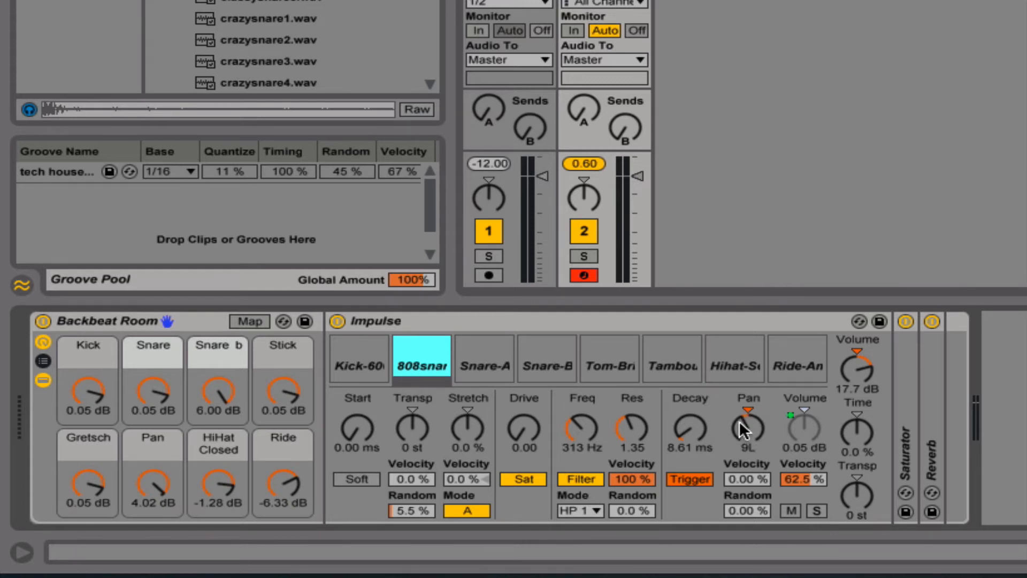
pyautogui.moveTo(752, 435)
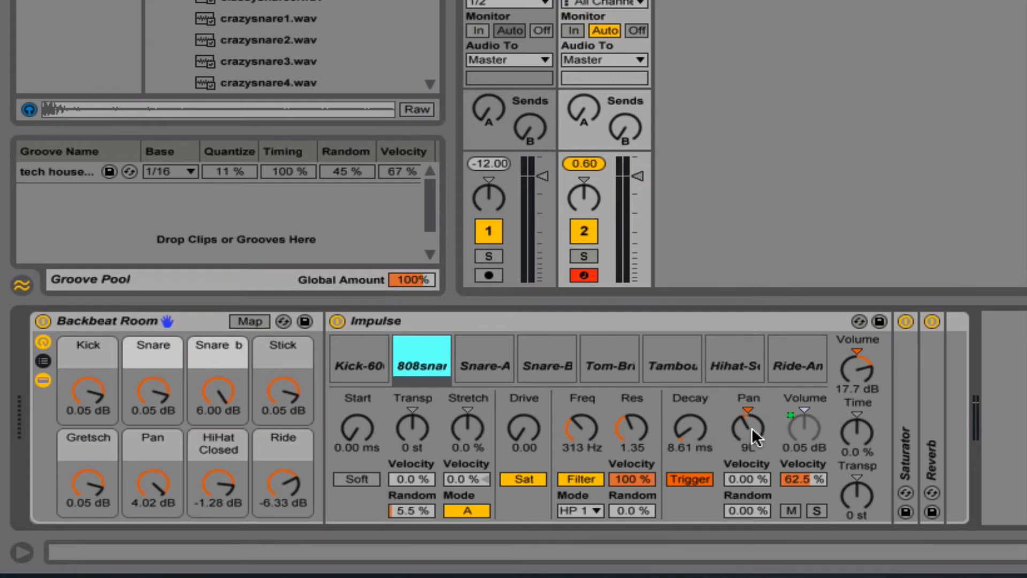
pyautogui.moveTo(747, 485)
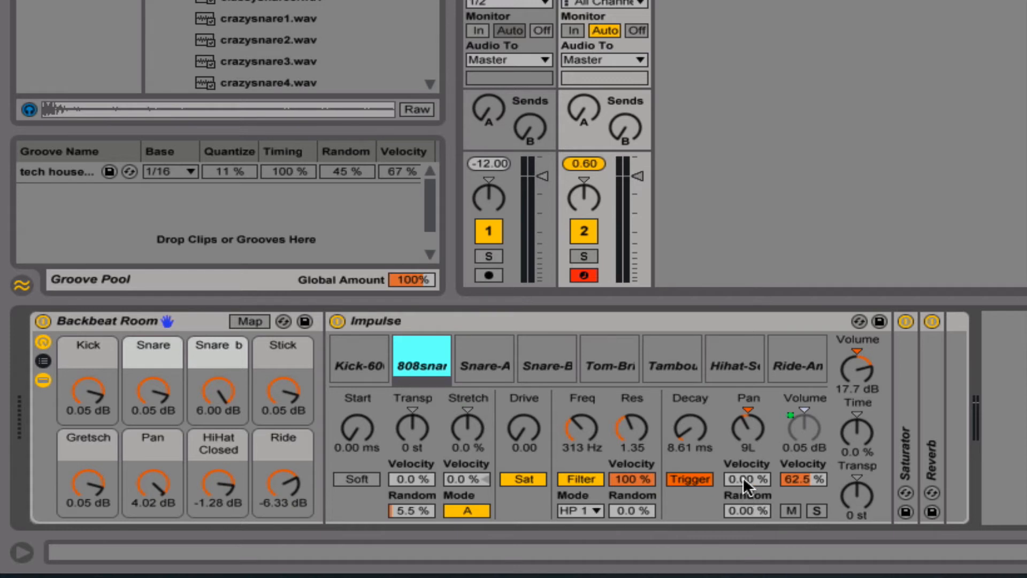
pyautogui.moveTo(751, 490)
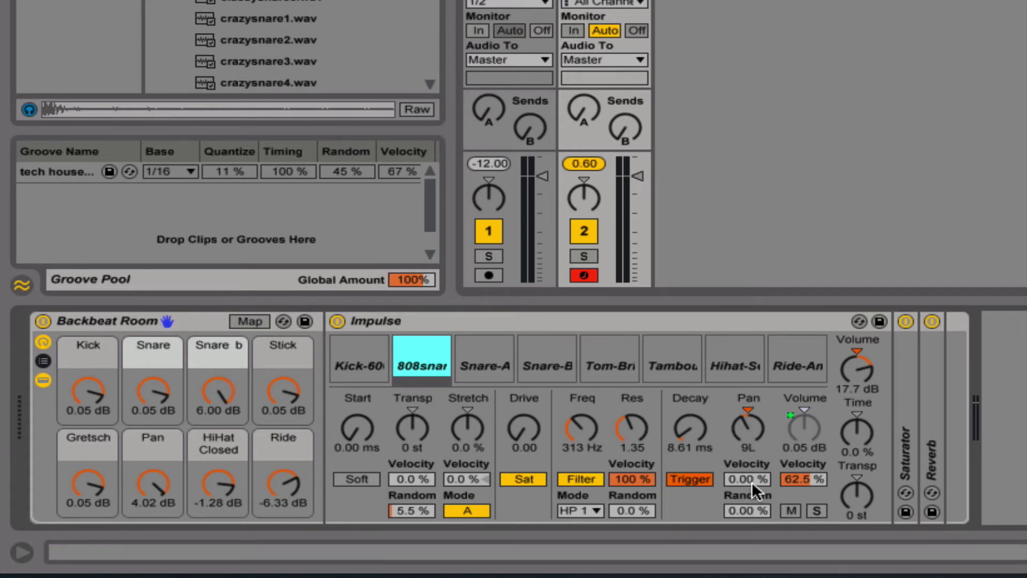
pyautogui.moveTo(753, 493)
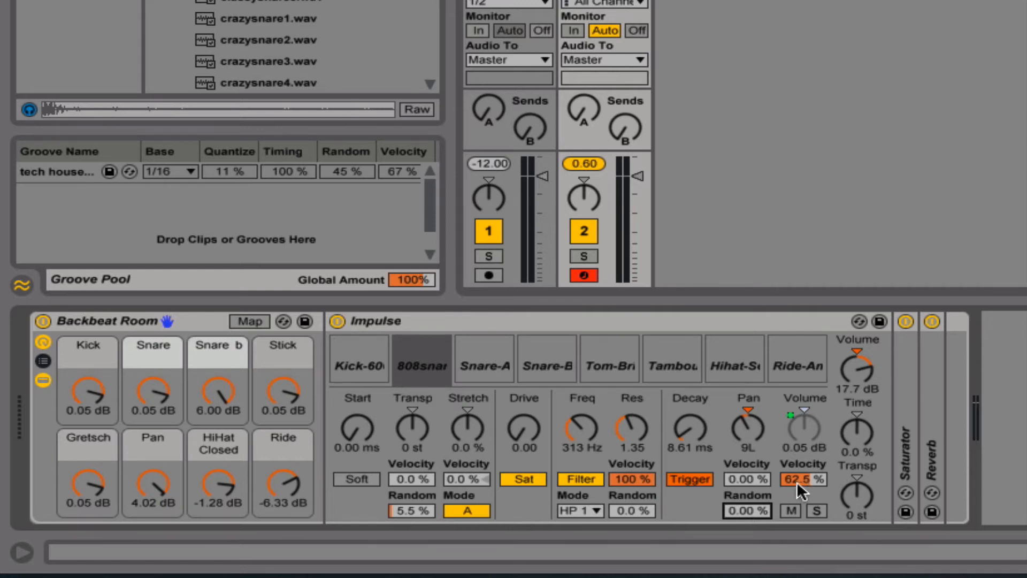
pyautogui.moveTo(805, 434)
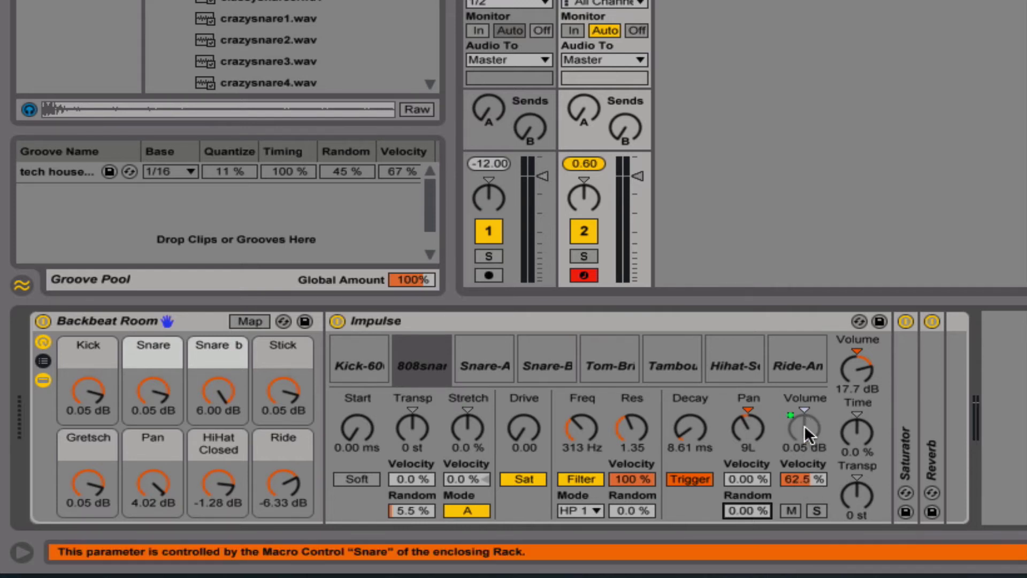
pyautogui.moveTo(812, 448)
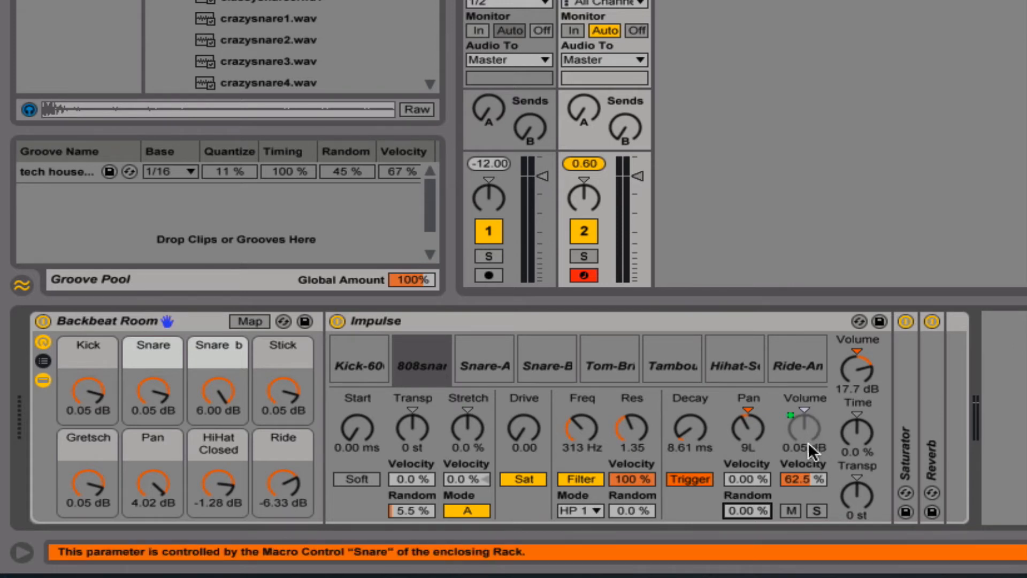
pyautogui.moveTo(805, 488)
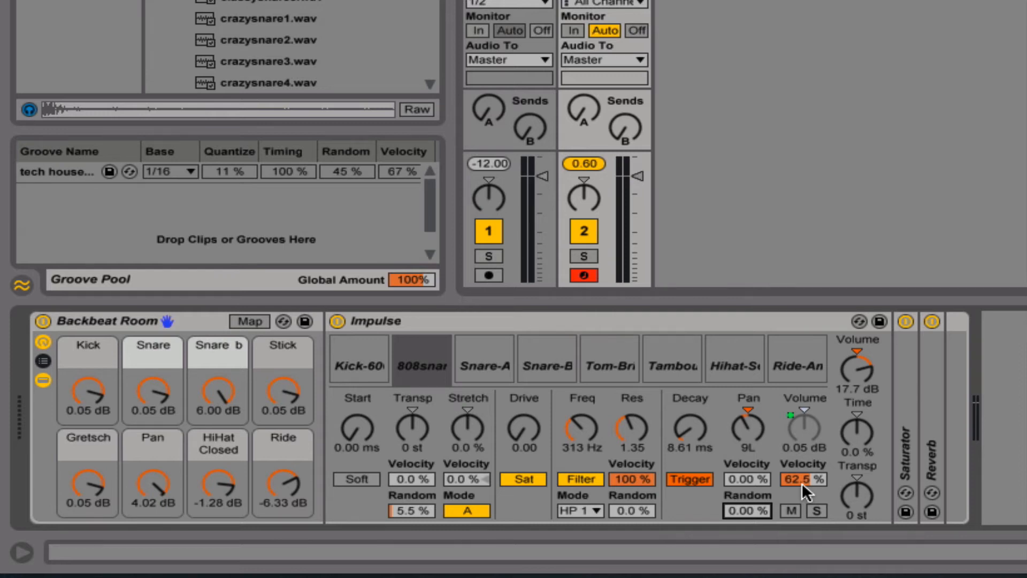
pyautogui.moveTo(860, 440)
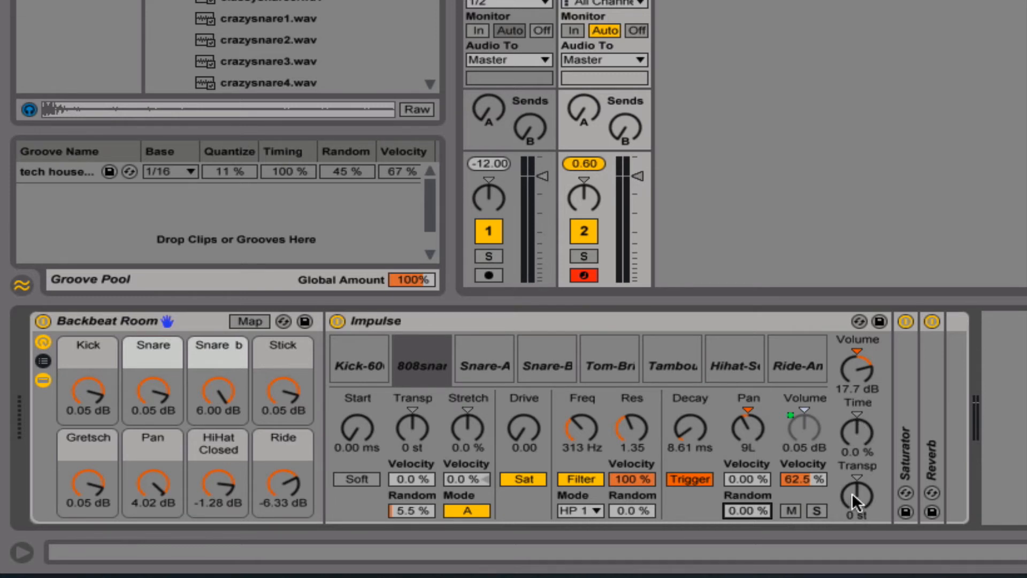
pyautogui.moveTo(845, 482)
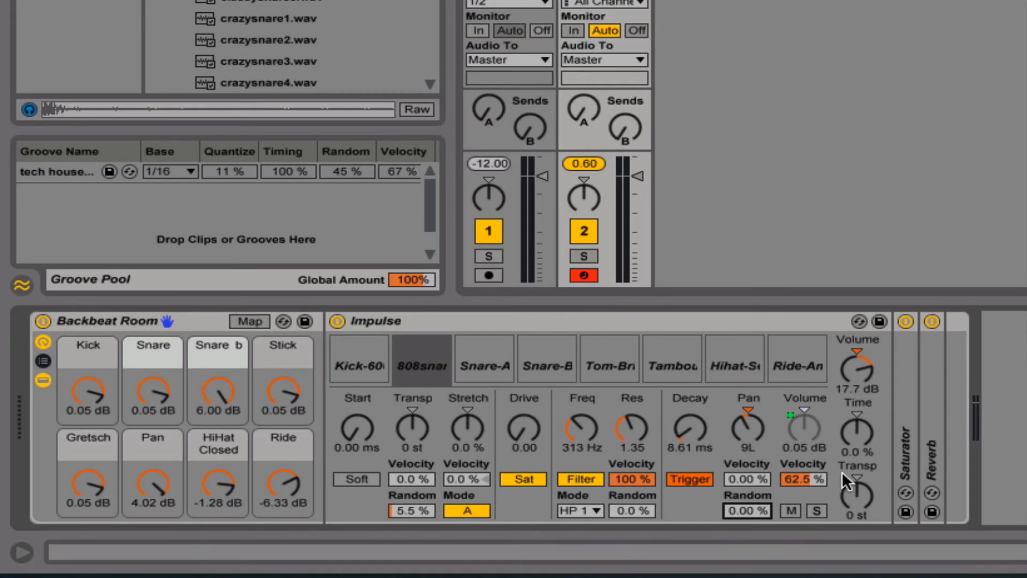
pyautogui.moveTo(860, 432)
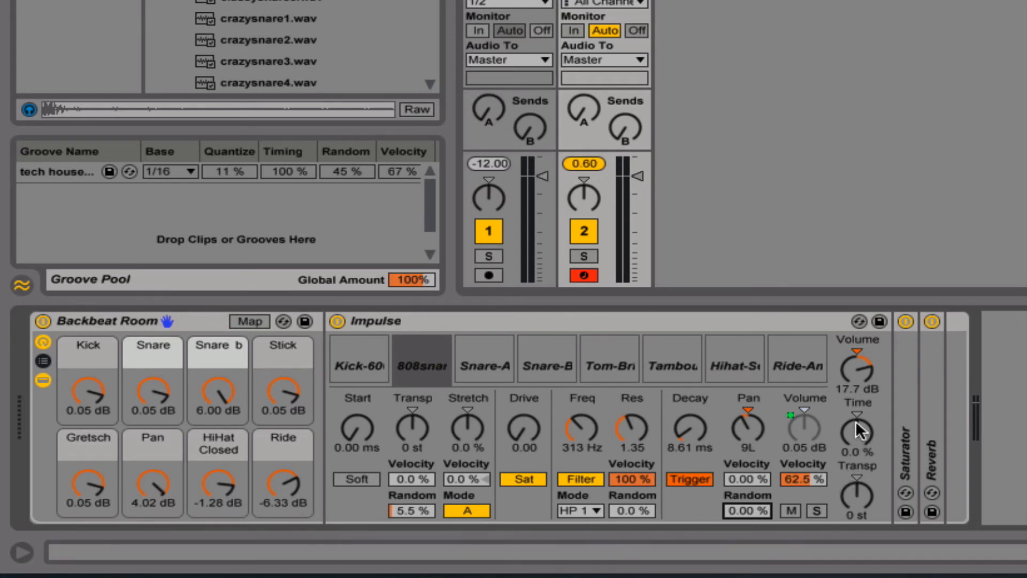
pyautogui.moveTo(467, 430)
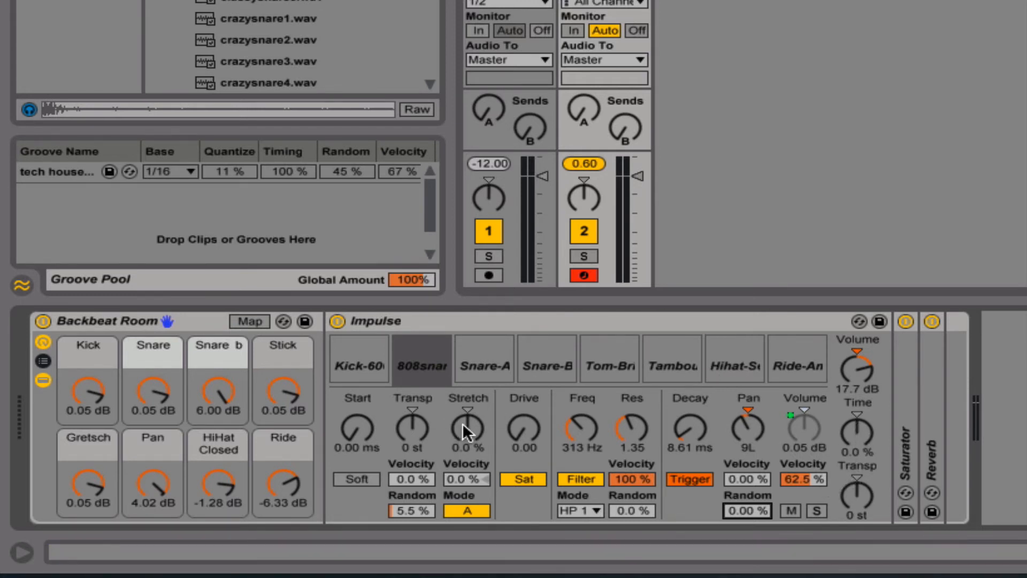
pyautogui.moveTo(849, 439)
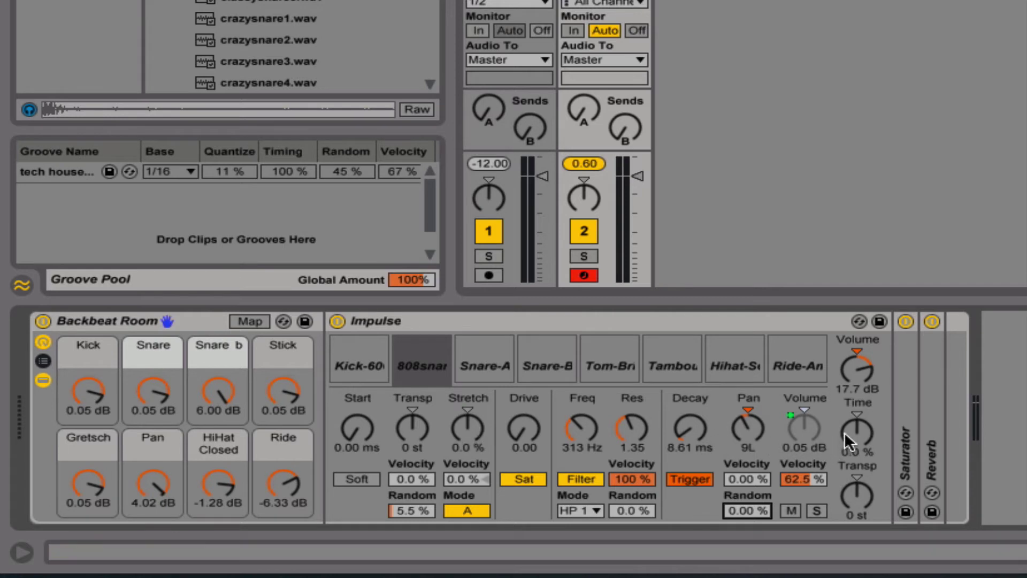
pyautogui.moveTo(851, 385)
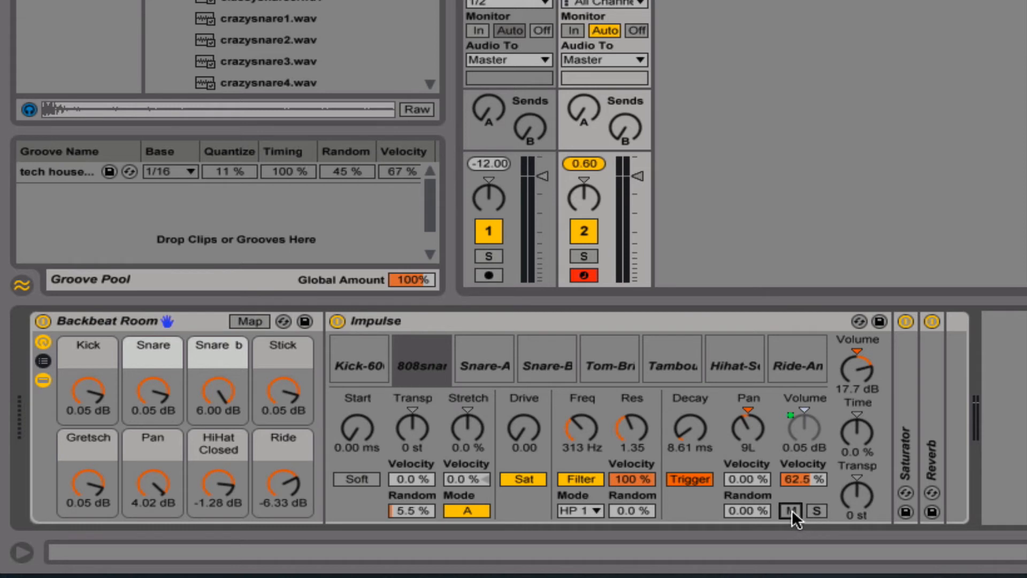
pyautogui.moveTo(557, 432)
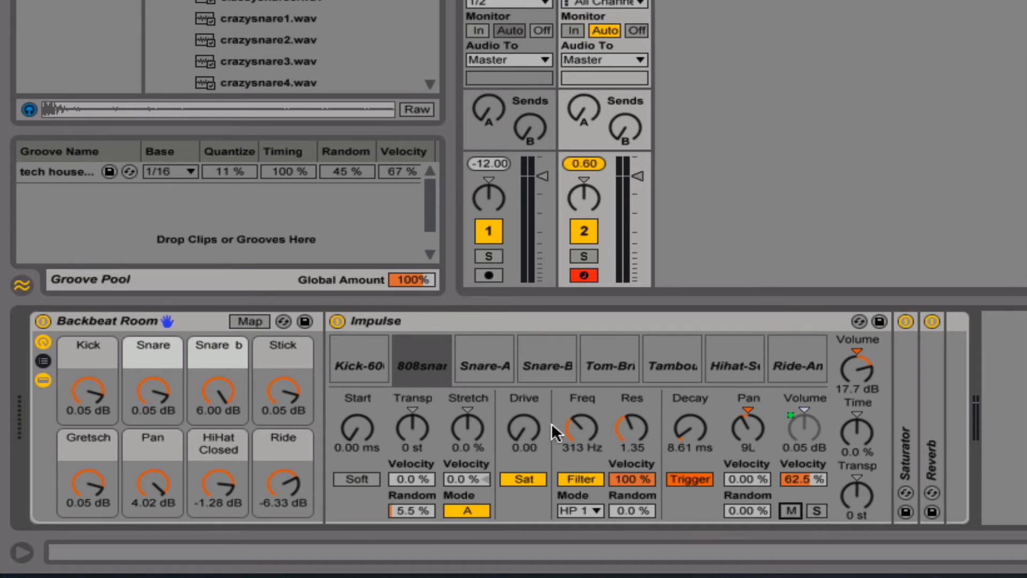
pyautogui.moveTo(422, 373)
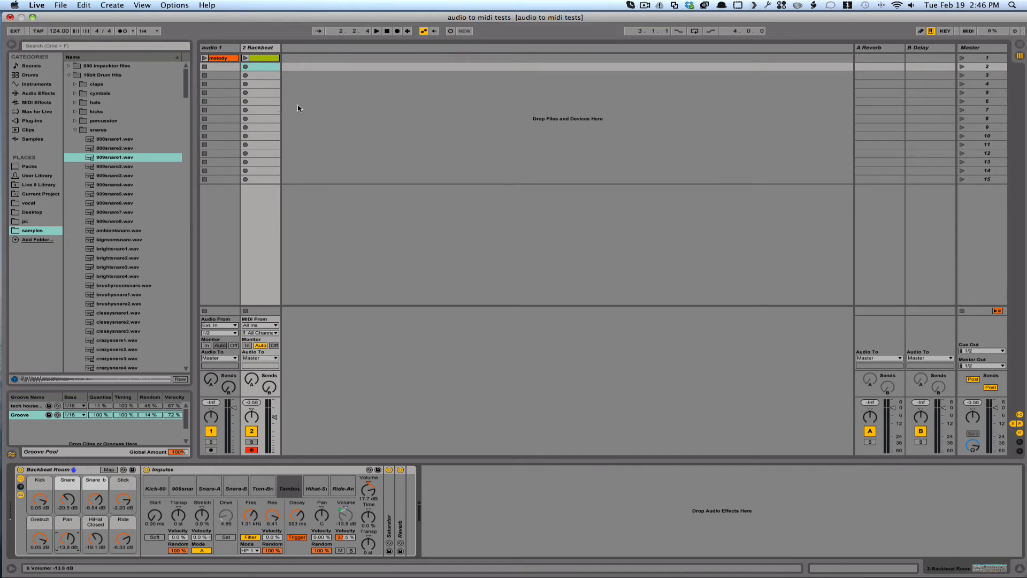
pyautogui.moveTo(266, 50)
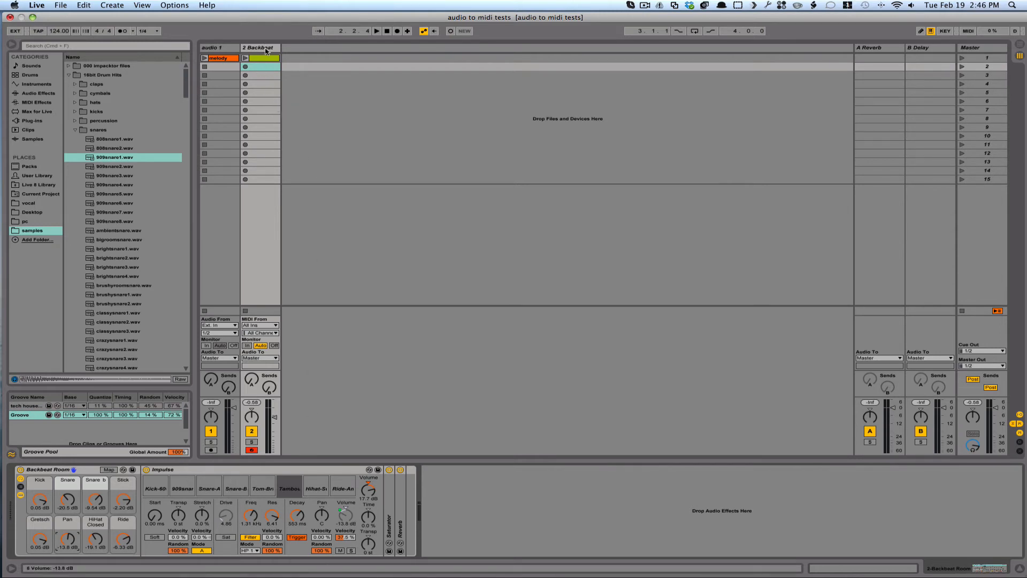
pyautogui.moveTo(260, 85)
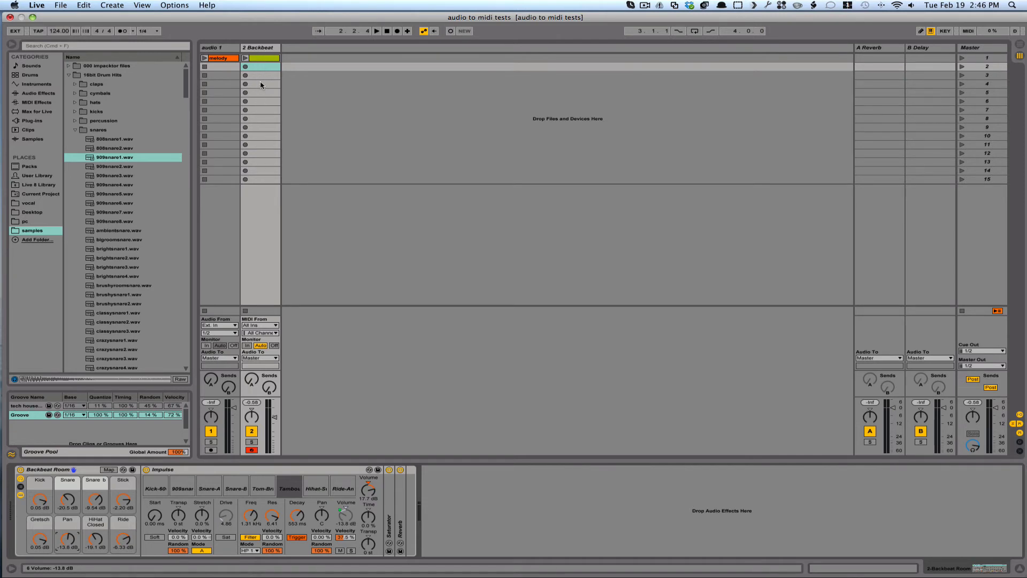
pyautogui.moveTo(262, 70)
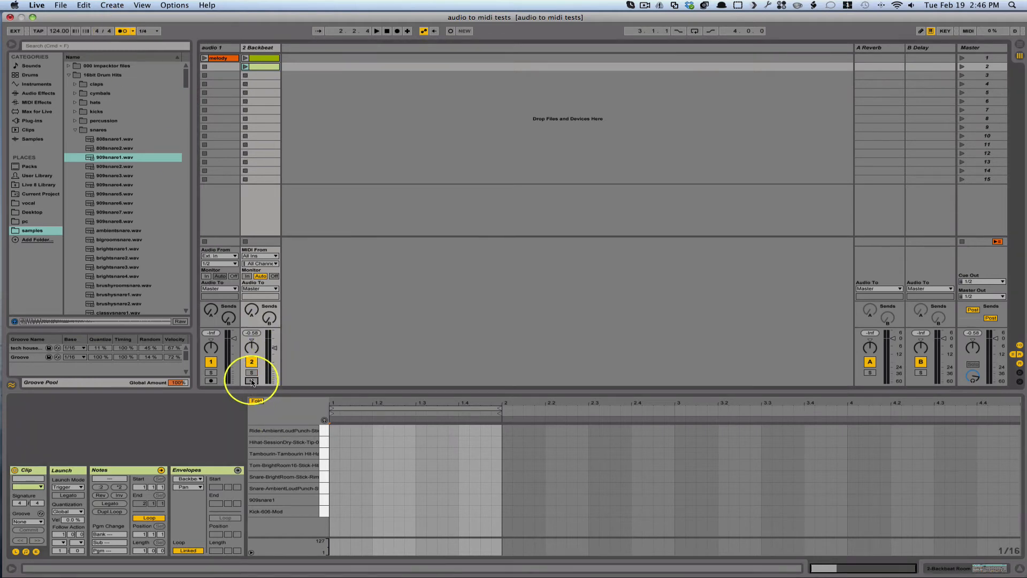
# Step: Arm the drum track, record into the Backbeat clip, and add and audition a hi-hat note
pyautogui.click(251, 381)
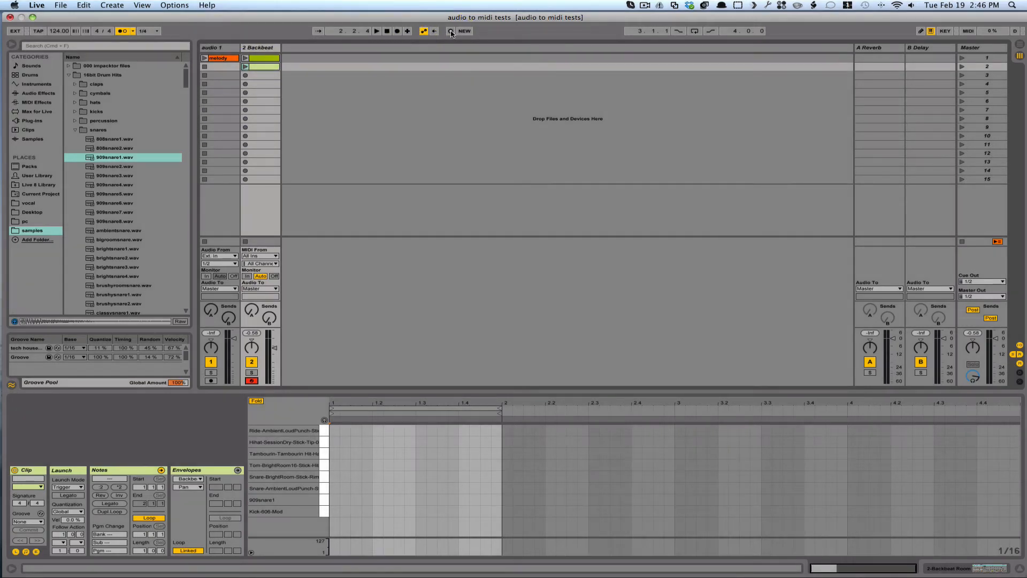
pyautogui.click(376, 31)
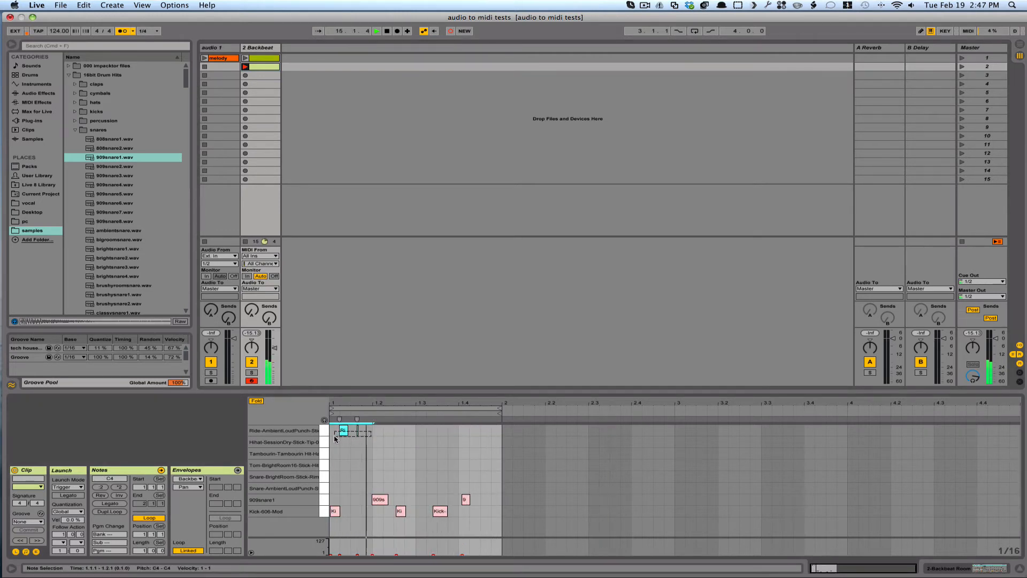
pyautogui.click(338, 433)
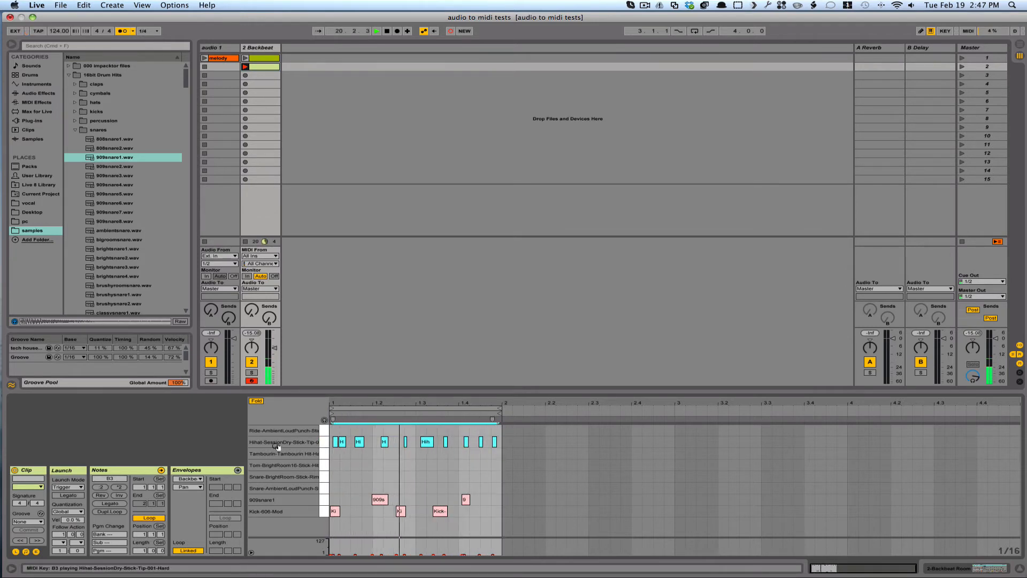
pyautogui.click(263, 58)
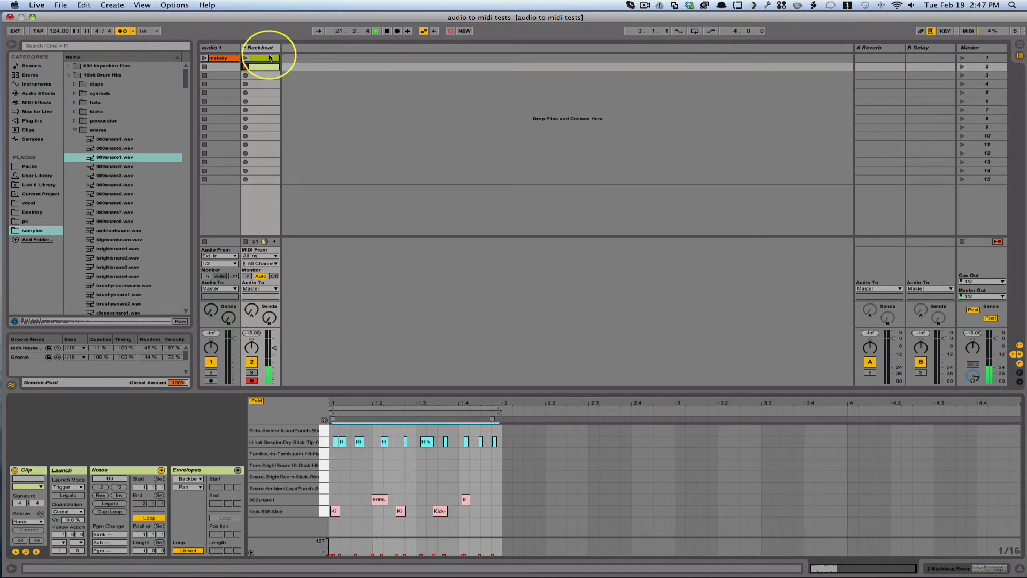
# Step: Show the Backbeat track's Impulse instrument devices in the lower pane
pyautogui.click(262, 66)
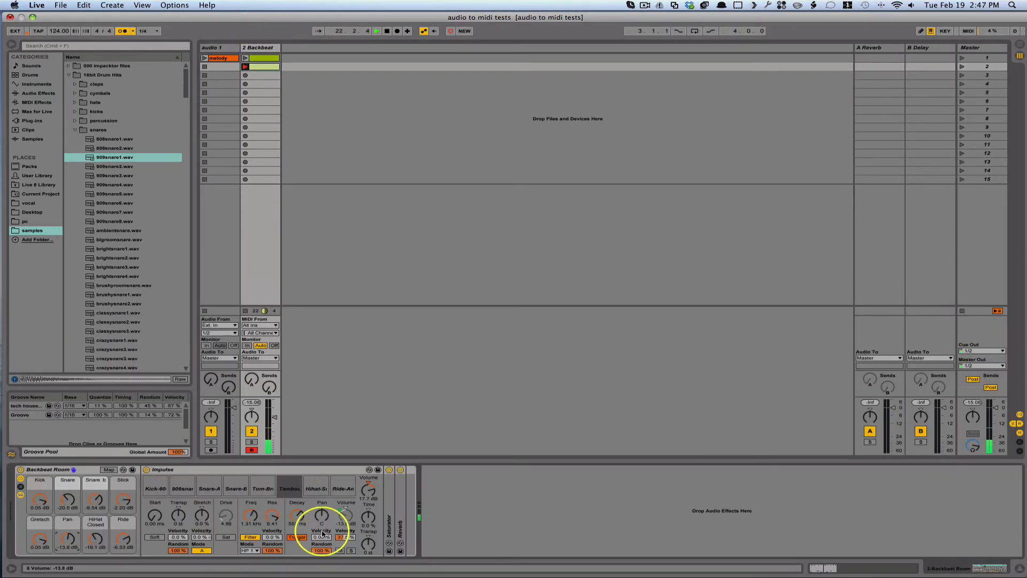
pyautogui.click(317, 489)
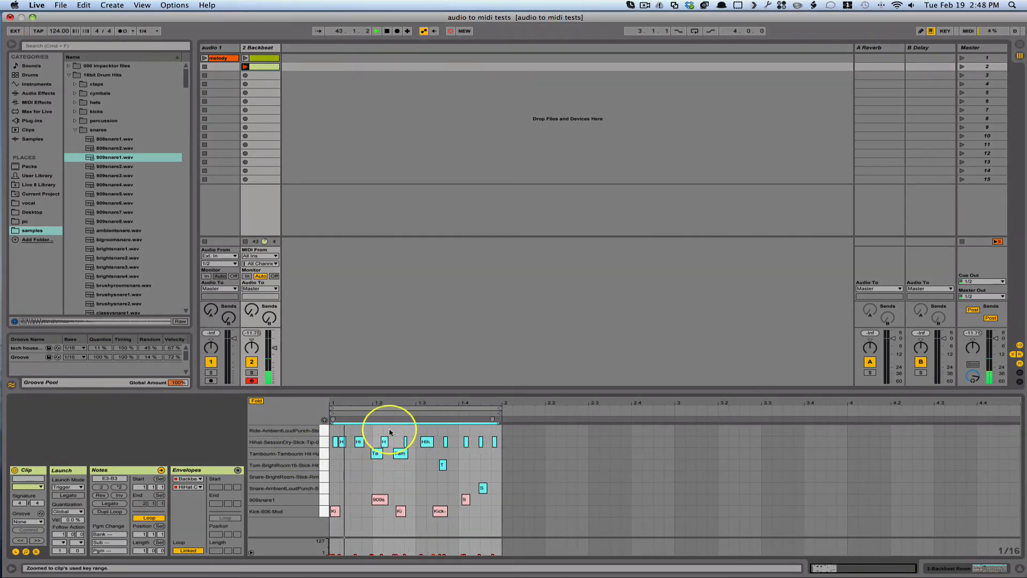
# Step: Bring the Impulse kit back into view in the lower pane
pyautogui.click(262, 58)
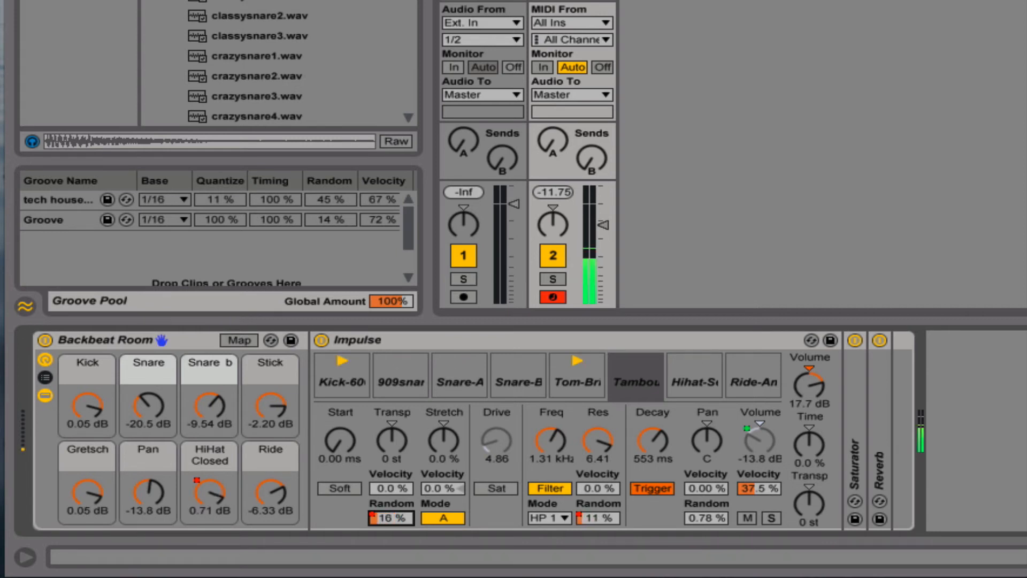
pyautogui.moveTo(826, 124)
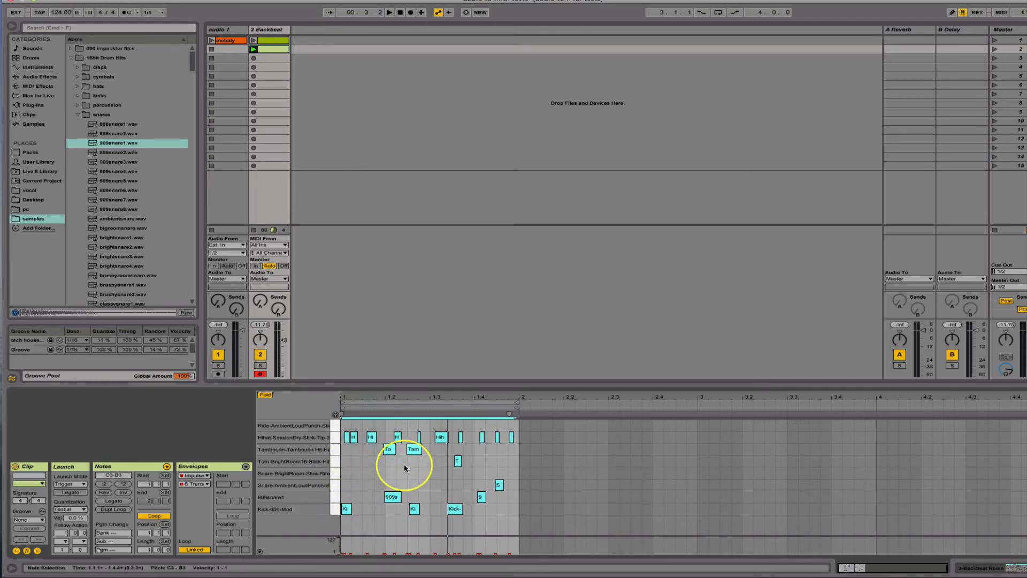
# Step: Quantize the selected drum notes to 1/16 at 100% amount, then deselect them
pyautogui.rightClick(405, 468)
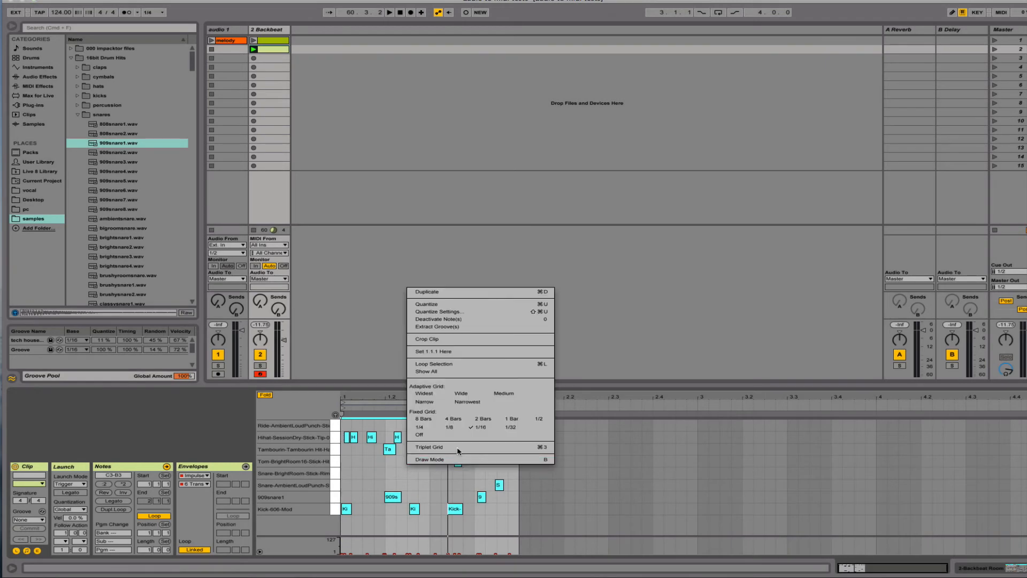
pyautogui.moveTo(442, 311)
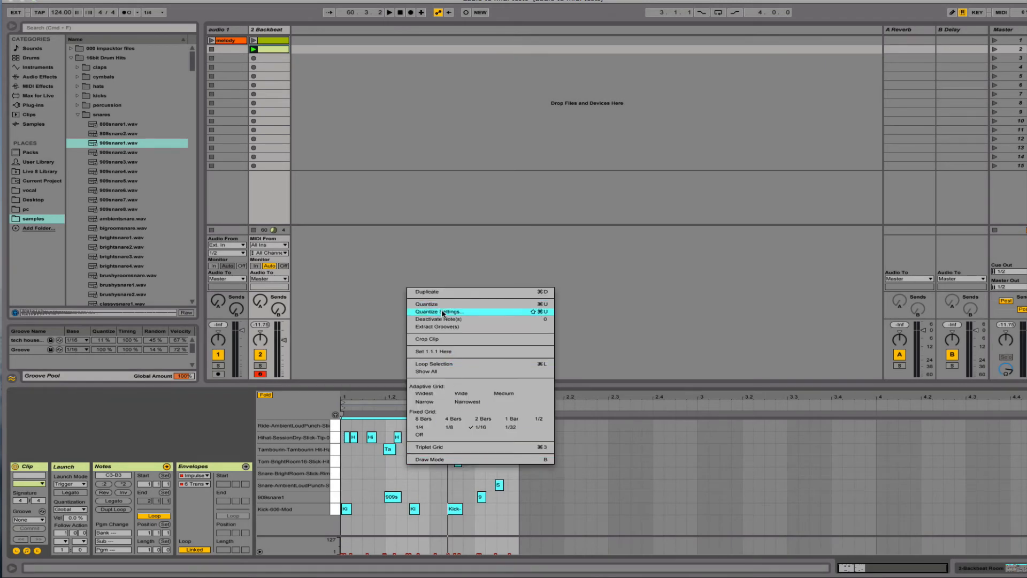
pyautogui.click(438, 311)
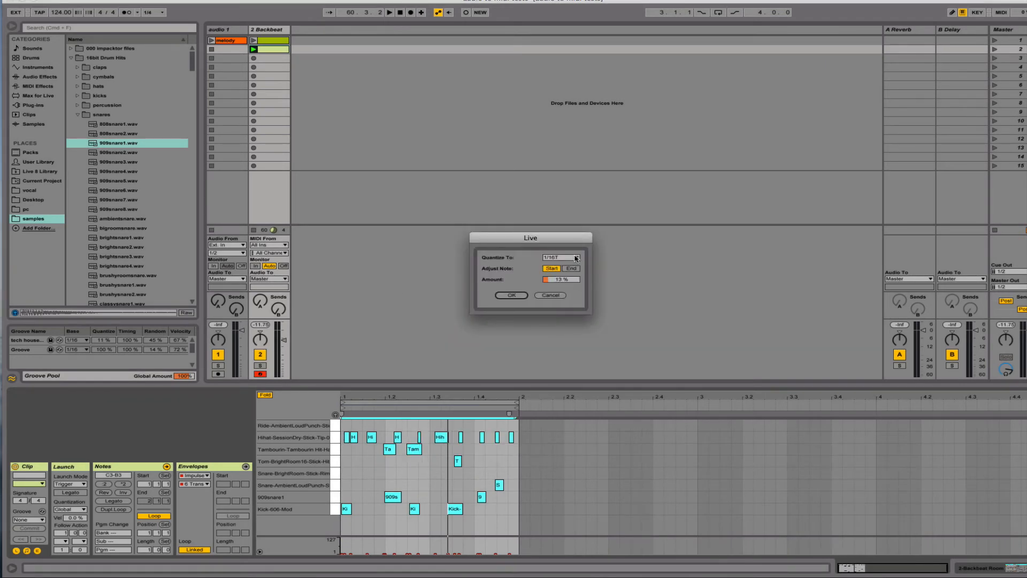
pyautogui.click(560, 257)
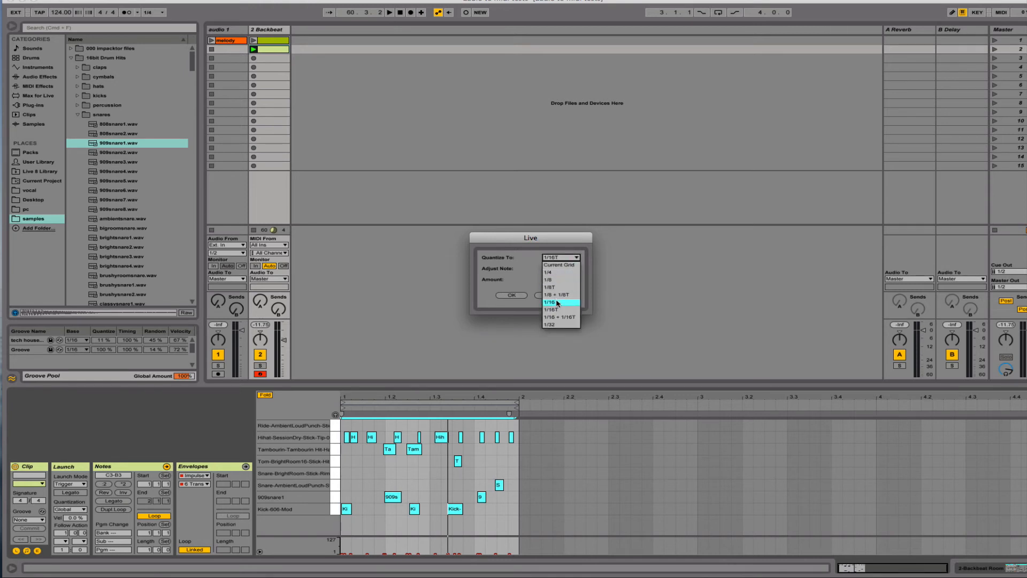
pyautogui.click(557, 301)
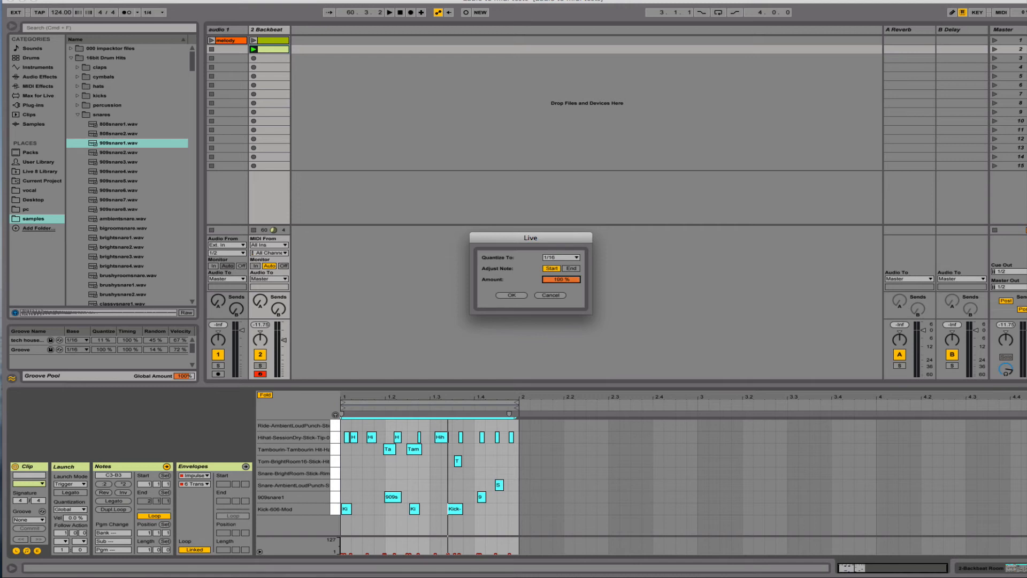
pyautogui.click(511, 295)
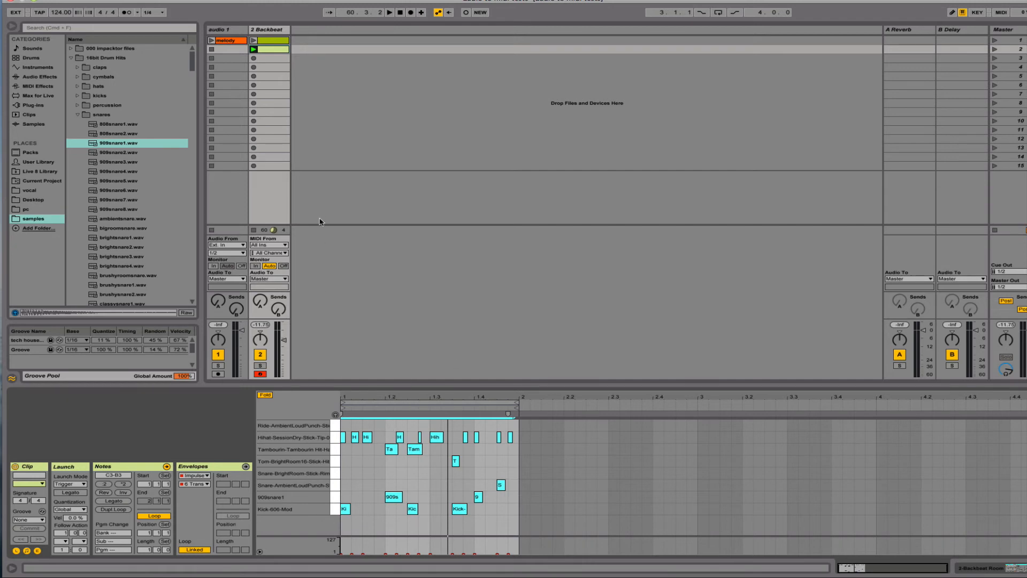
pyautogui.click(253, 49)
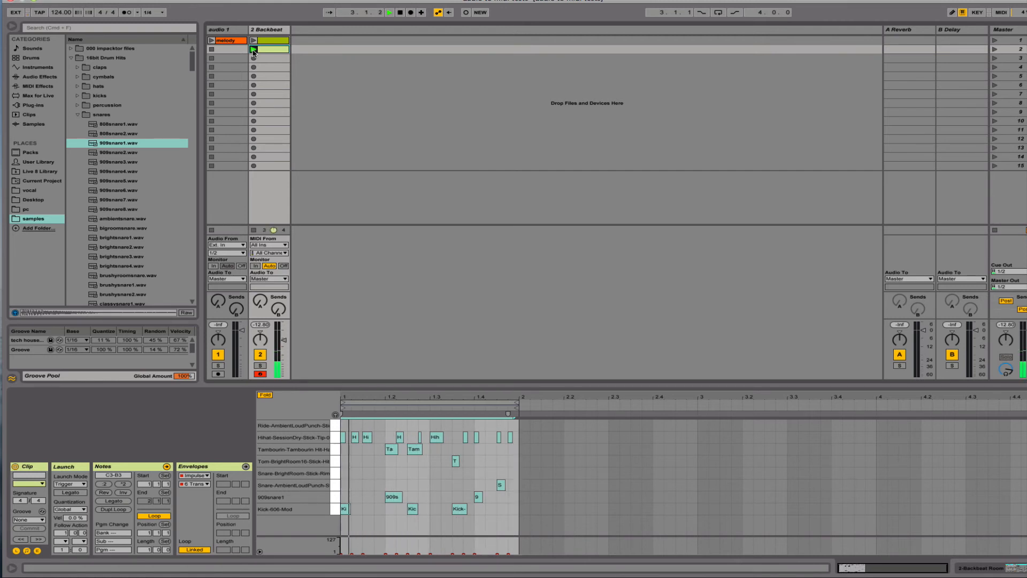
# Step: Play the Backbeat clip, audition a note, and start and stop transport playback
pyautogui.click(254, 50)
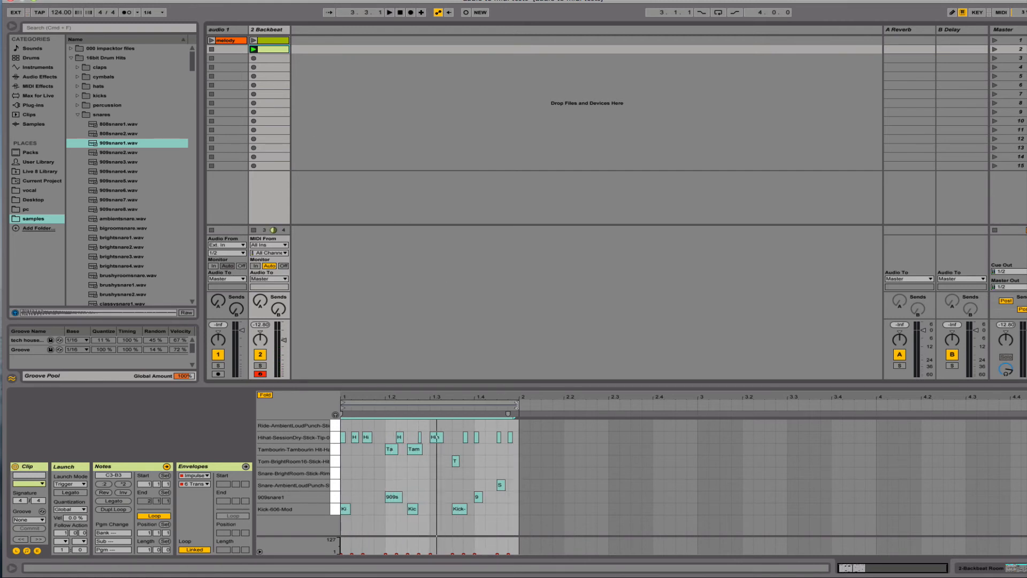
pyautogui.click(374, 509)
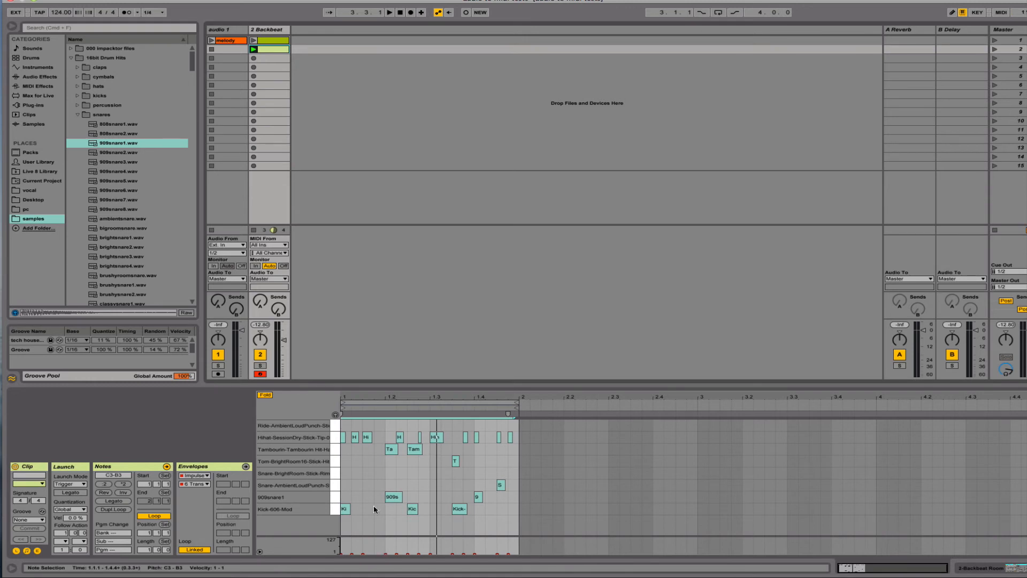
pyautogui.moveTo(506, 545)
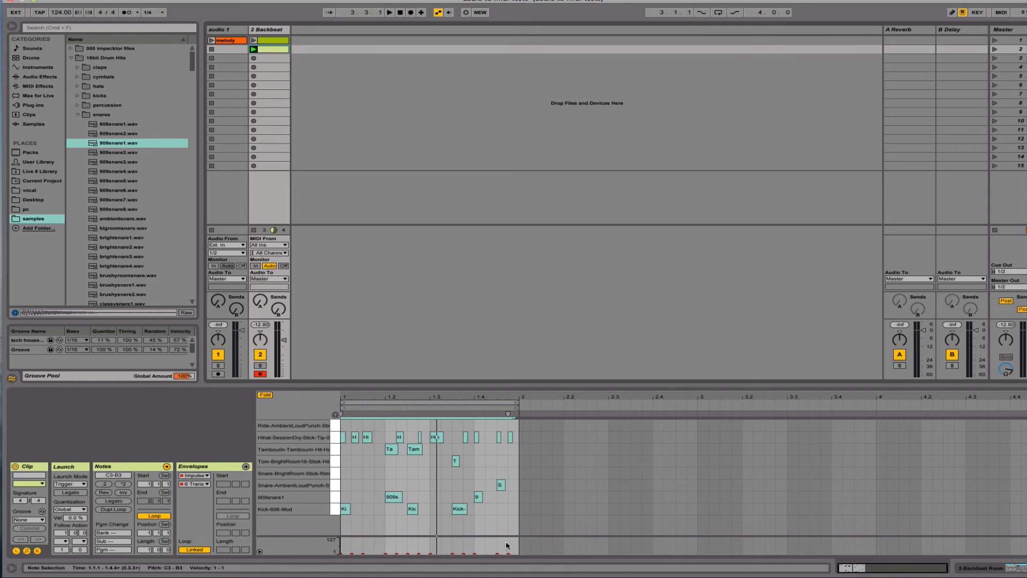
pyautogui.moveTo(350, 542)
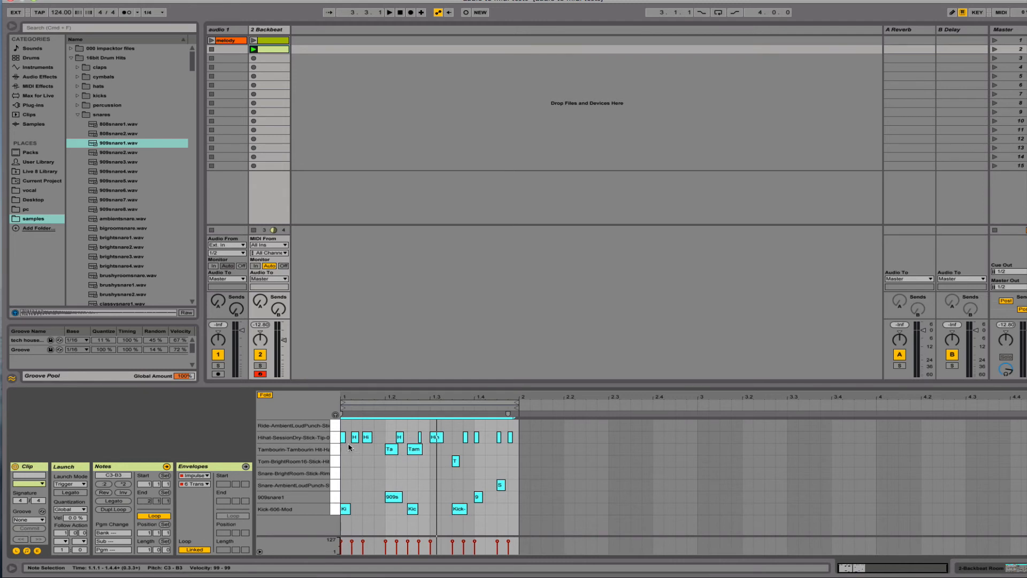
pyautogui.moveTo(520, 436)
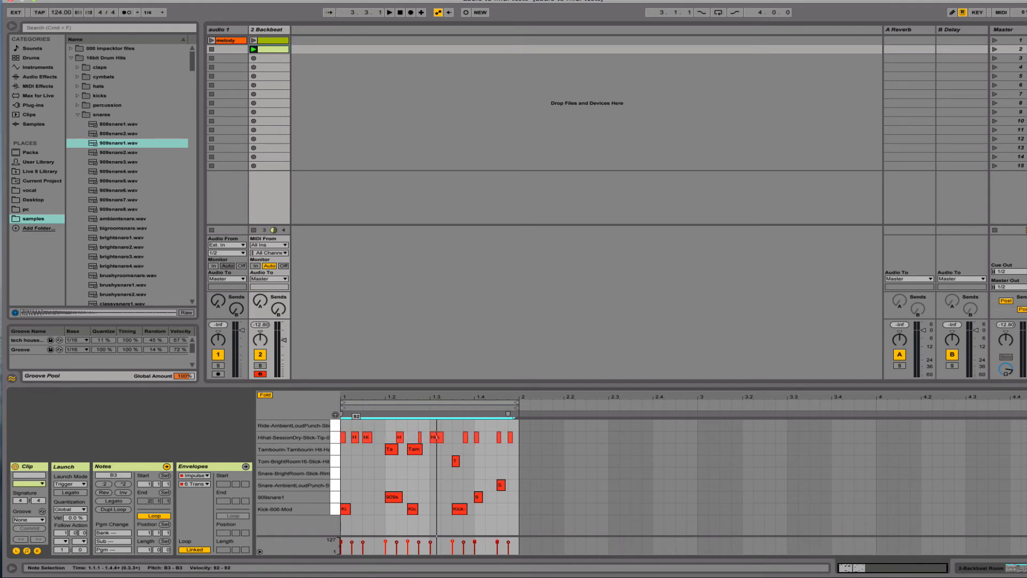
pyautogui.click(389, 11)
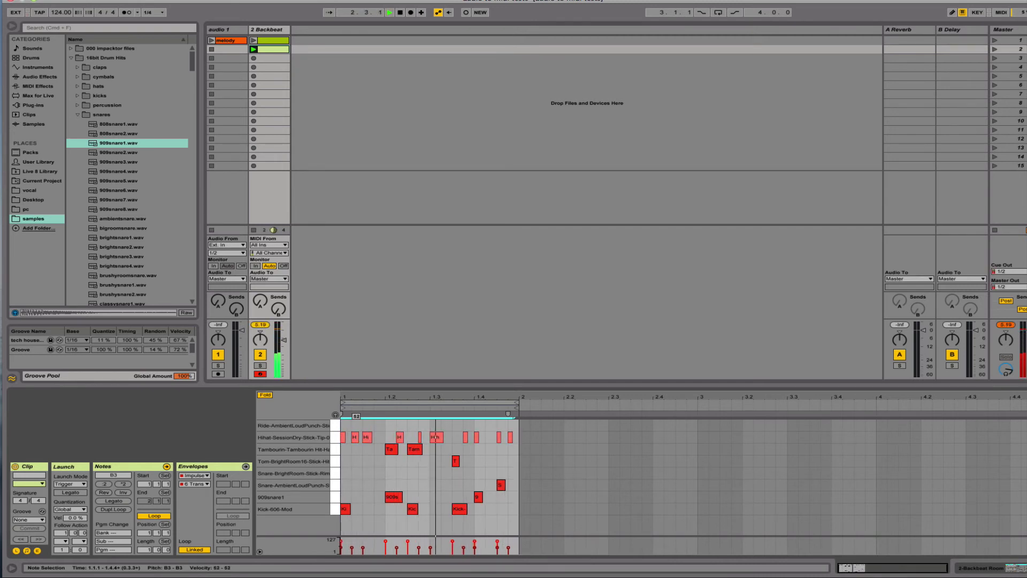
pyautogui.click(388, 13)
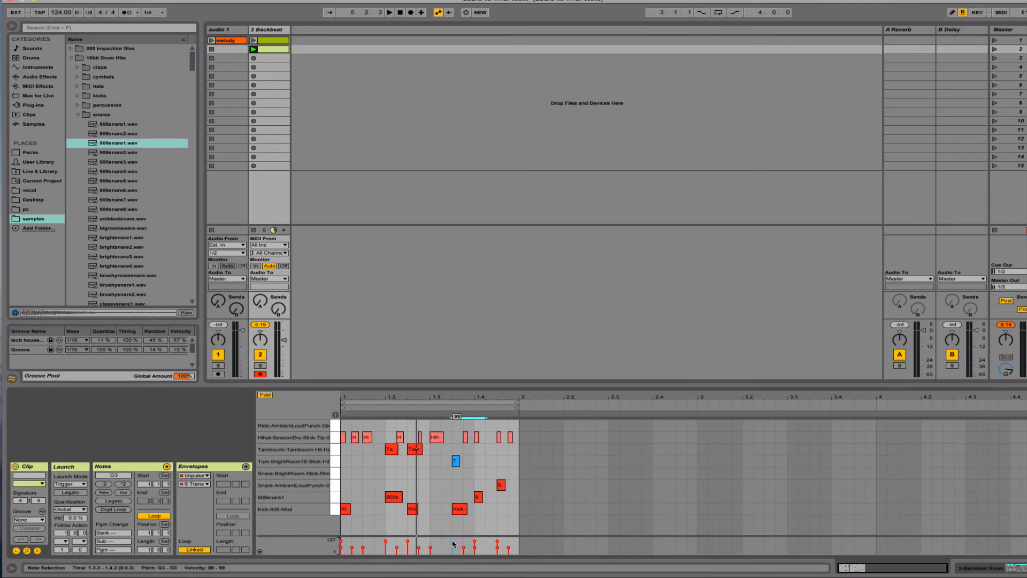
pyautogui.click(388, 12)
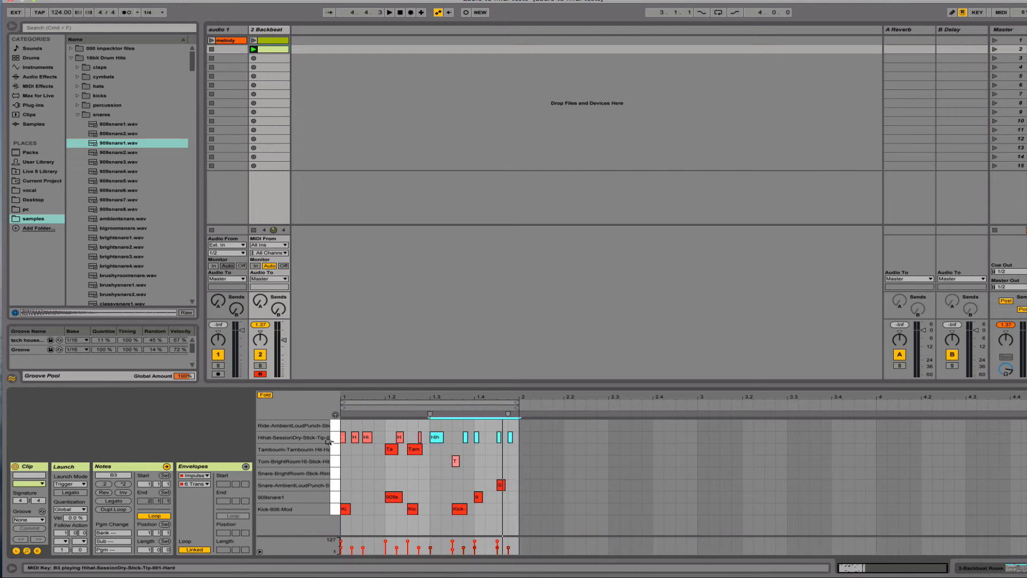
# Step: Lower individual hi-hat note velocities to values such as 33, 37, 52 and 70
pyautogui.click(341, 437)
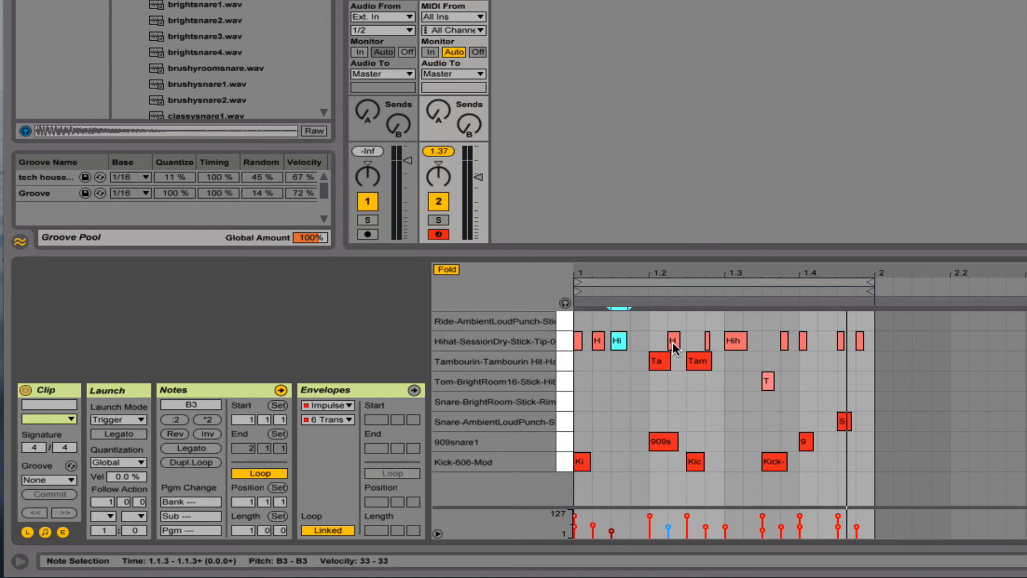
pyautogui.click(735, 341)
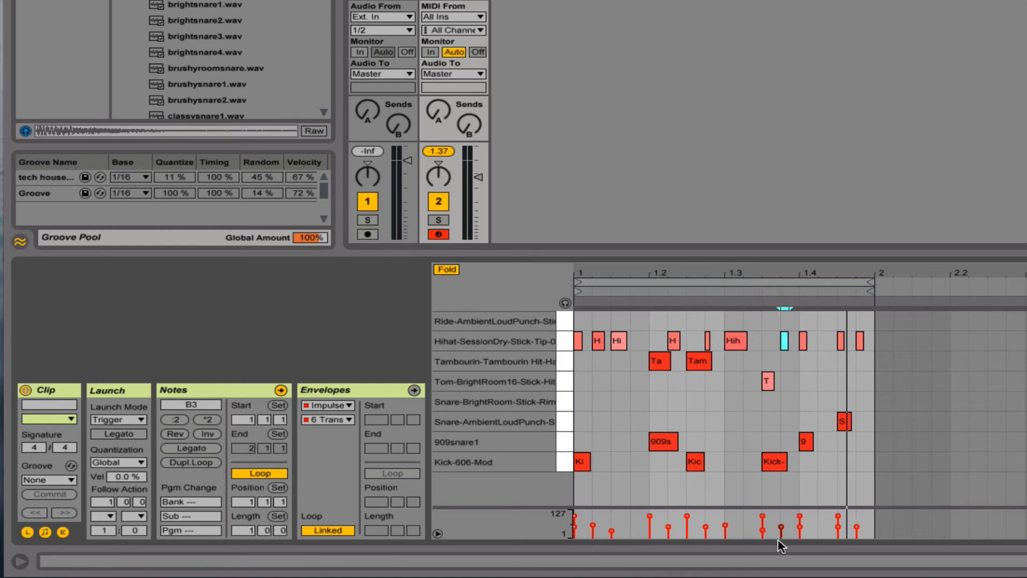
pyautogui.click(784, 341)
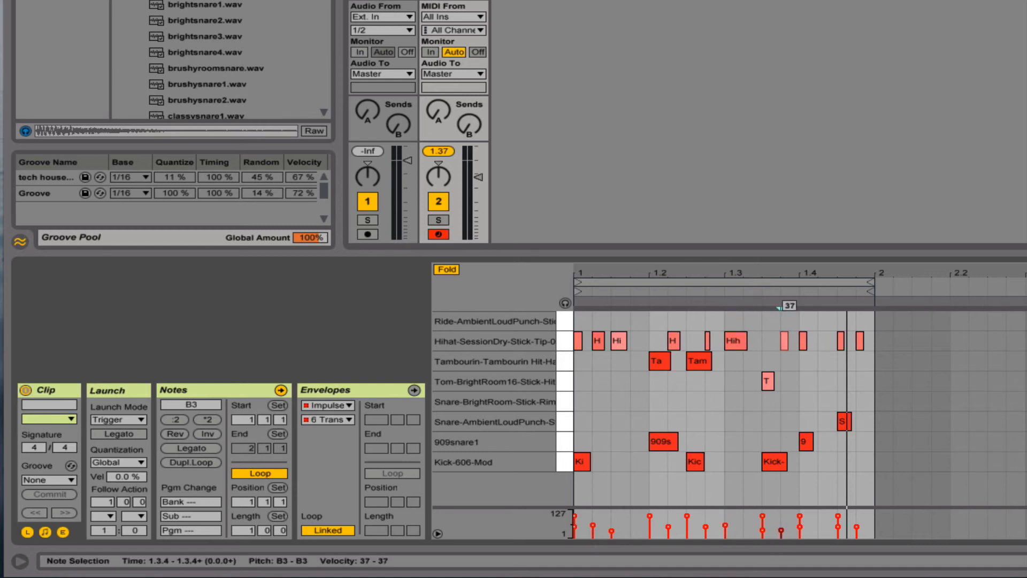
pyautogui.click(843, 341)
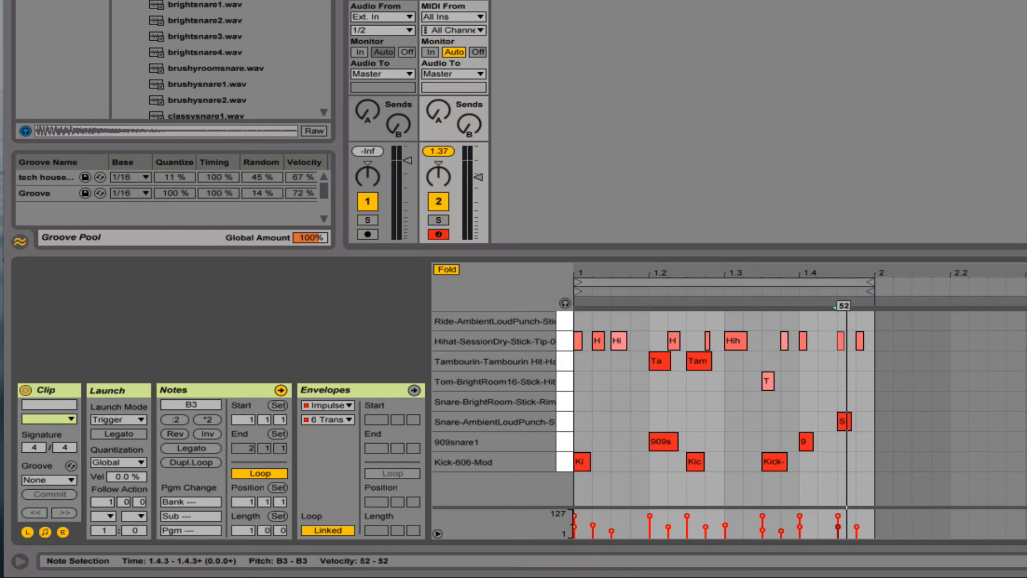
pyautogui.click(842, 341)
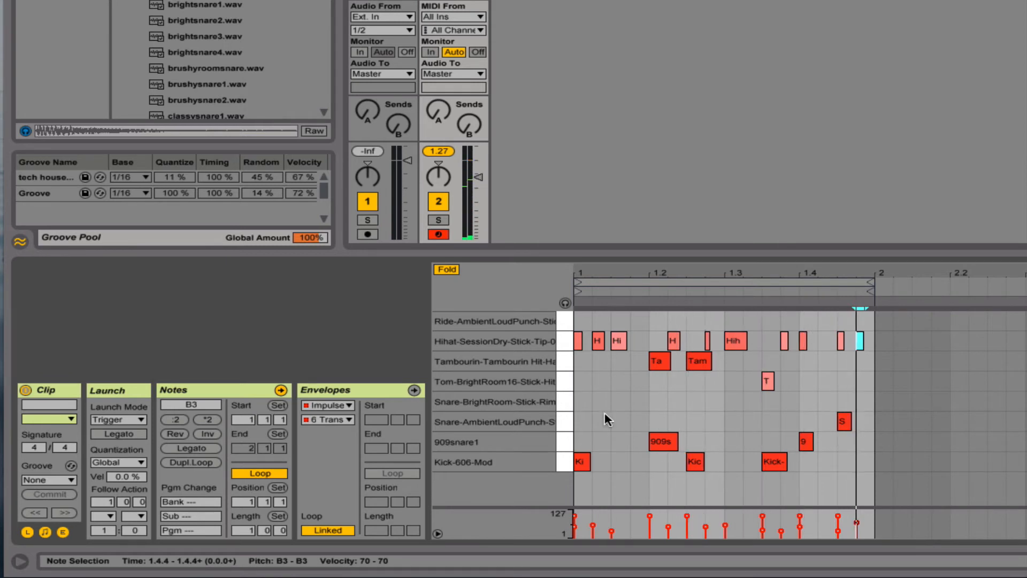
pyautogui.click(662, 441)
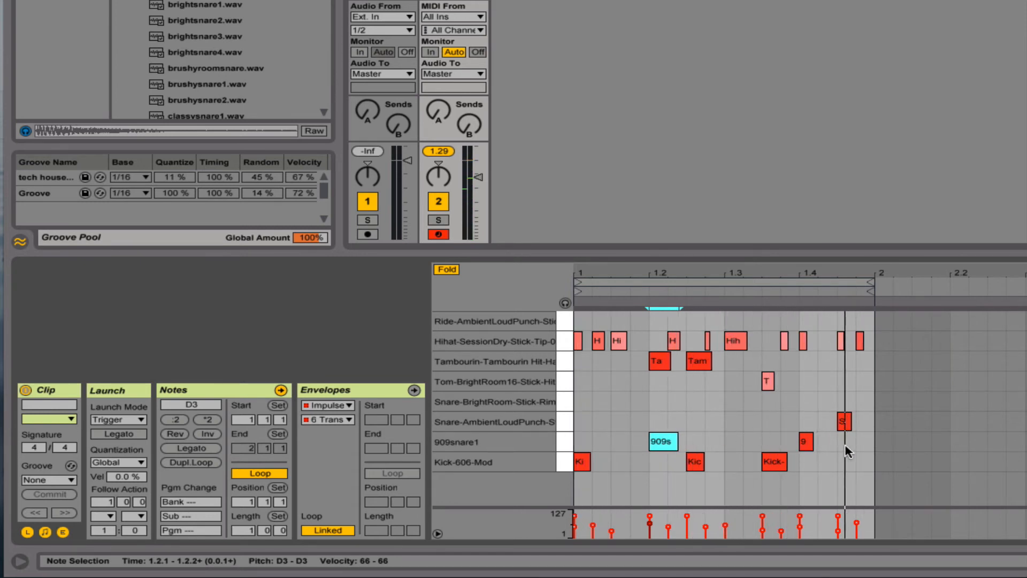
pyautogui.moveTo(862, 453)
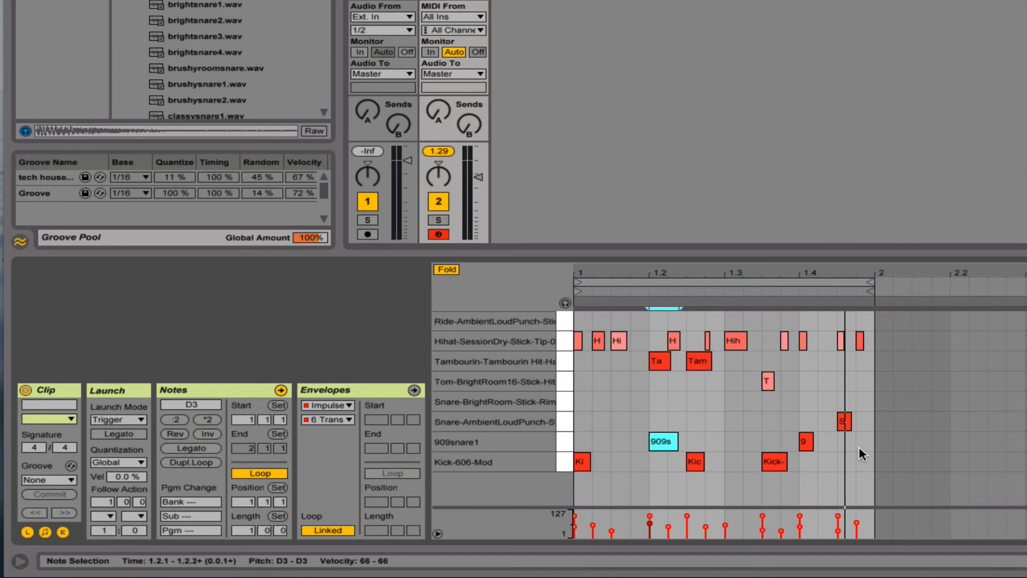
pyautogui.moveTo(583, 458)
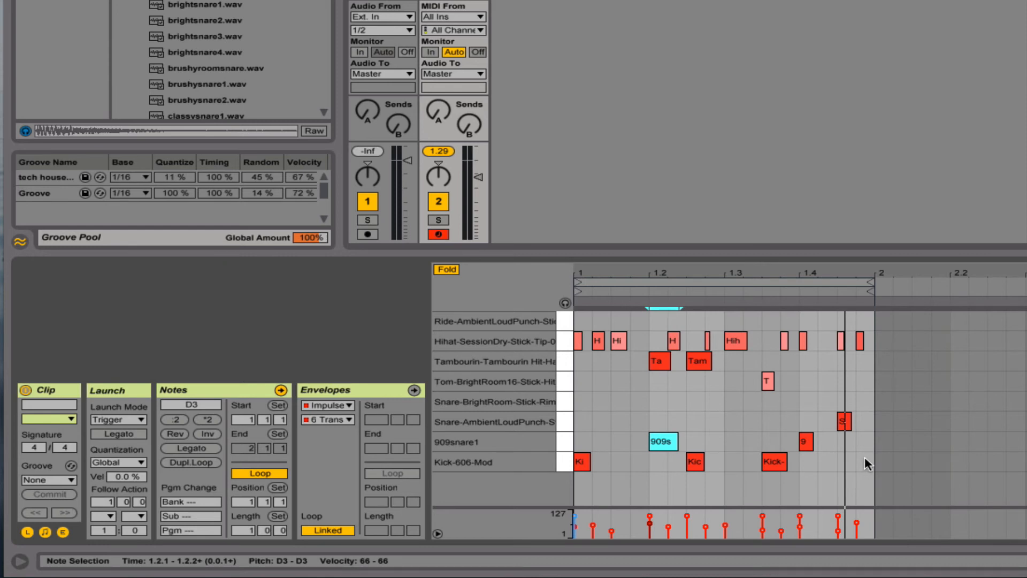
pyautogui.moveTo(872, 467)
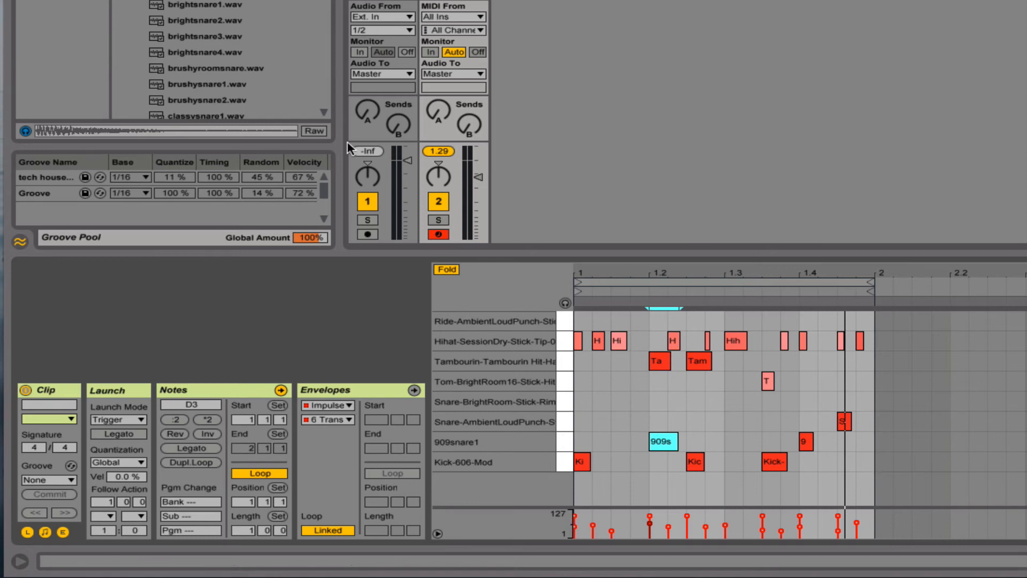
# Step: Select the Groove in the Groove Pool and zero its Quantize, Random and Velocity amounts
pyautogui.click(35, 193)
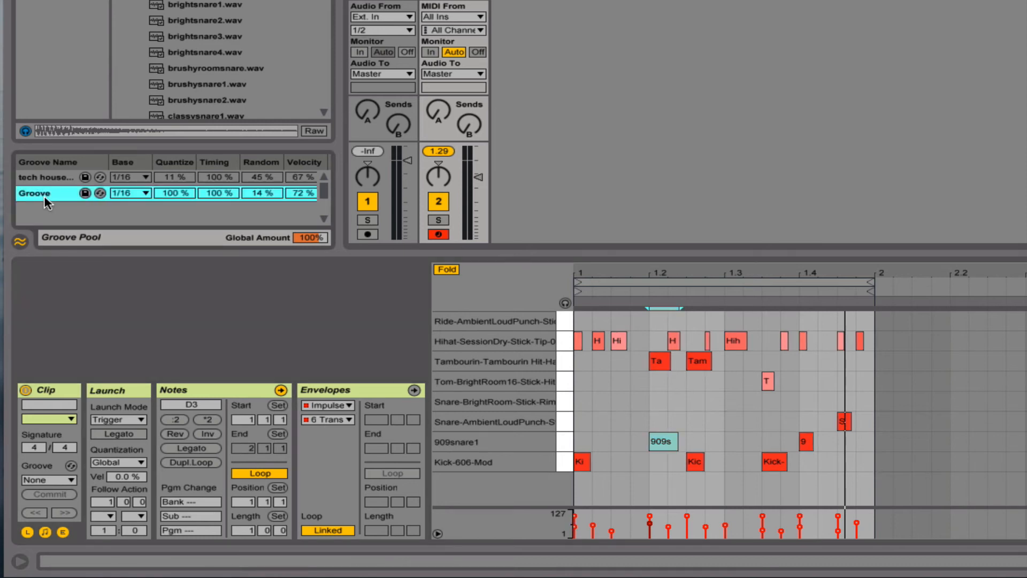
pyautogui.click(46, 177)
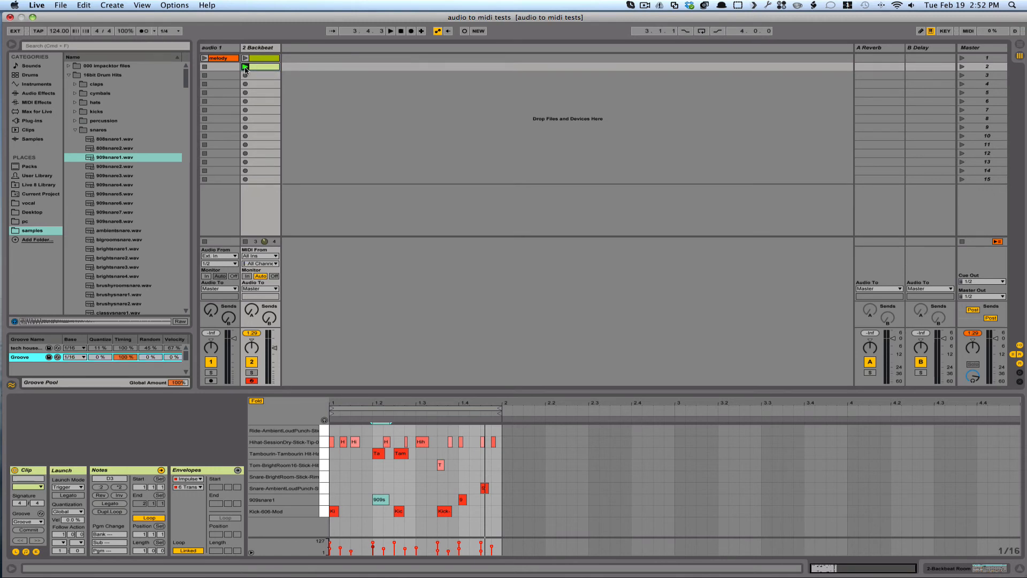
# Step: Launch the Backbeat clip and drag the Groove's Random amount up, settling at 17%
pyautogui.click(245, 66)
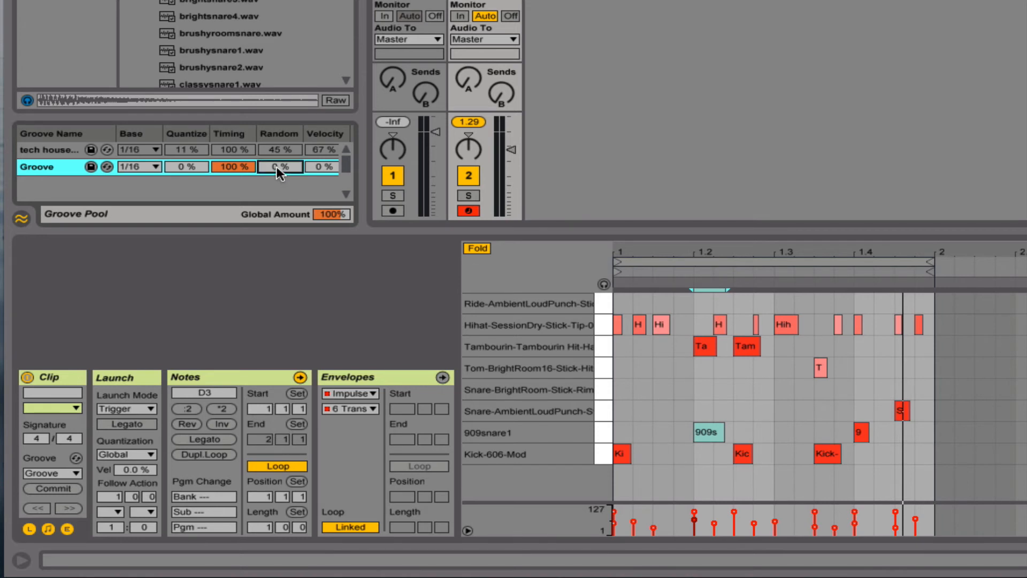
pyautogui.moveTo(292, 192)
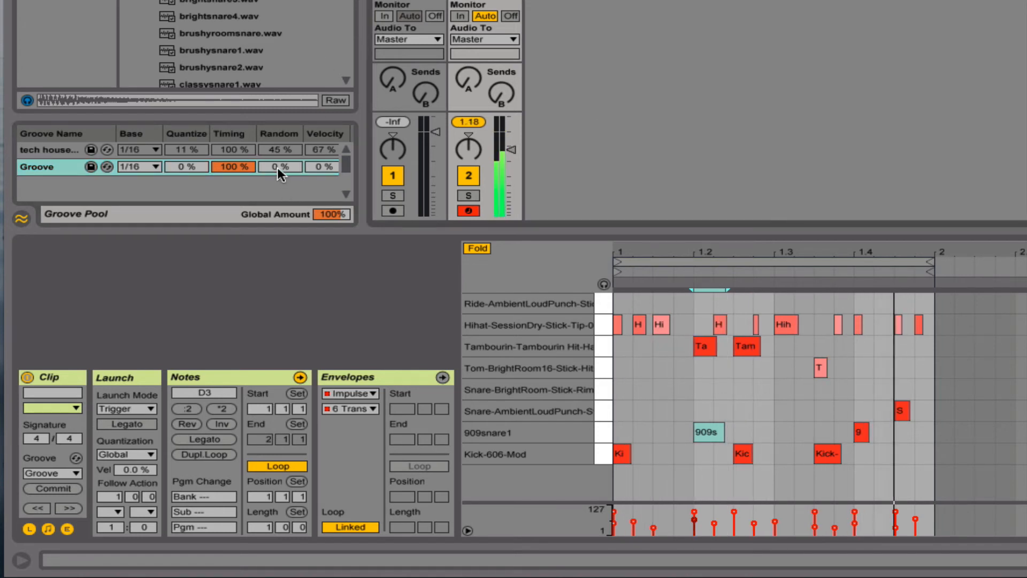
pyautogui.moveTo(278, 166); pyautogui.dragTo(278, 144)
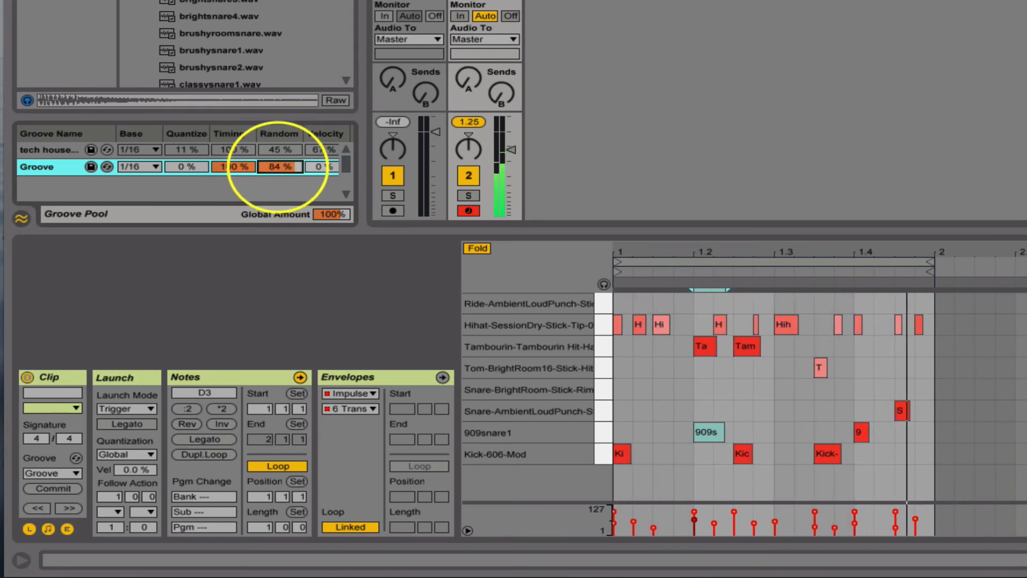
pyautogui.moveTo(277, 166); pyautogui.dragTo(278, 162)
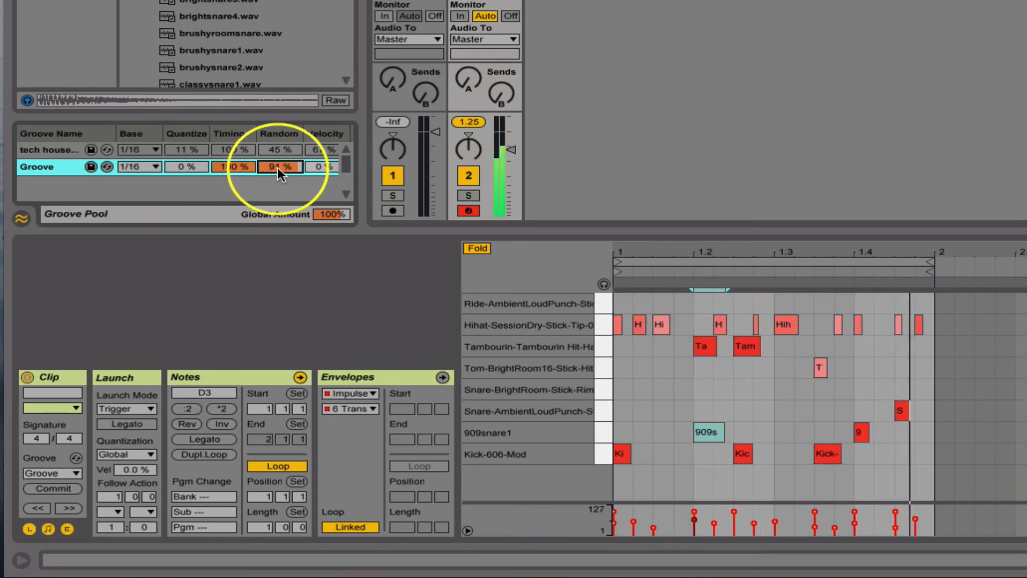
pyautogui.moveTo(280, 167); pyautogui.dragTo(280, 167)
pyautogui.write('17')
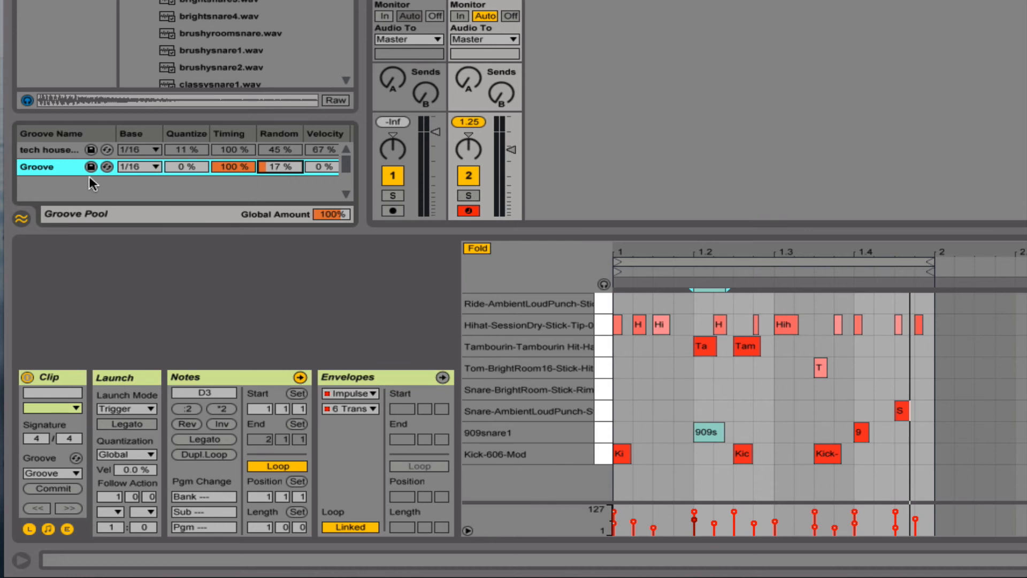
pyautogui.moveTo(285, 181)
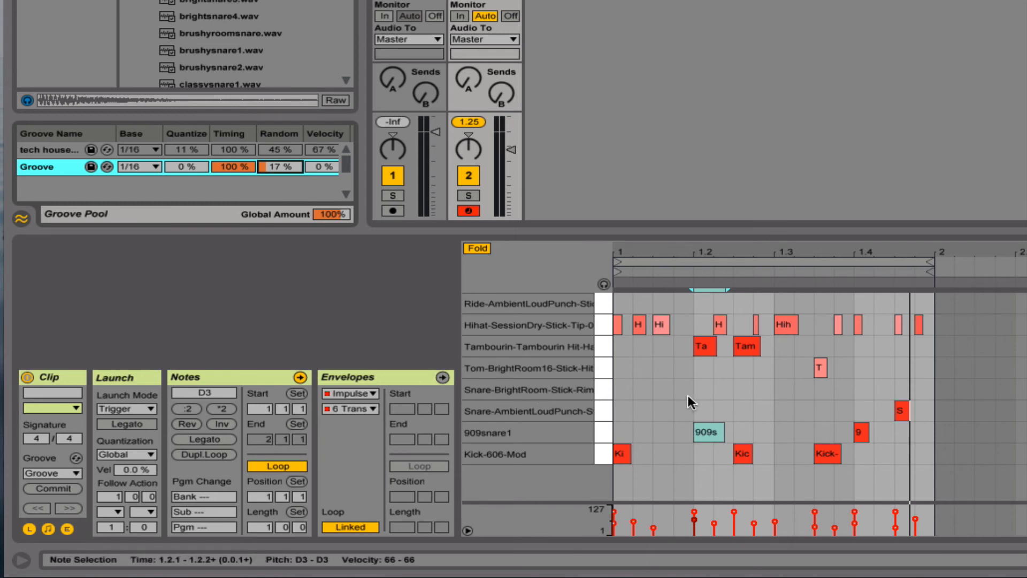
pyautogui.moveTo(933, 485)
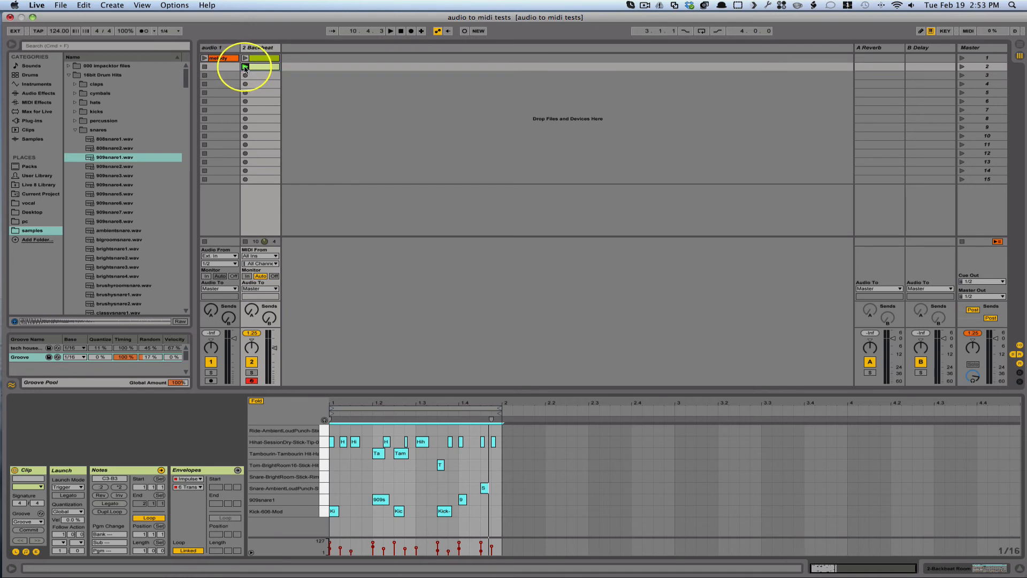
# Step: Launch the Backbeat clip to hear the 17% random groove
pyautogui.click(260, 67)
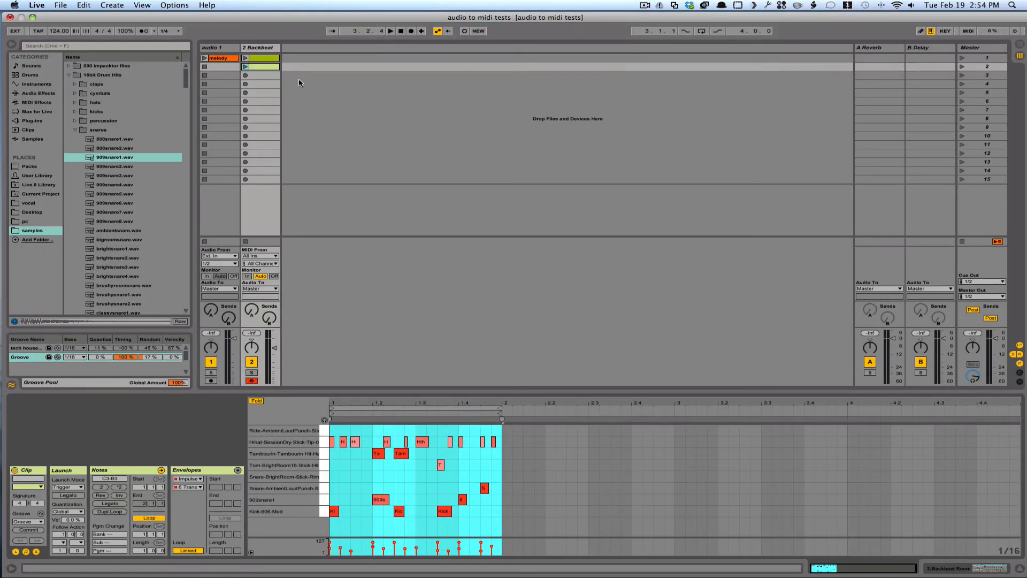
pyautogui.moveTo(257, 79)
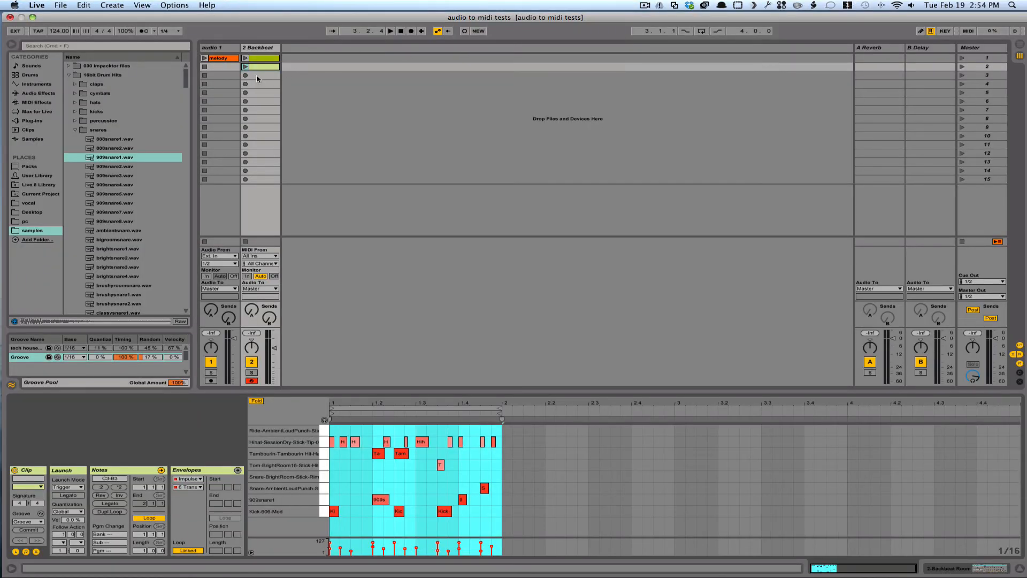
pyautogui.click(263, 76)
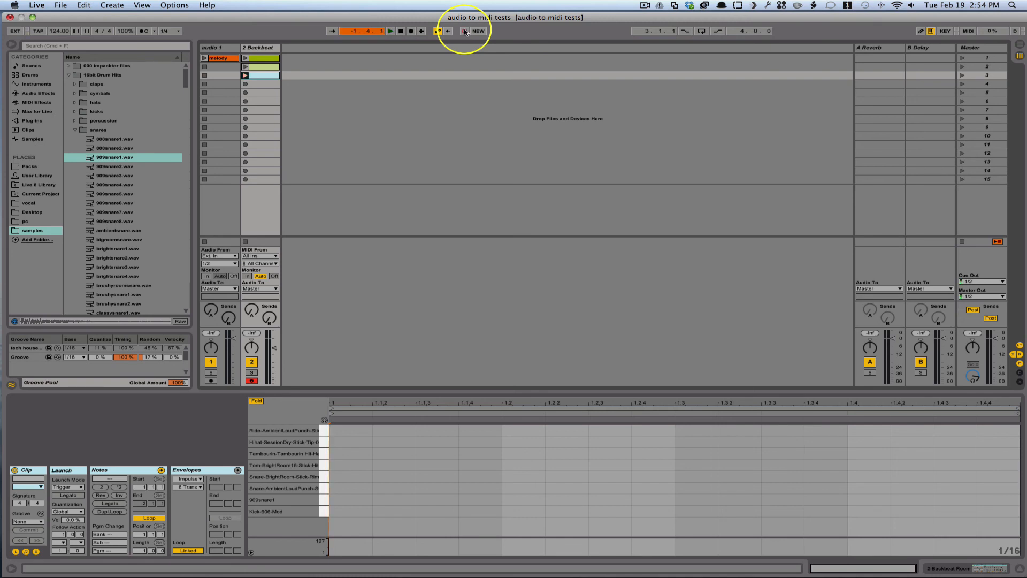
pyautogui.click(390, 31)
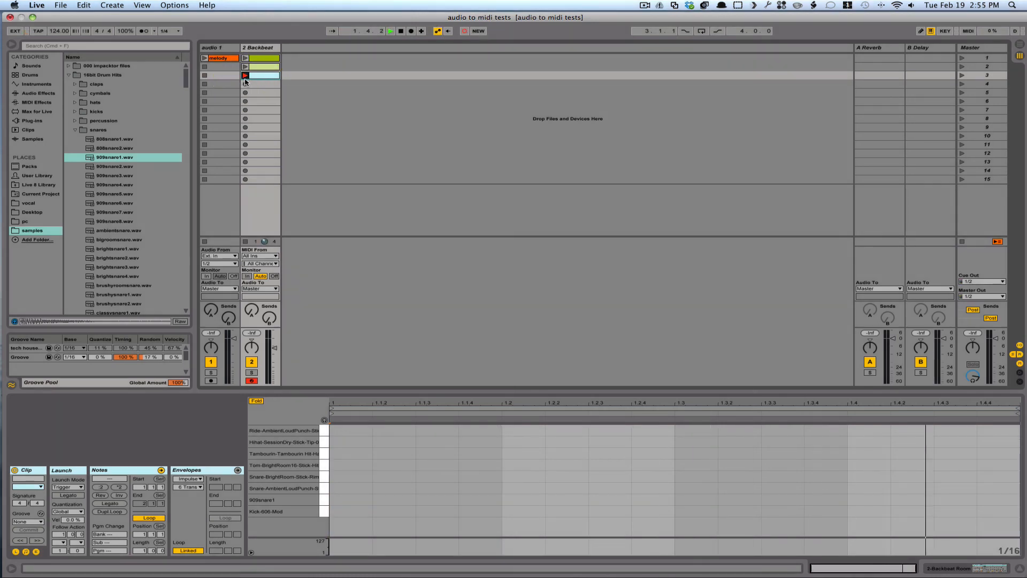
pyautogui.click(245, 75)
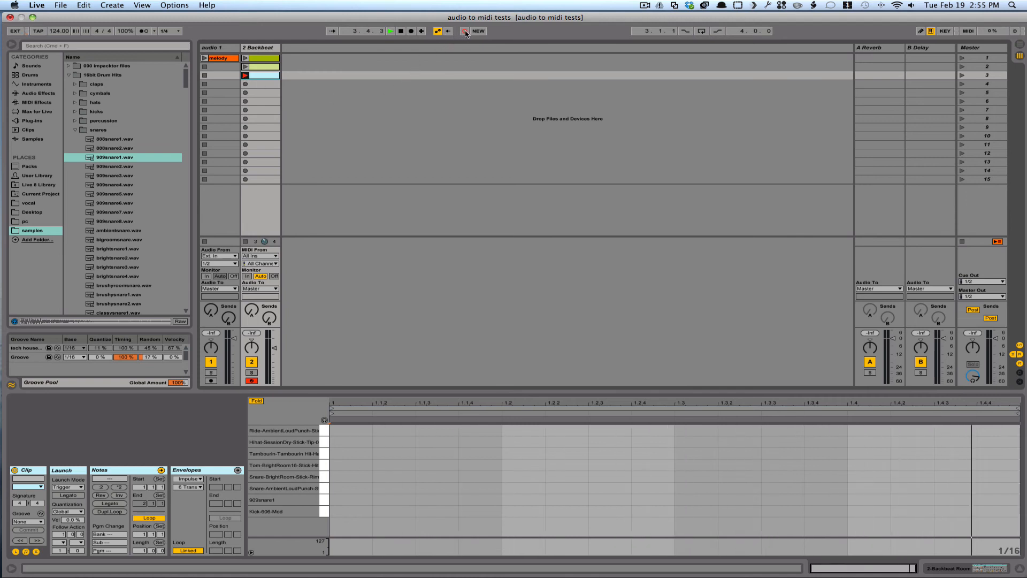
pyautogui.click(390, 31)
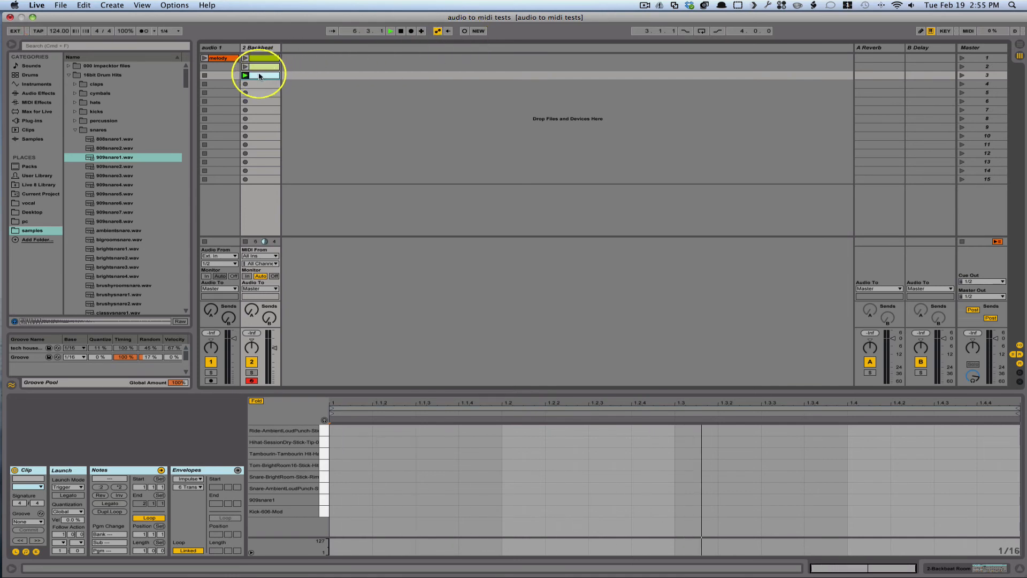
pyautogui.click(245, 75)
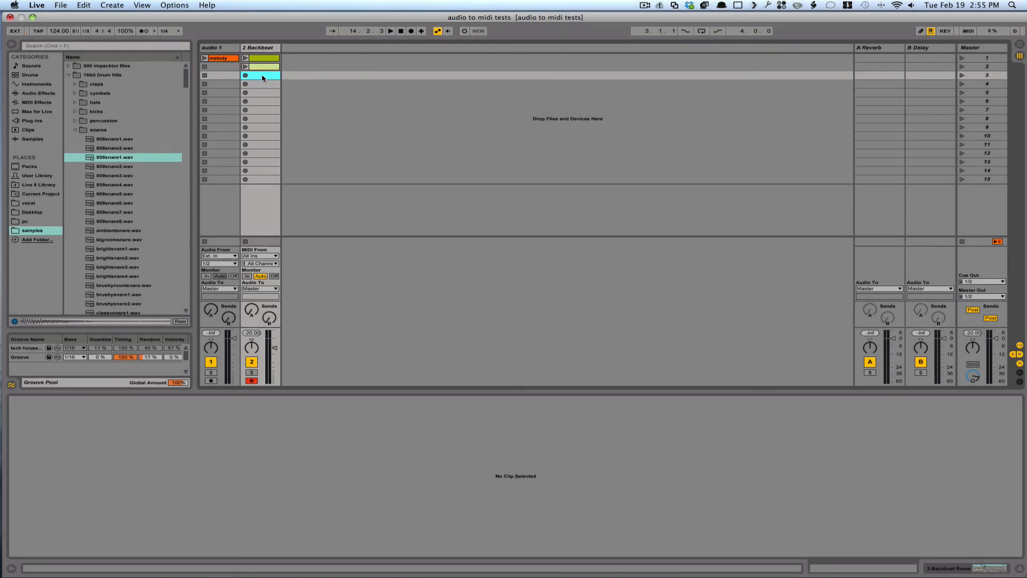
# Step: Draw Kick-606-Mod notes at the bar start and beat 3, then select a hi-hat note
pyautogui.click(262, 75)
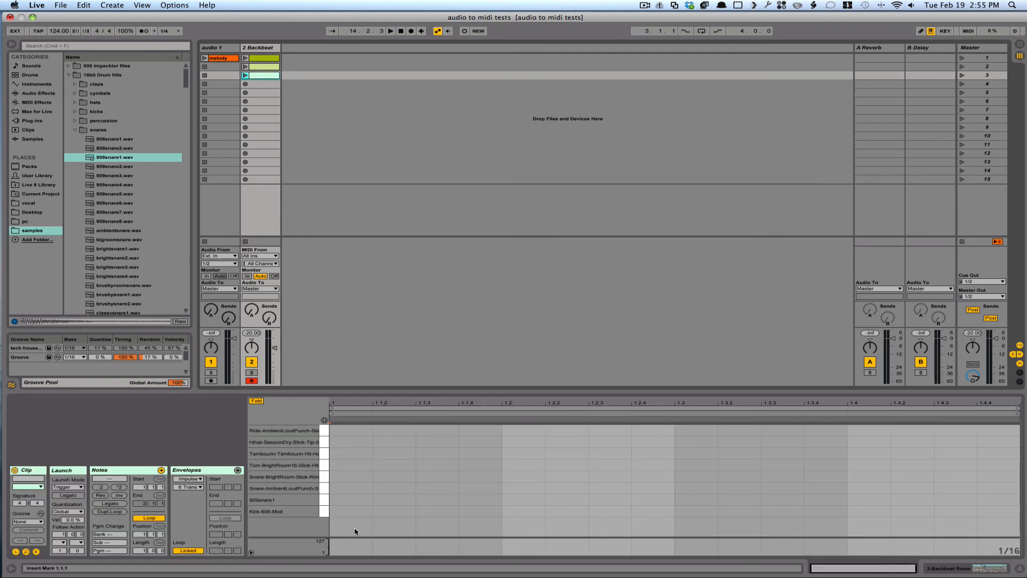
pyautogui.click(352, 511)
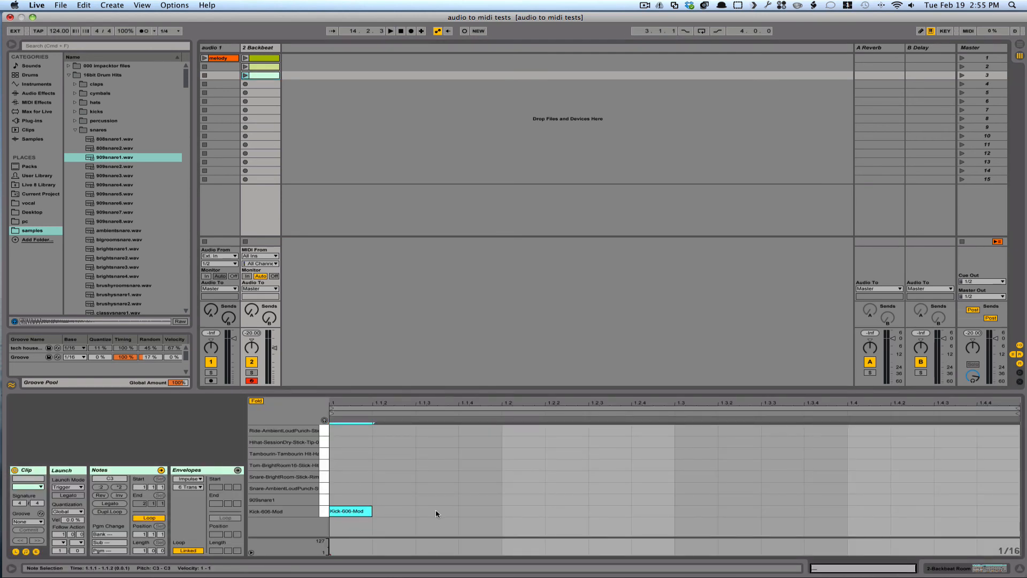
pyautogui.moveTo(598, 514)
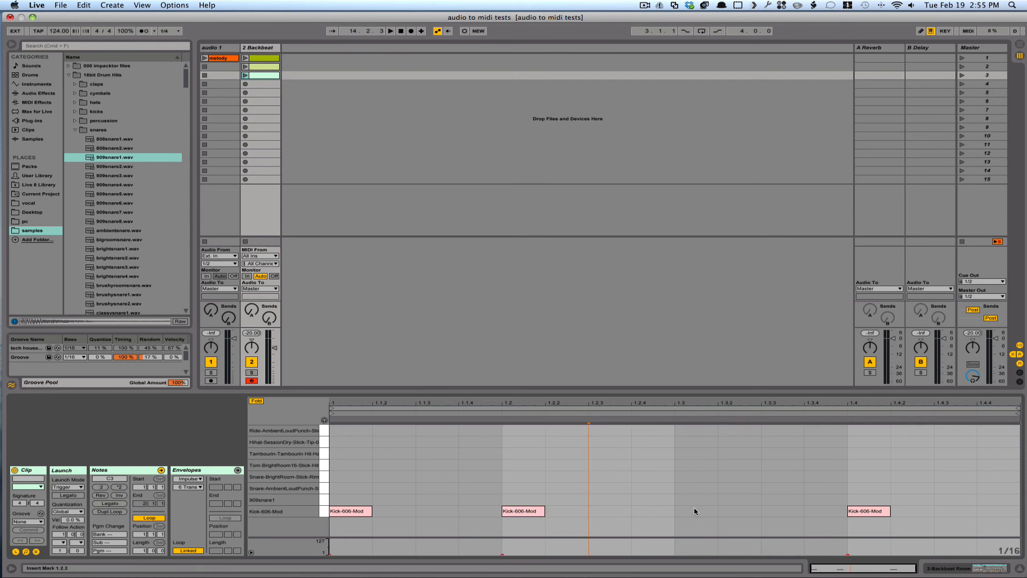
pyautogui.click(695, 511)
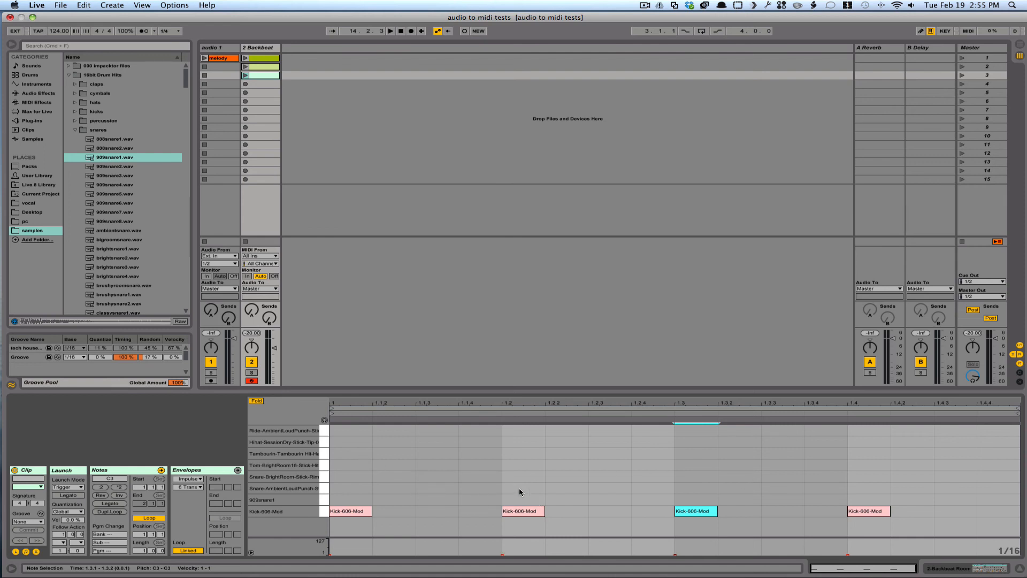
pyautogui.moveTo(653, 467)
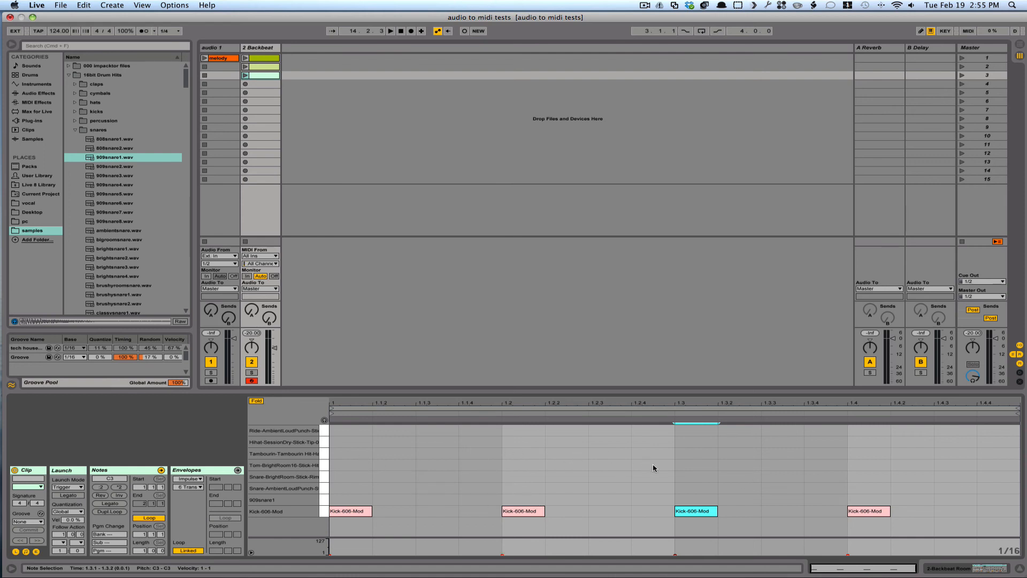
pyautogui.moveTo(938, 456)
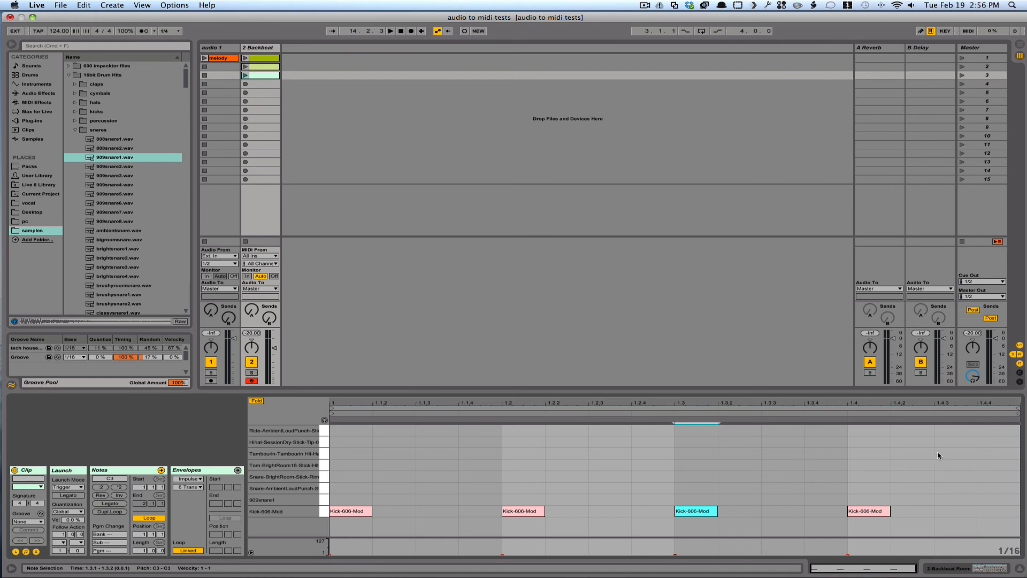
pyautogui.moveTo(478, 525)
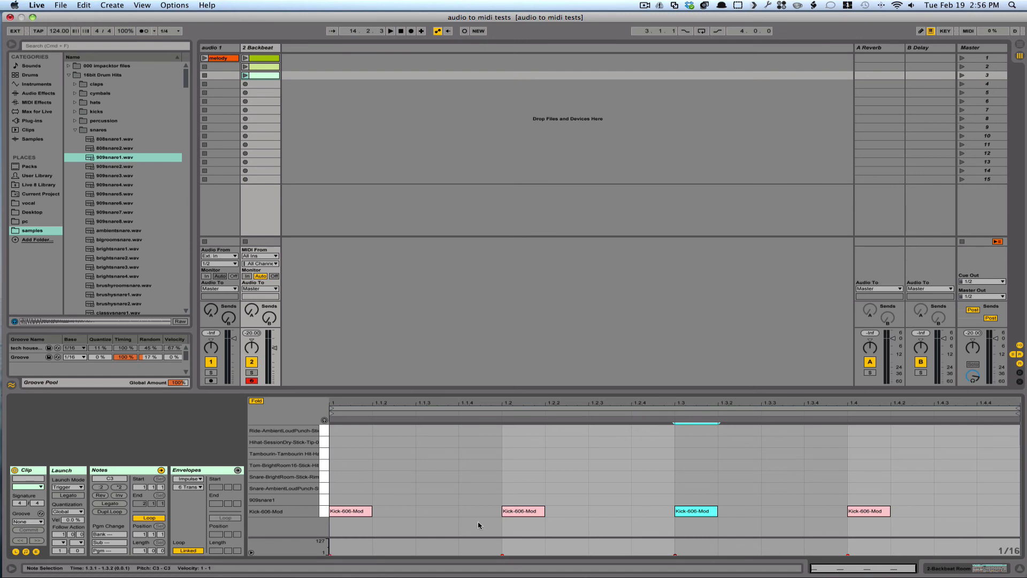
pyautogui.moveTo(866, 500)
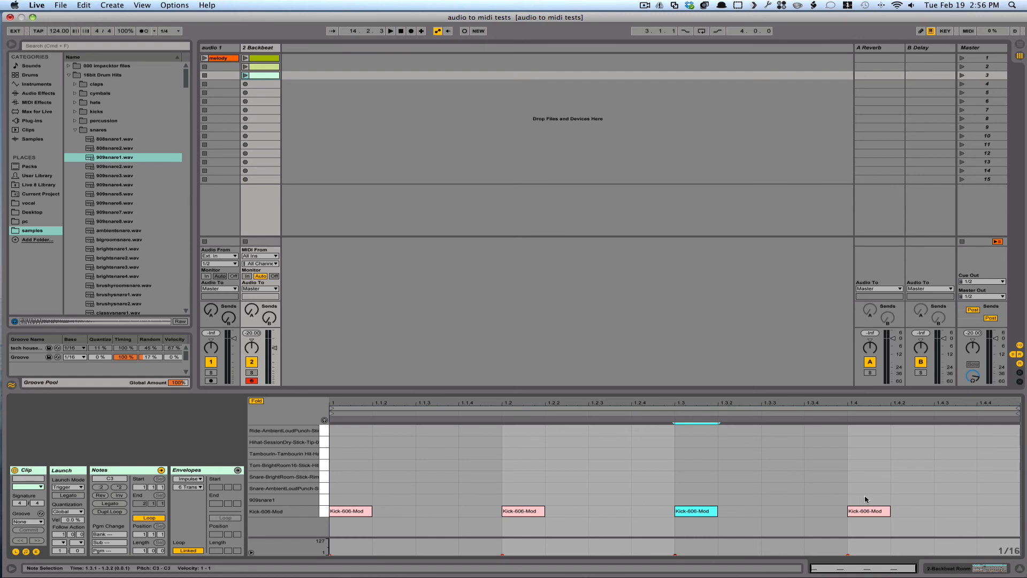
pyautogui.moveTo(726, 496)
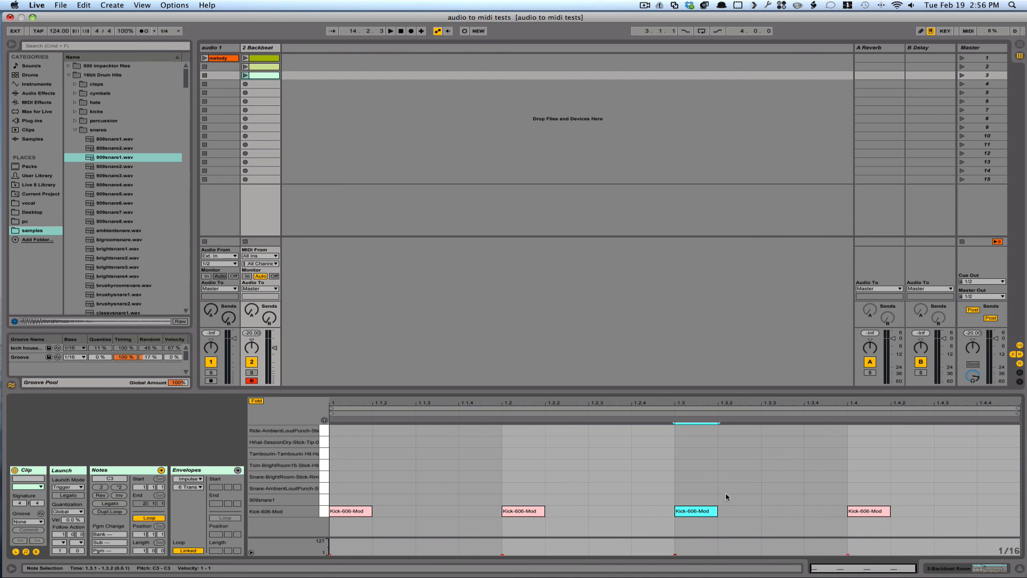
pyautogui.moveTo(506, 473)
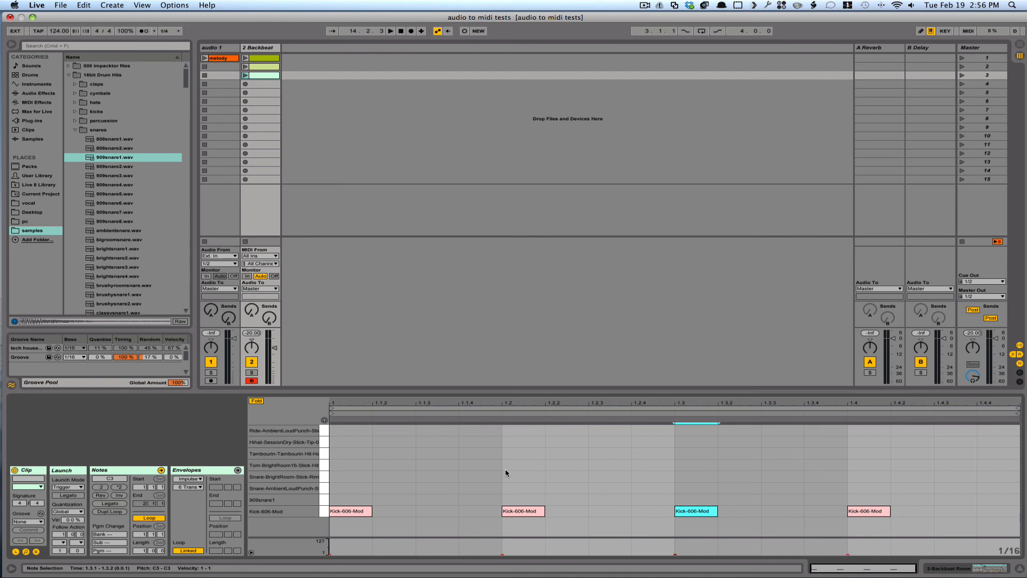
pyautogui.moveTo(586, 487)
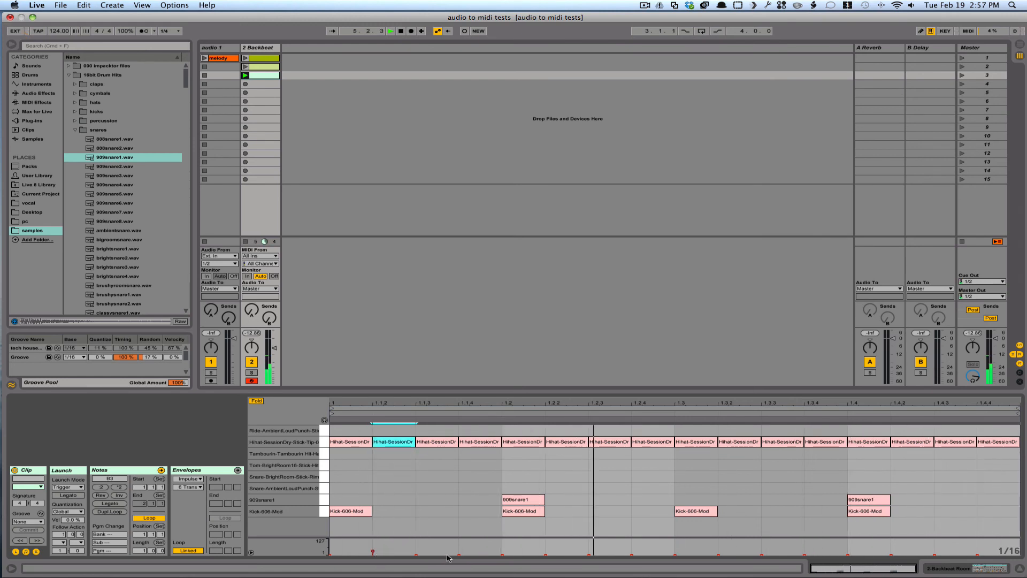
pyautogui.click(479, 440)
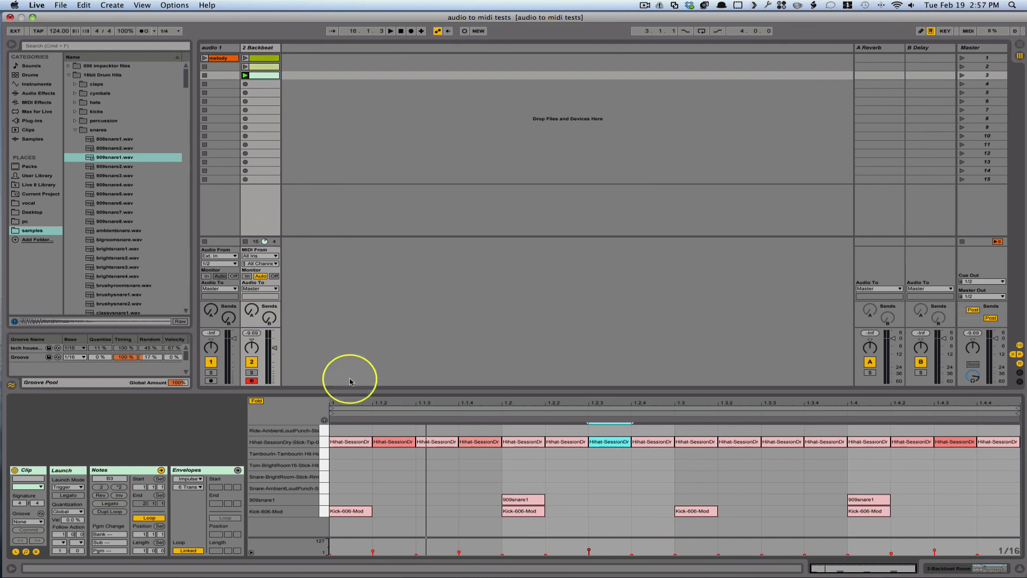
# Step: Select every note in the clip from the note editor's context menu
pyautogui.rightClick(351, 382)
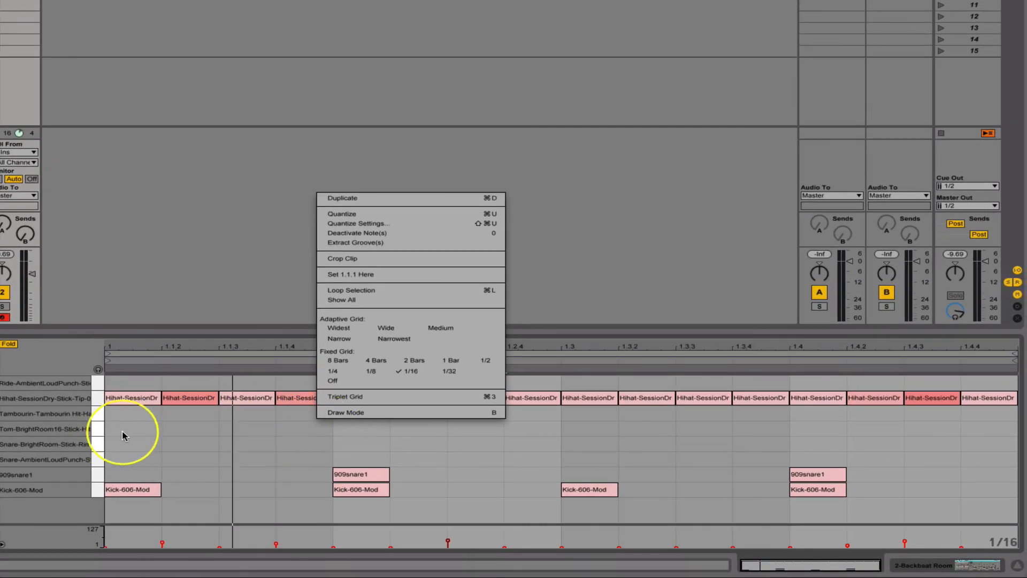
pyautogui.click(351, 290)
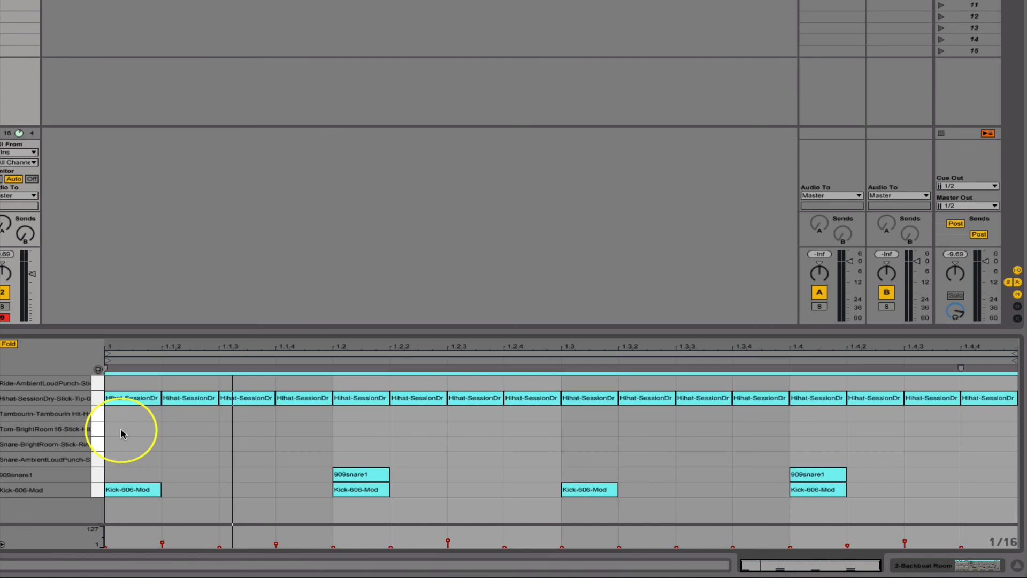
pyautogui.moveTo(465, 437)
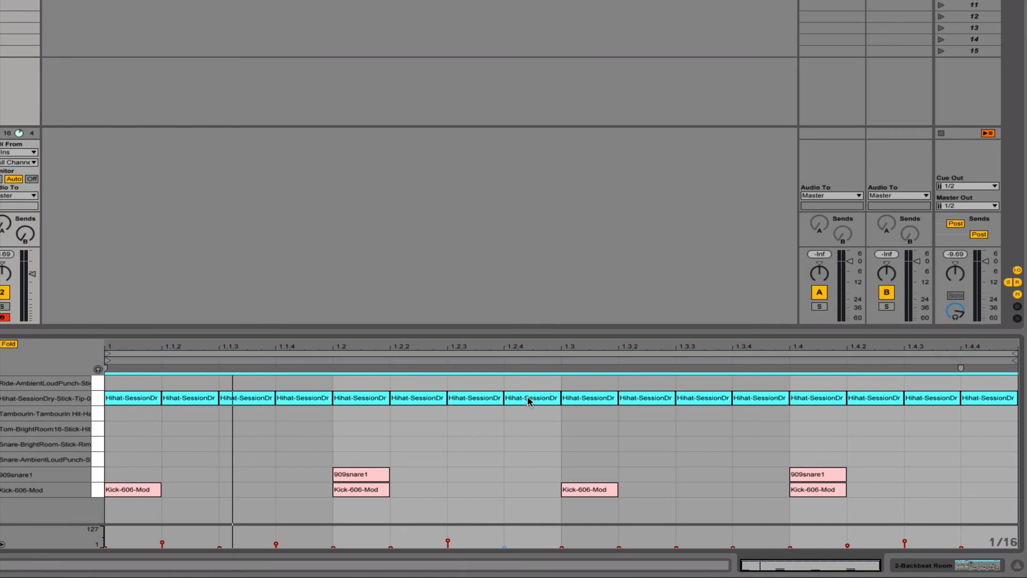
# Step: Quantize the selected hi-hats to 1/16T with a 20% amount
pyautogui.rightClick(529, 400)
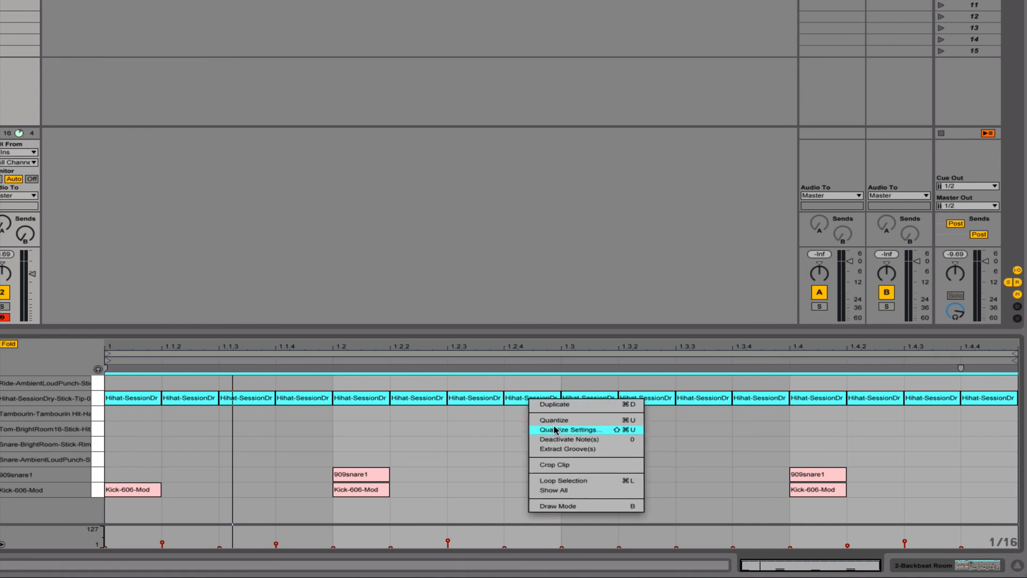
pyautogui.click(567, 429)
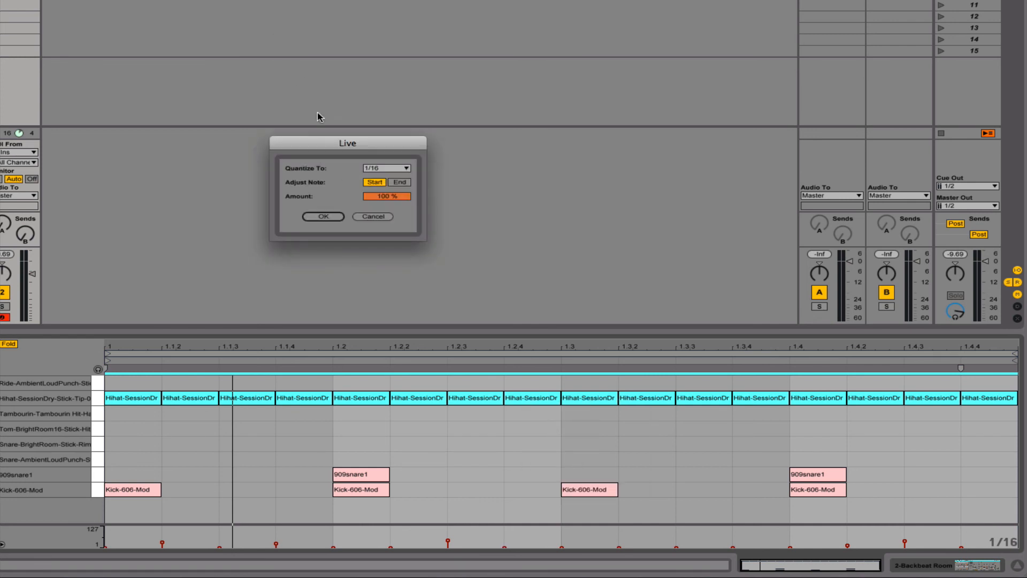
pyautogui.click(387, 167)
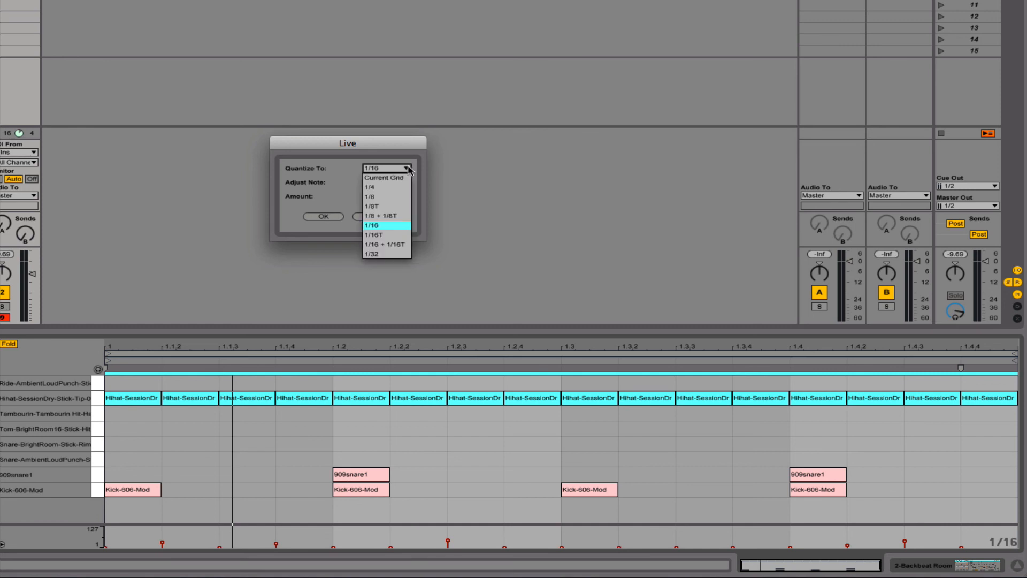
pyautogui.moveTo(374, 236)
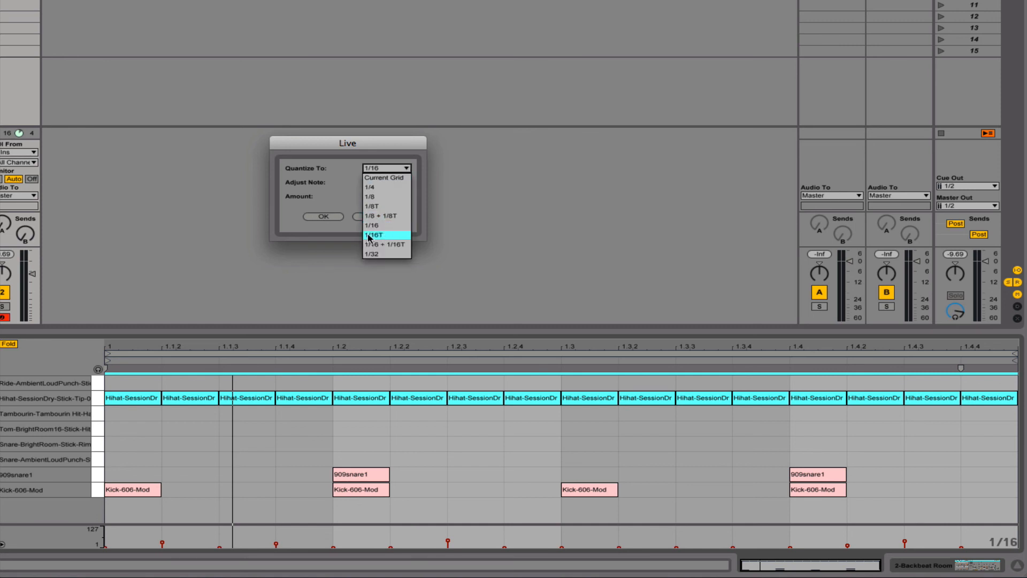
pyautogui.click(374, 235)
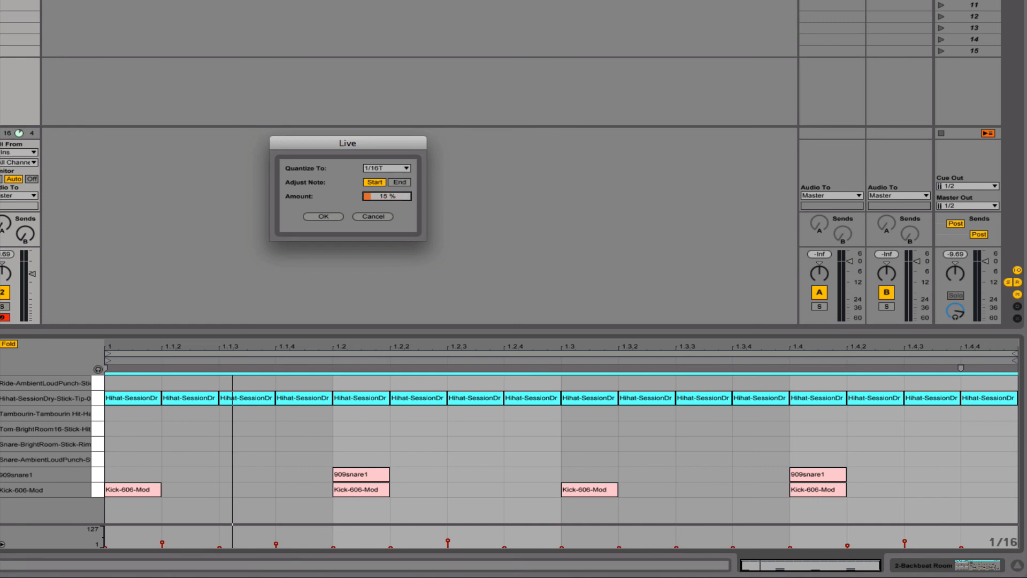
pyautogui.moveTo(377, 196); pyautogui.dragTo(387, 196)
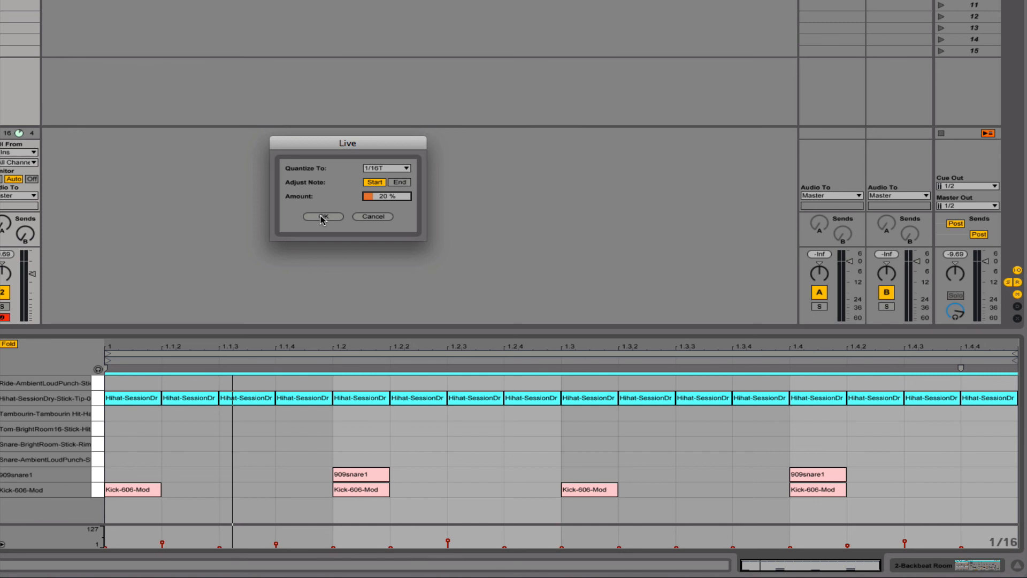
pyautogui.click(322, 216)
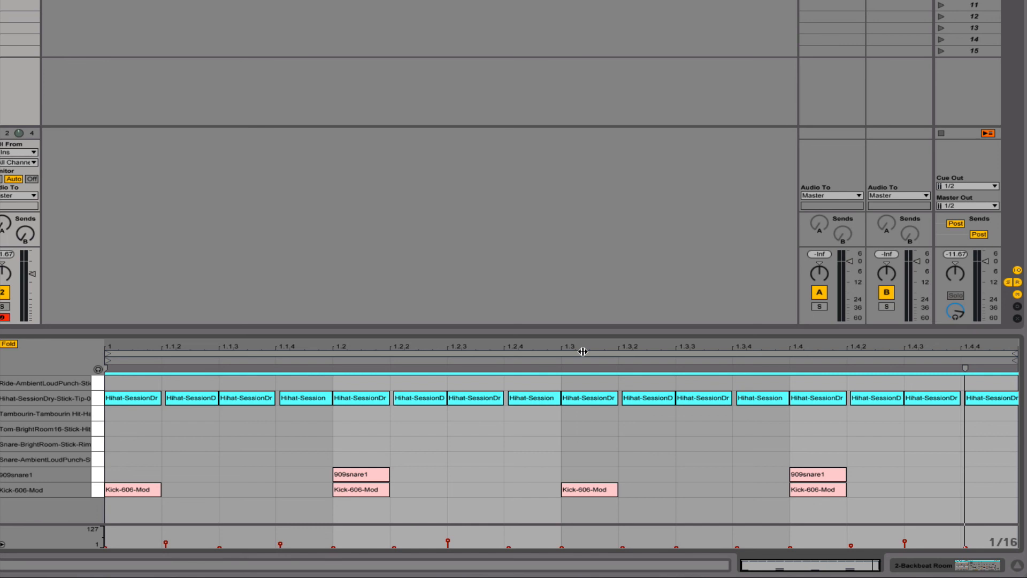
# Step: Re-quantize the hi-hats at 24% amount, then draw a BrightRoom snare note at 1.1.2
pyautogui.rightClick(476, 398)
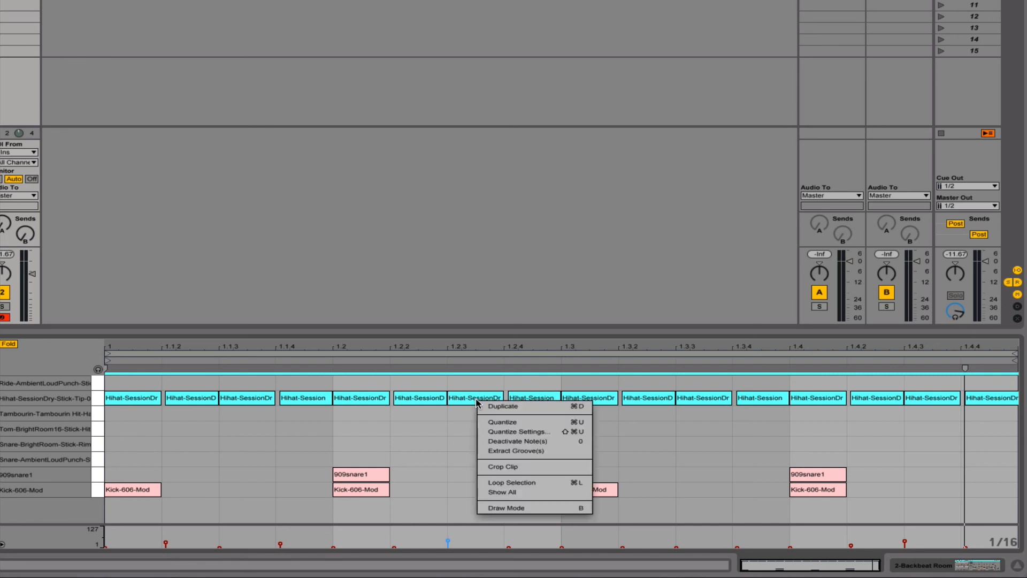
pyautogui.click(518, 431)
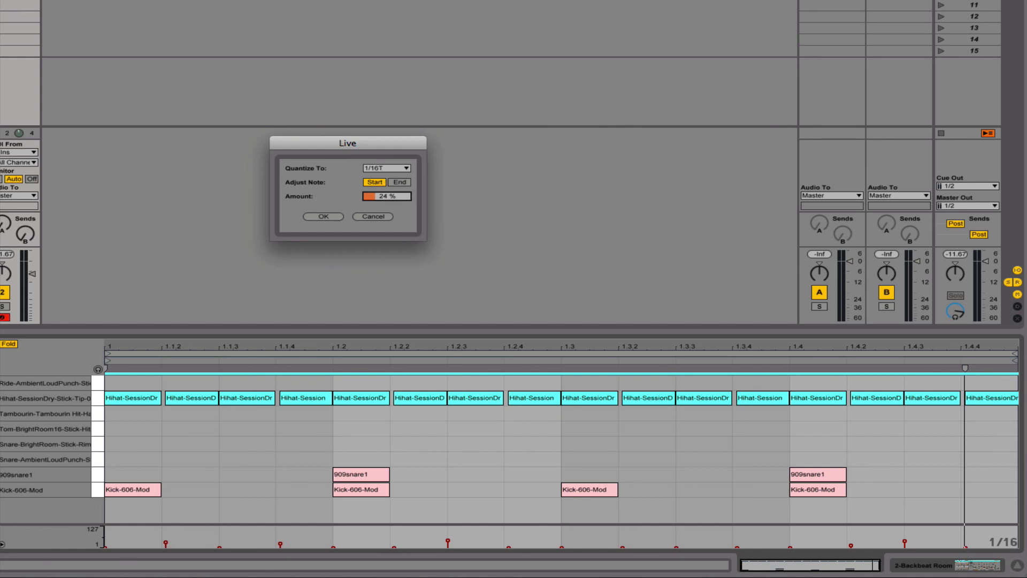
pyautogui.moveTo(367, 196); pyautogui.dragTo(380, 195)
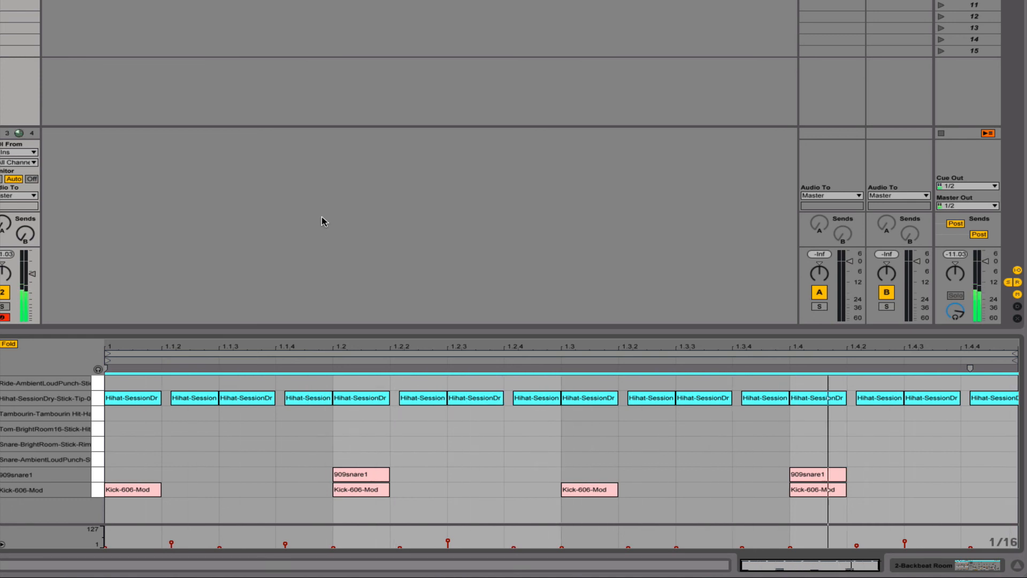
pyautogui.moveTo(272, 420)
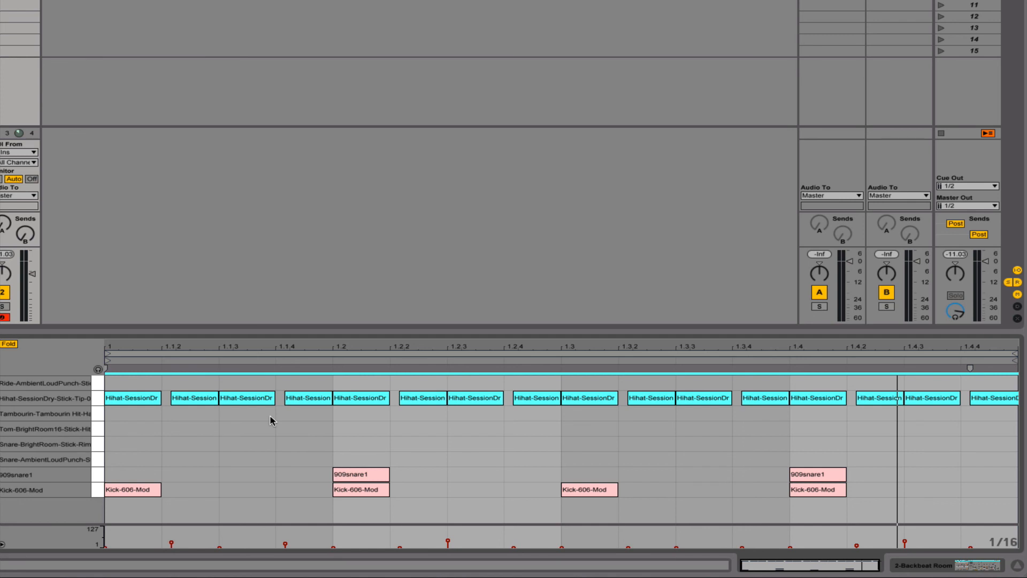
pyautogui.moveTo(272, 445)
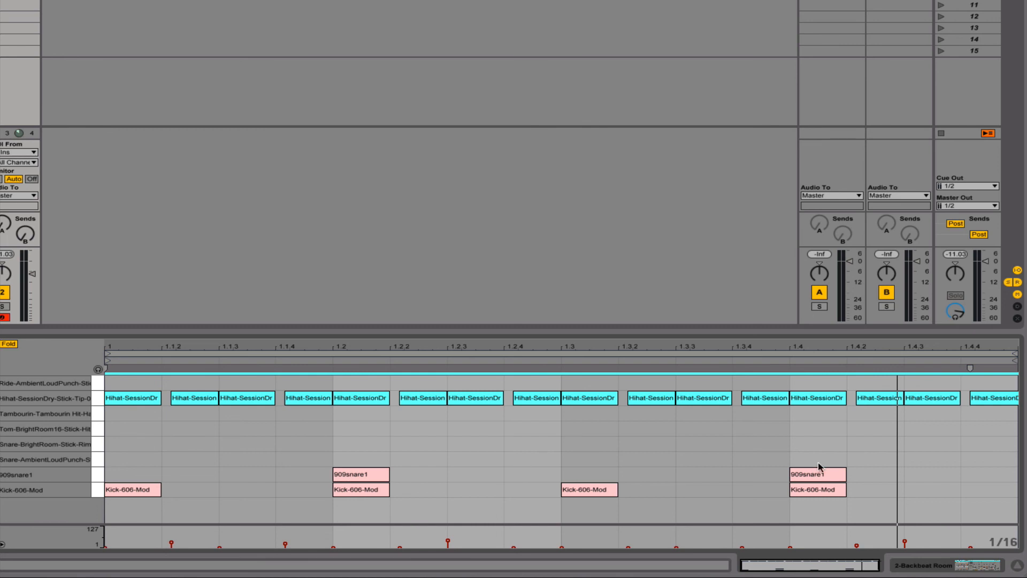
pyautogui.moveTo(321, 426)
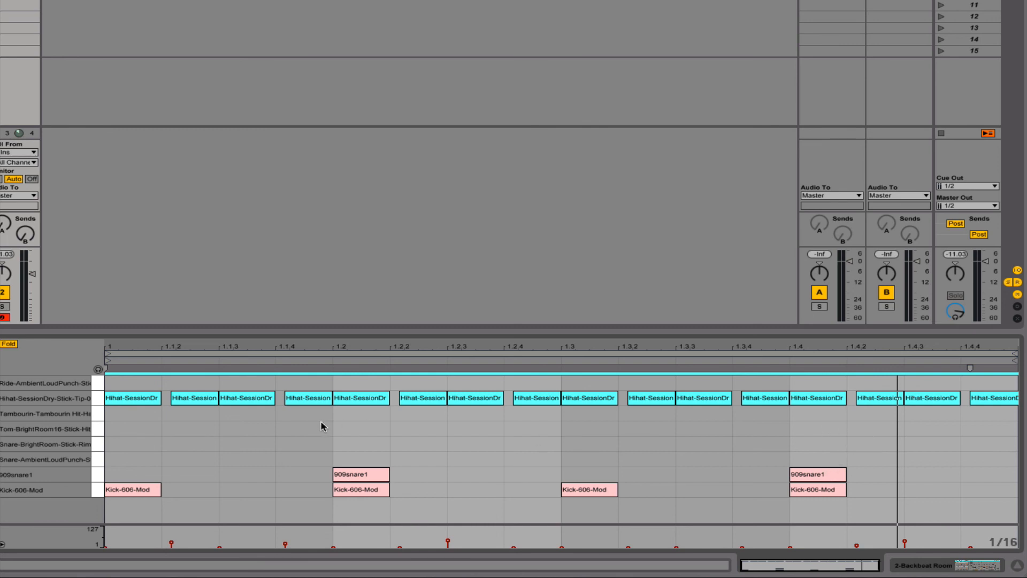
pyautogui.moveTo(272, 418)
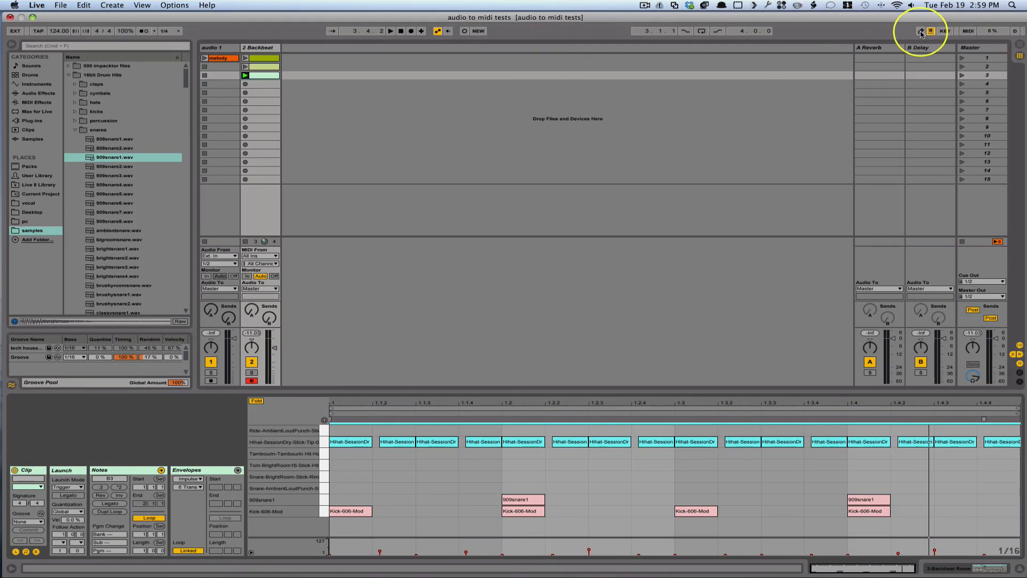
pyautogui.click(919, 31)
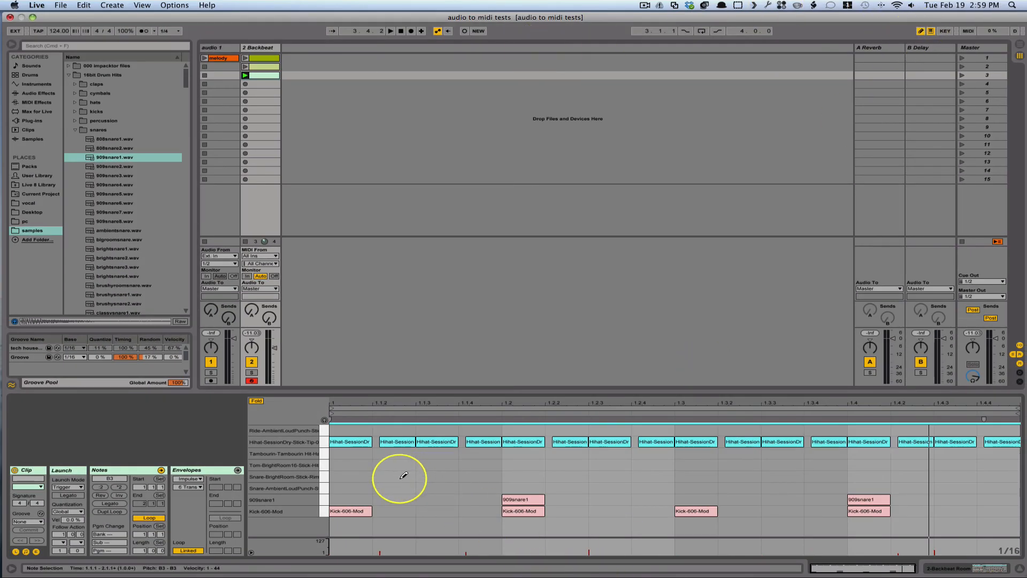
pyautogui.click(394, 476)
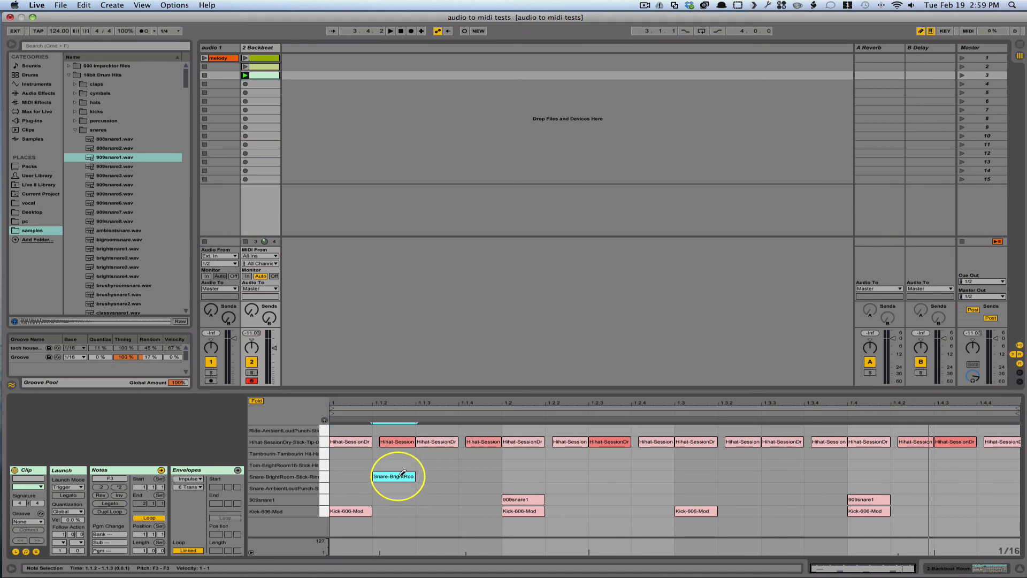